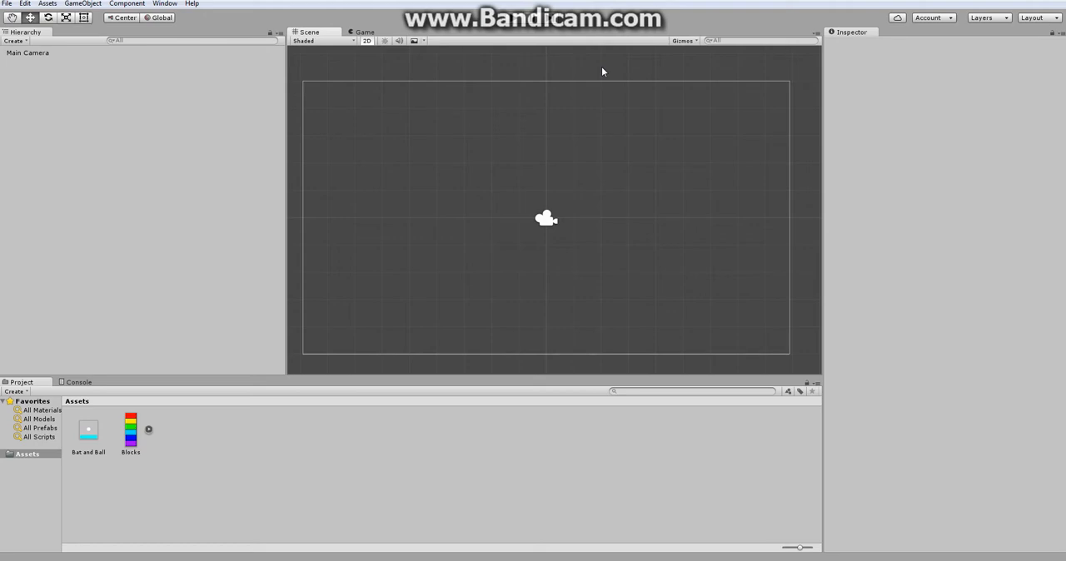
{"action": "mouse_move", "coordinate": [600, 195]}
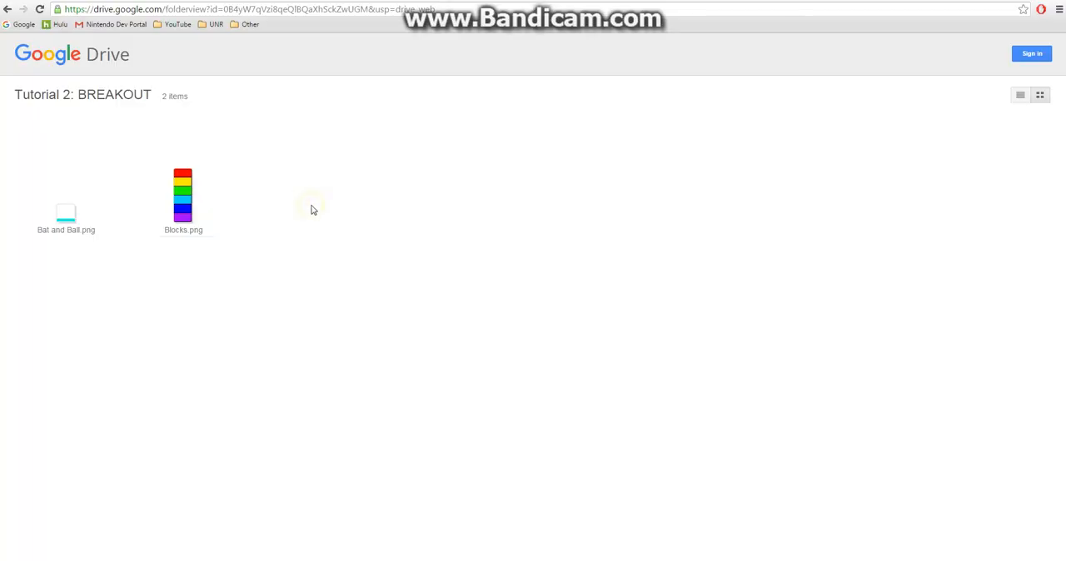
View the Bat and Ball.png and Blocks.png images in the Drive tutorial folder.
{"action": "double_click", "coordinate": [67, 215]}
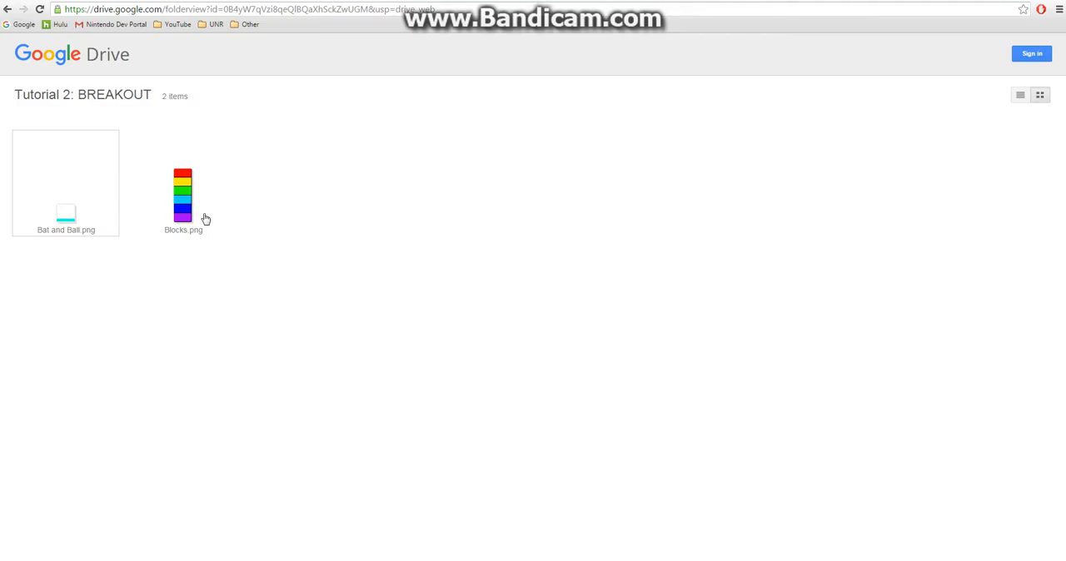
{"action": "double_click", "coordinate": [183, 191]}
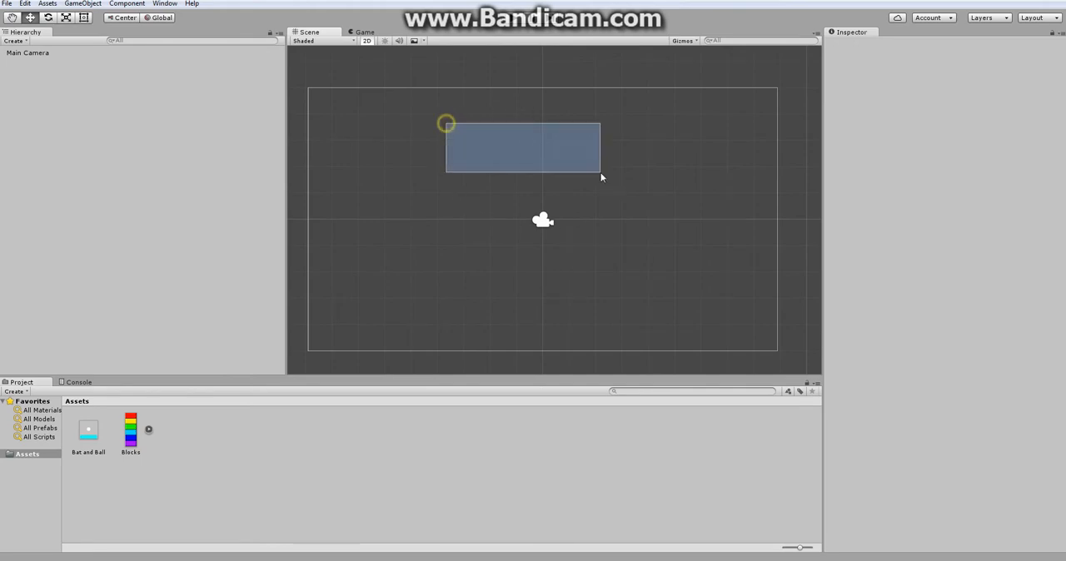
Give both textures Multiple sprite mode and 16 pixels per unit.
{"action": "left_click", "coordinate": [89, 429]}
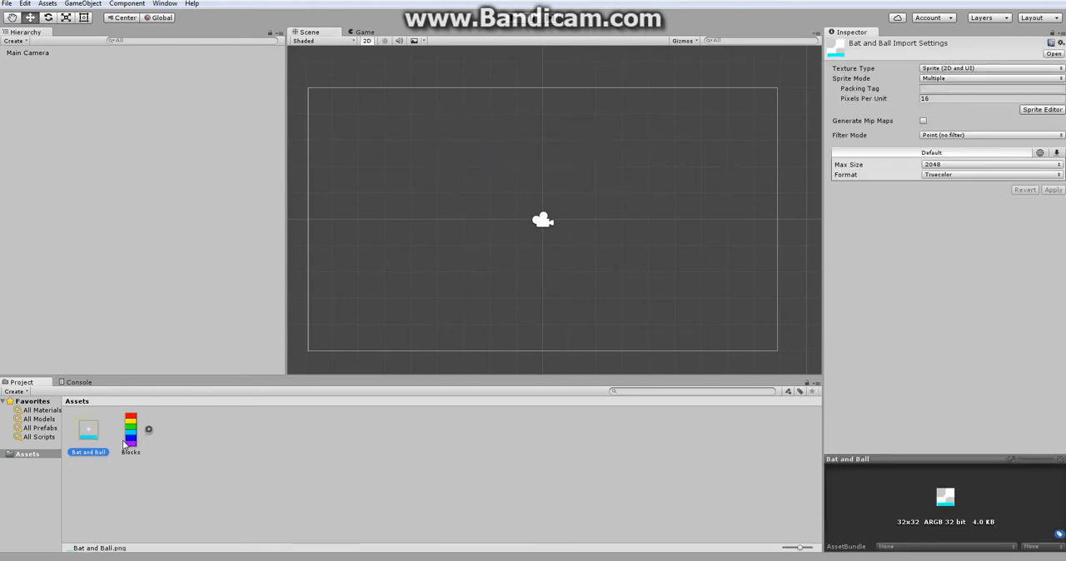
{"action": "left_click", "coordinate": [130, 430]}
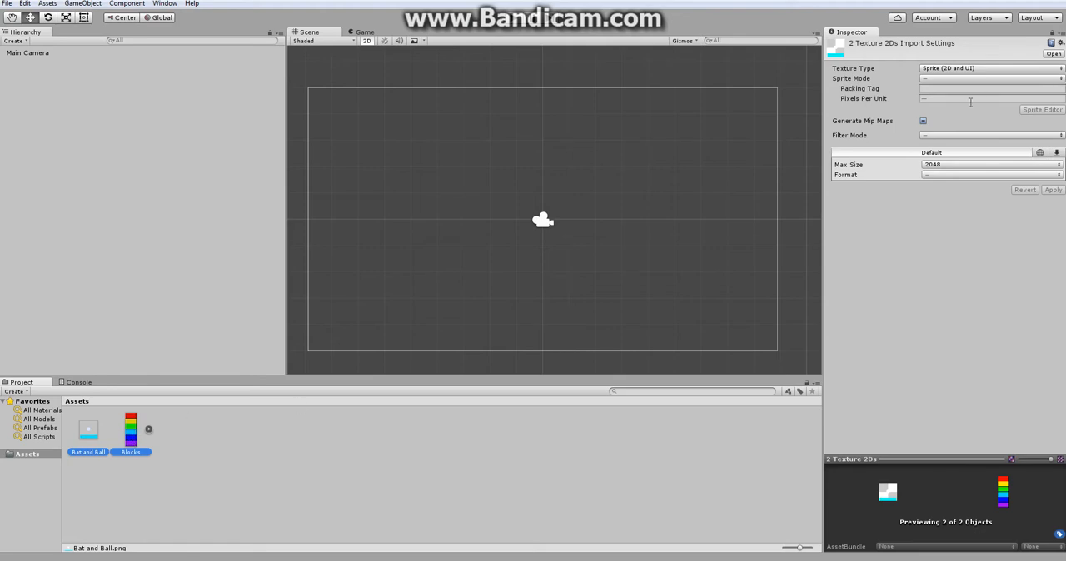
{"action": "left_click", "coordinate": [991, 78]}
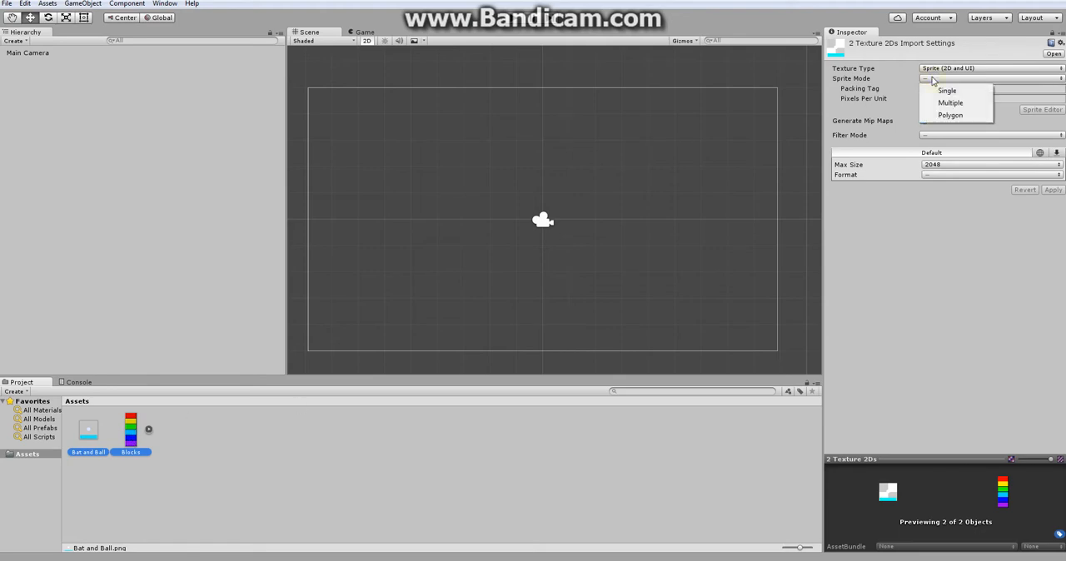
{"action": "left_click", "coordinate": [949, 103]}
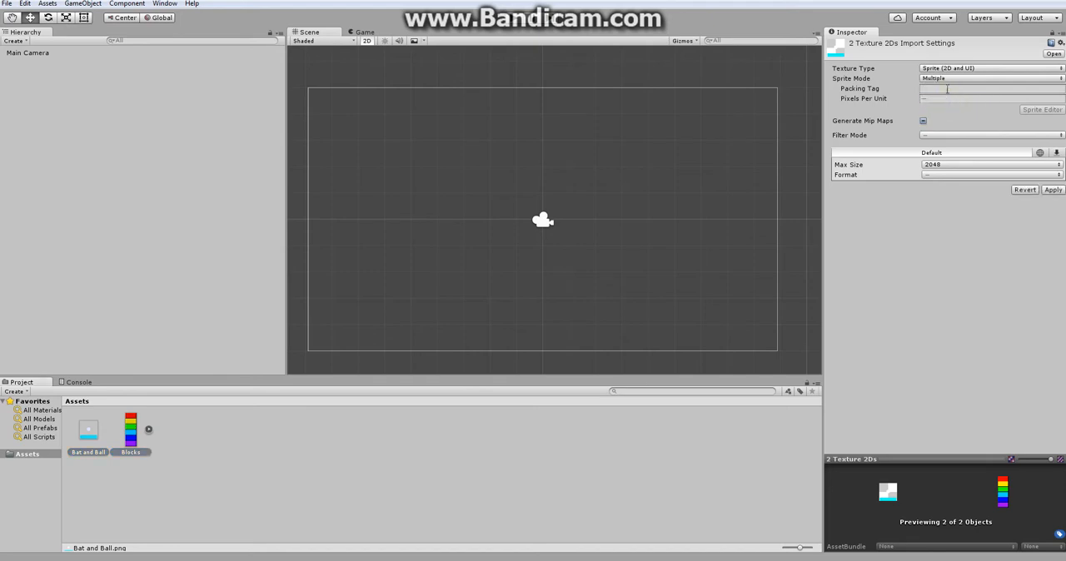
{"action": "left_click", "coordinate": [992, 99]}
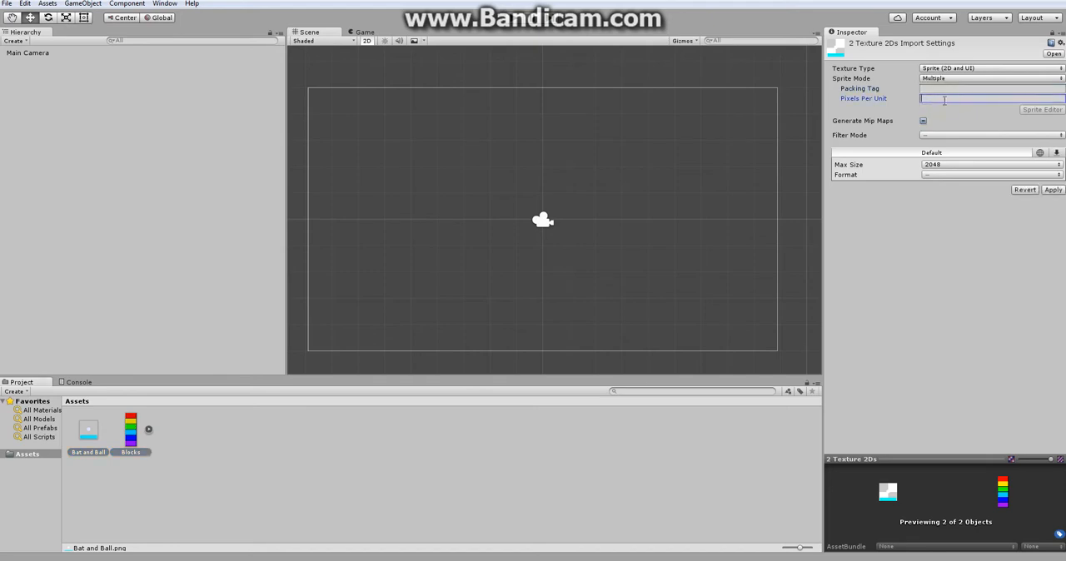
{"action": "type", "text": "10"}
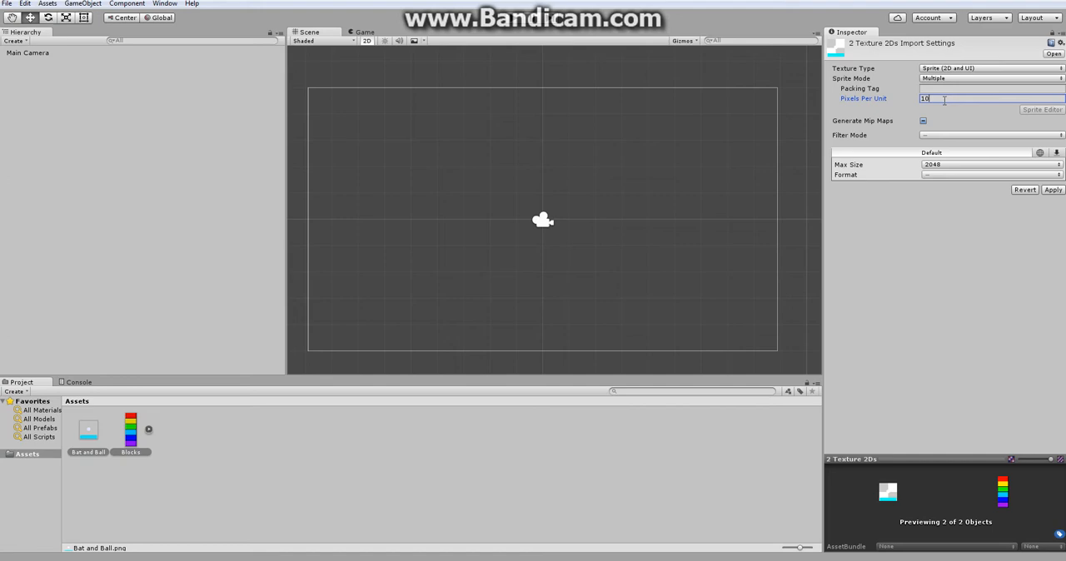
{"action": "type", "text": "16"}
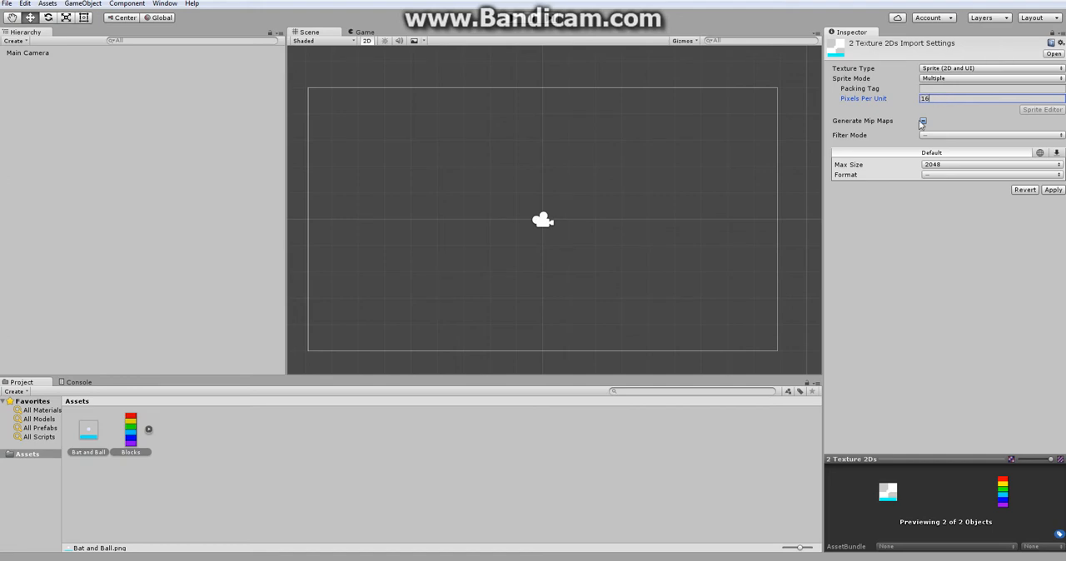
Disable mip maps and set Truecolor format, then review each image's import settings.
{"action": "left_click", "coordinate": [992, 135]}
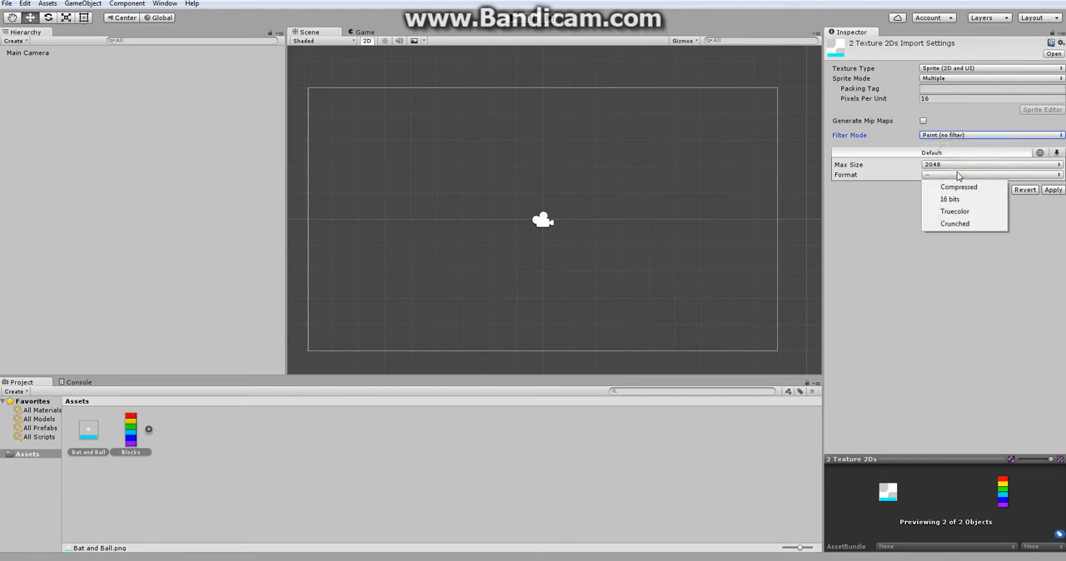
{"action": "mouse_move", "coordinate": [960, 146]}
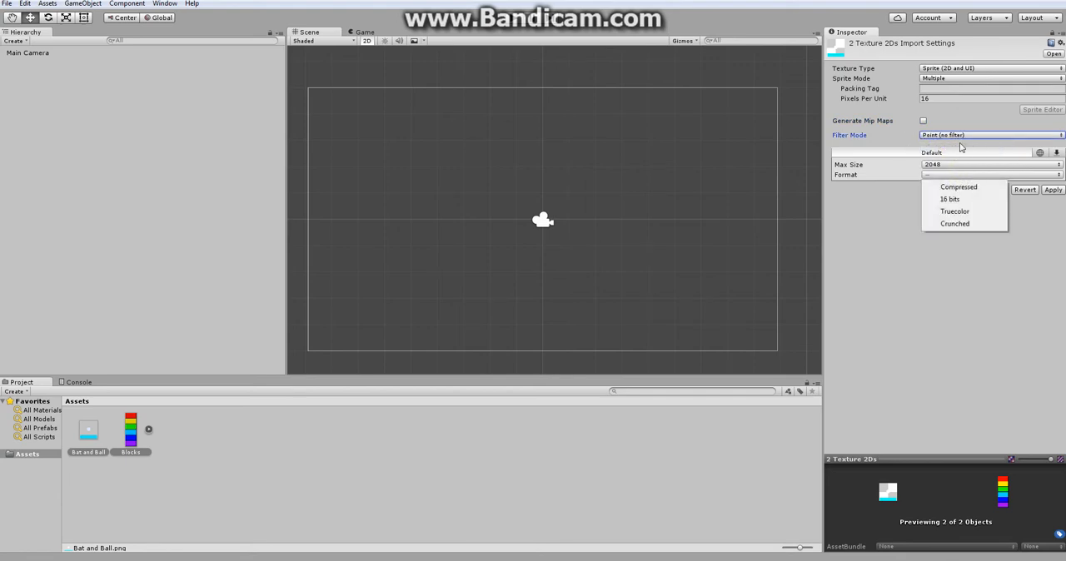
{"action": "left_click", "coordinate": [955, 212]}
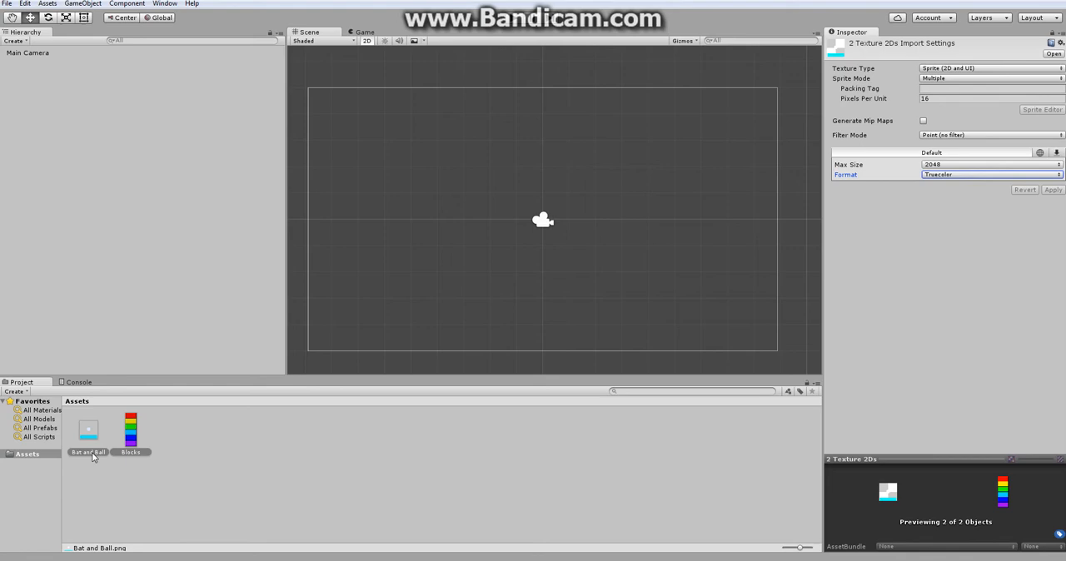
{"action": "left_click", "coordinate": [130, 429]}
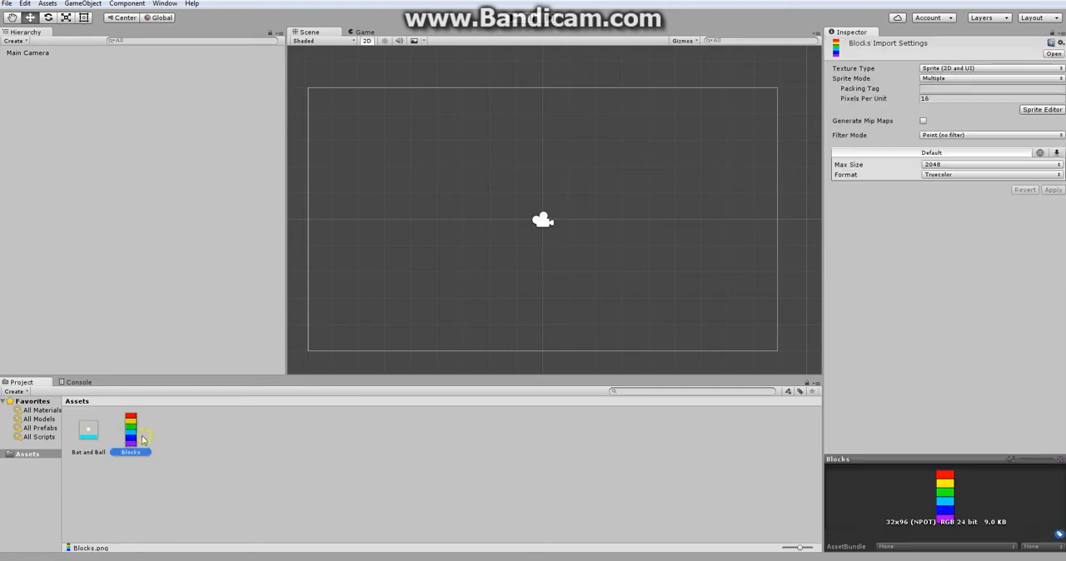
{"action": "left_click", "coordinate": [88, 430]}
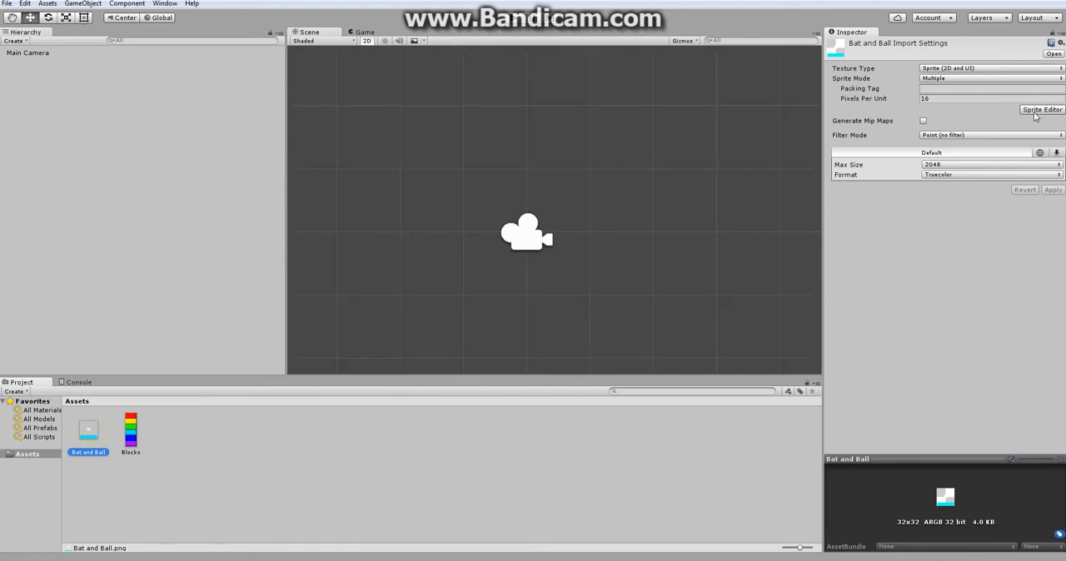
Outline the white ball in the Sprite Editor as a sprite named Ball and apply it.
{"action": "left_click", "coordinate": [1043, 110]}
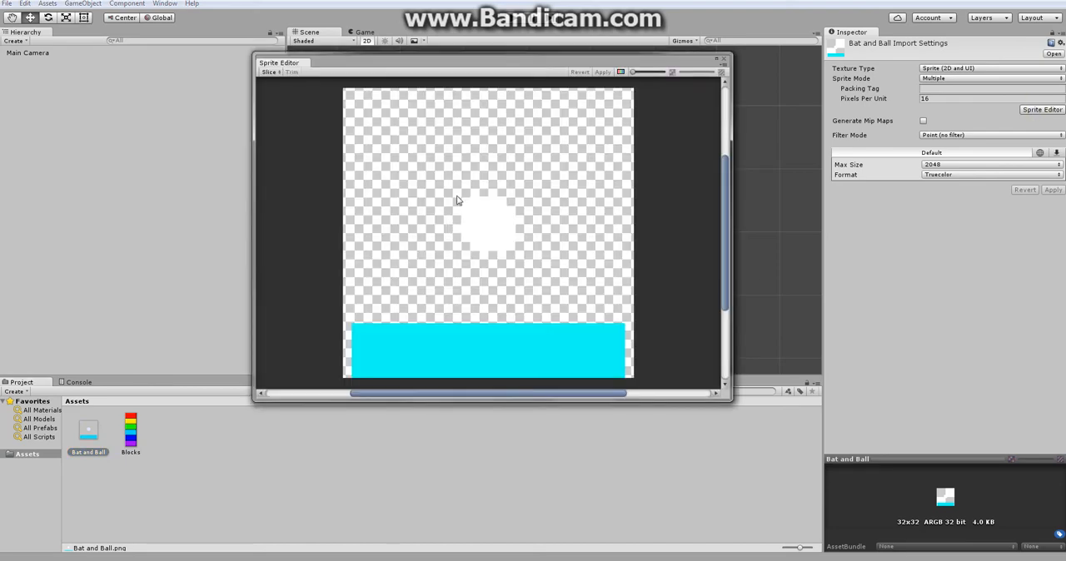
{"action": "left_click_drag", "start_coordinate": [460, 196], "coordinate": [517, 253]}
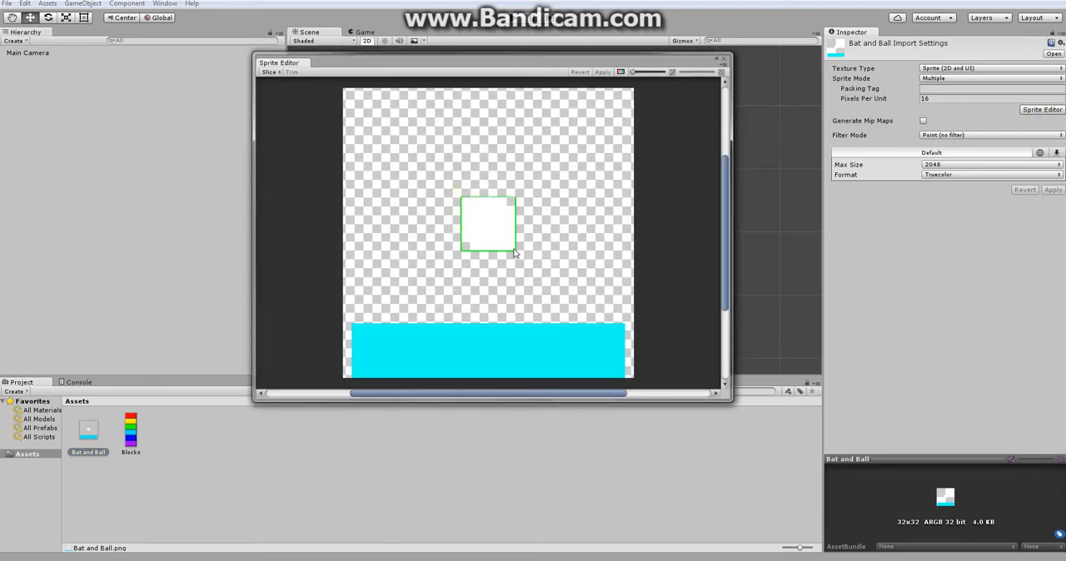
{"action": "left_click", "coordinate": [486, 223]}
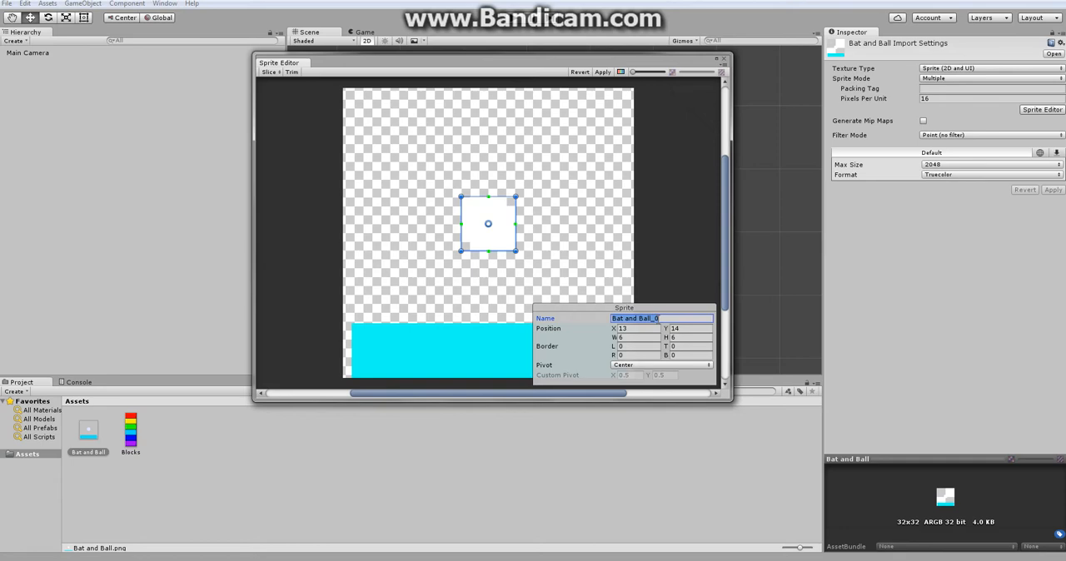
{"action": "type", "text": "Ball"}
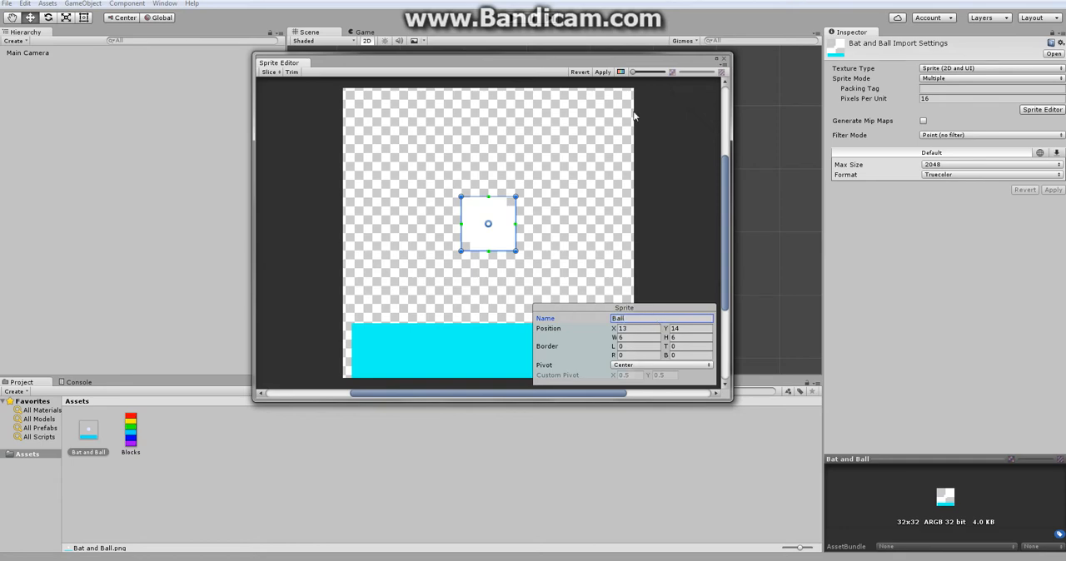
{"action": "left_click", "coordinate": [357, 332]}
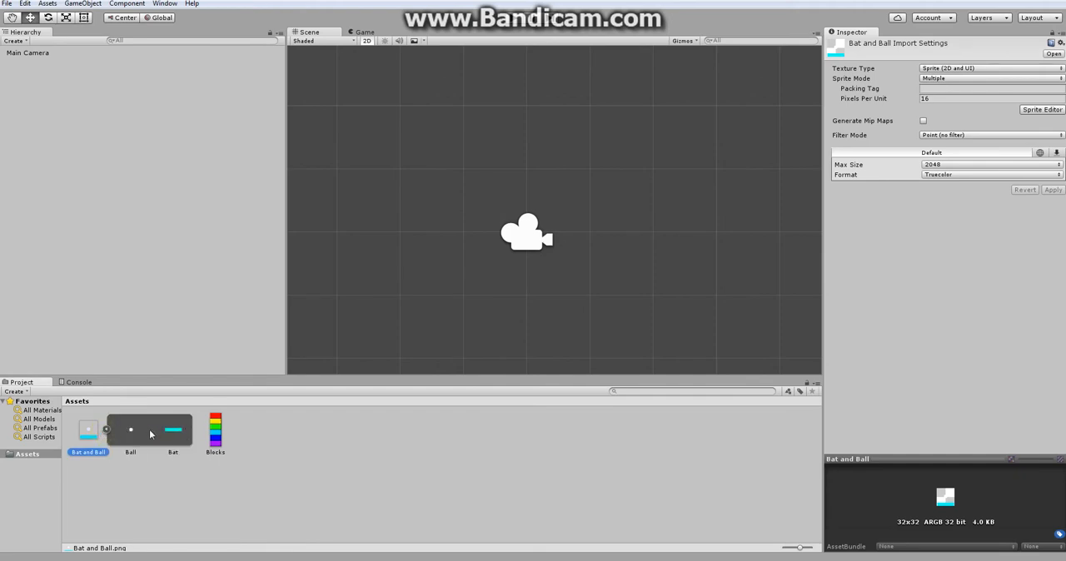
Place the Bat sprite into the scene, then select the Blocks image asset.
{"action": "left_click_drag", "start_coordinate": [173, 430], "coordinate": [530, 116]}
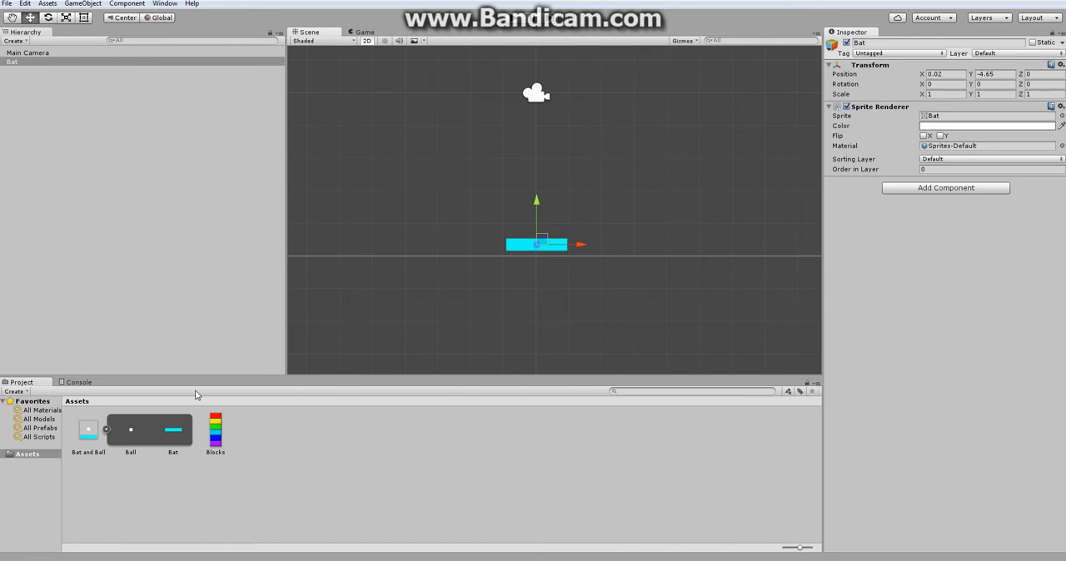
{"action": "left_click", "coordinate": [130, 430]}
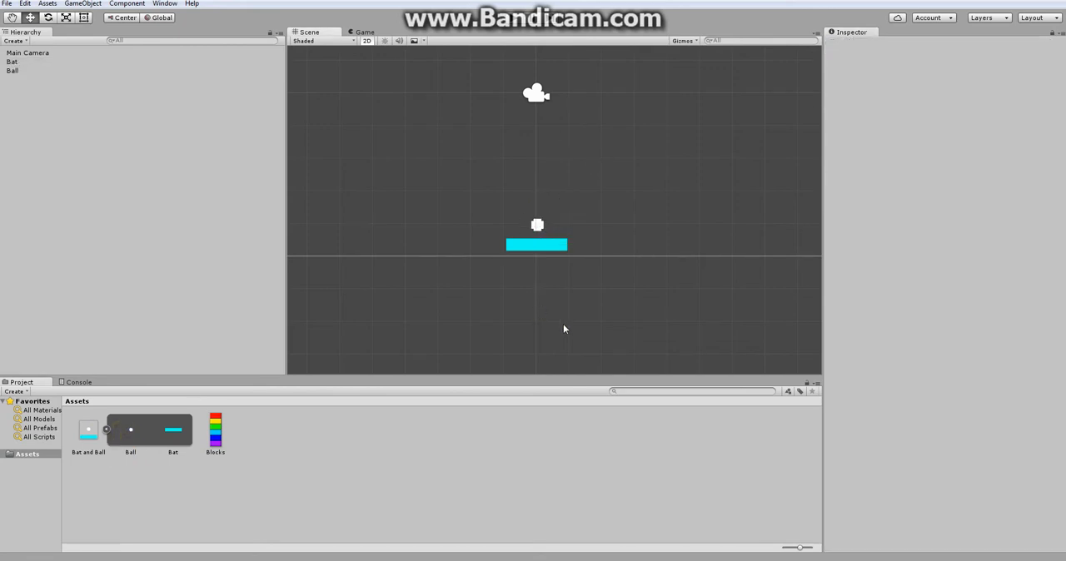
{"action": "left_click", "coordinate": [215, 430]}
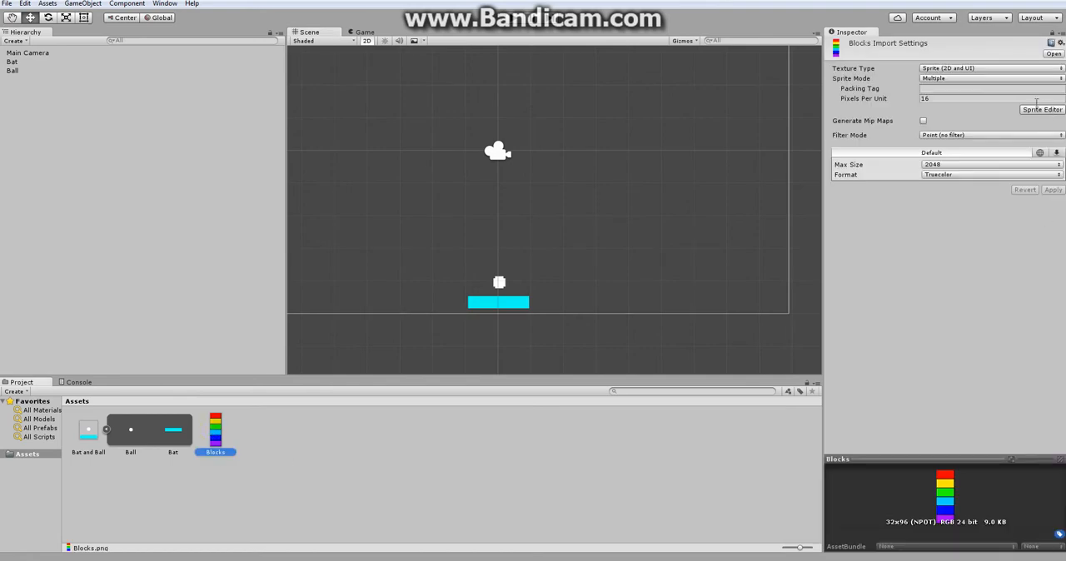
Auto-slice the Blocks image into its six coloured block sprites in the Sprite Editor.
{"action": "left_click", "coordinate": [1043, 110]}
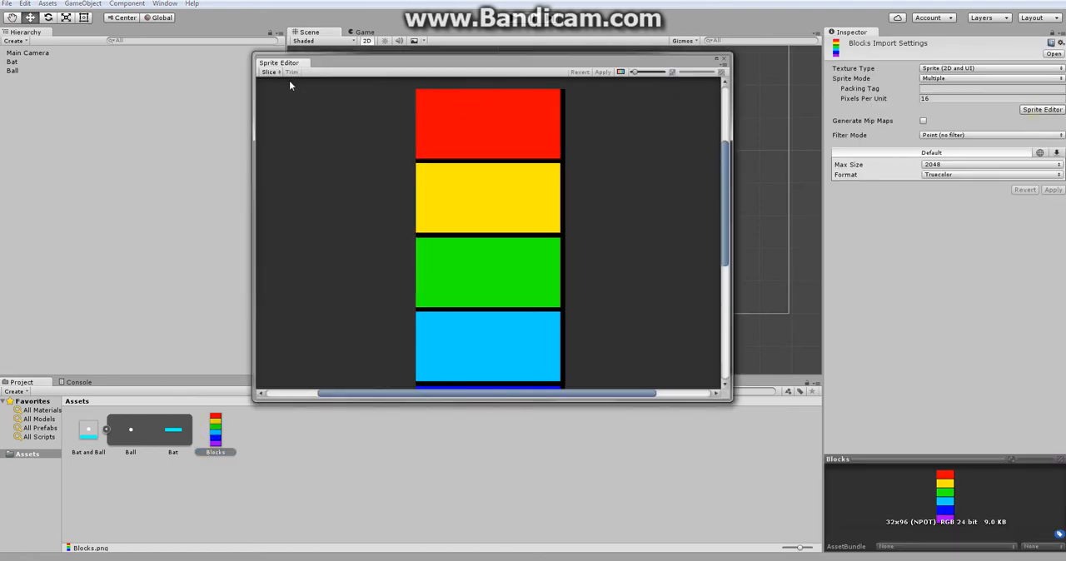
{"action": "left_click", "coordinate": [270, 71]}
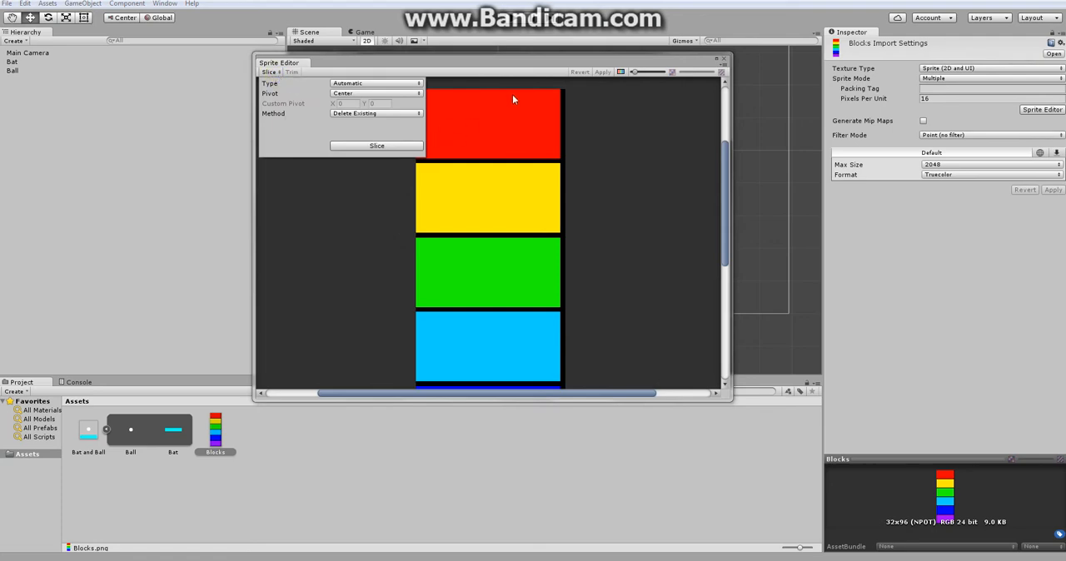
{"action": "left_click", "coordinate": [375, 84]}
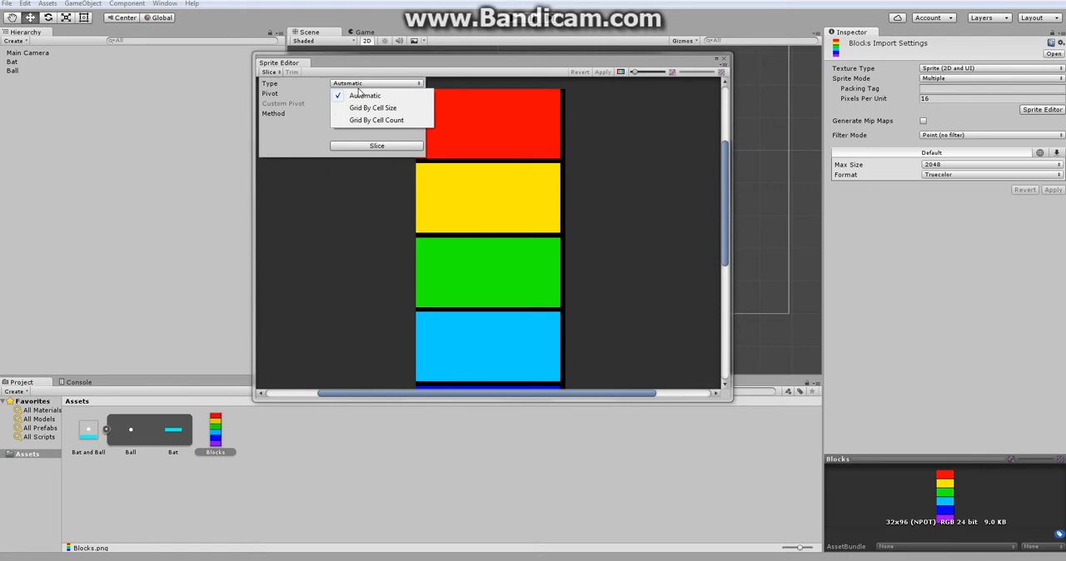
{"action": "left_click", "coordinate": [377, 120]}
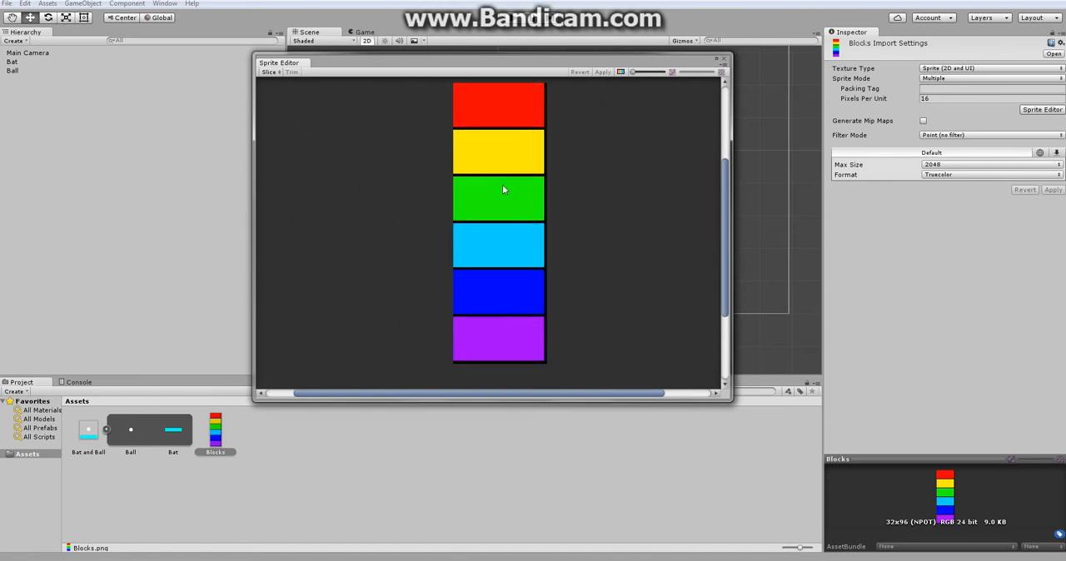
{"action": "left_click", "coordinate": [271, 72]}
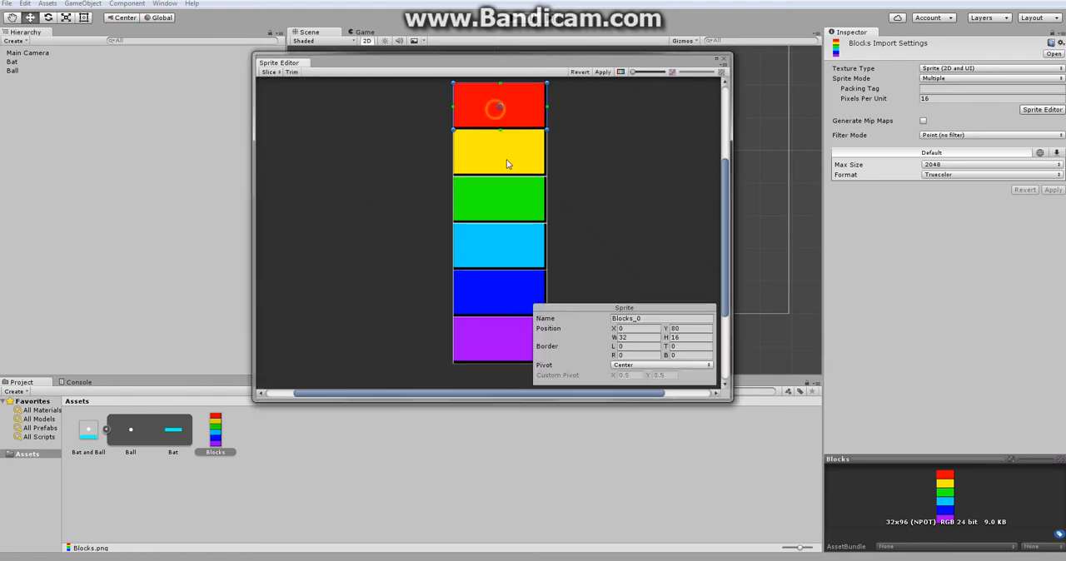
Rename the block slices by colour, such as Yel, Green and Purple.
{"action": "left_click", "coordinate": [500, 340]}
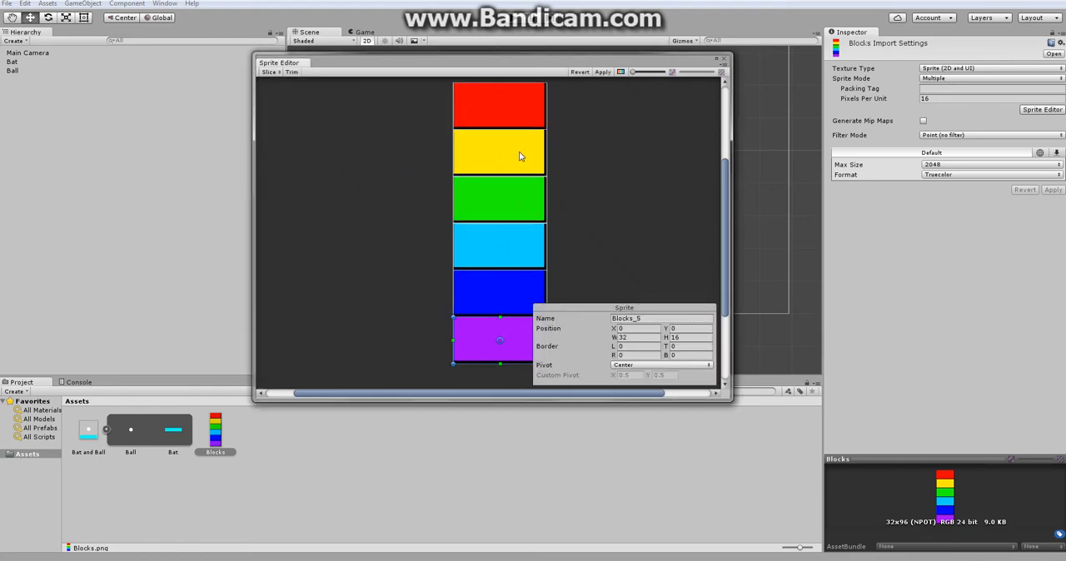
{"action": "left_click", "coordinate": [499, 107]}
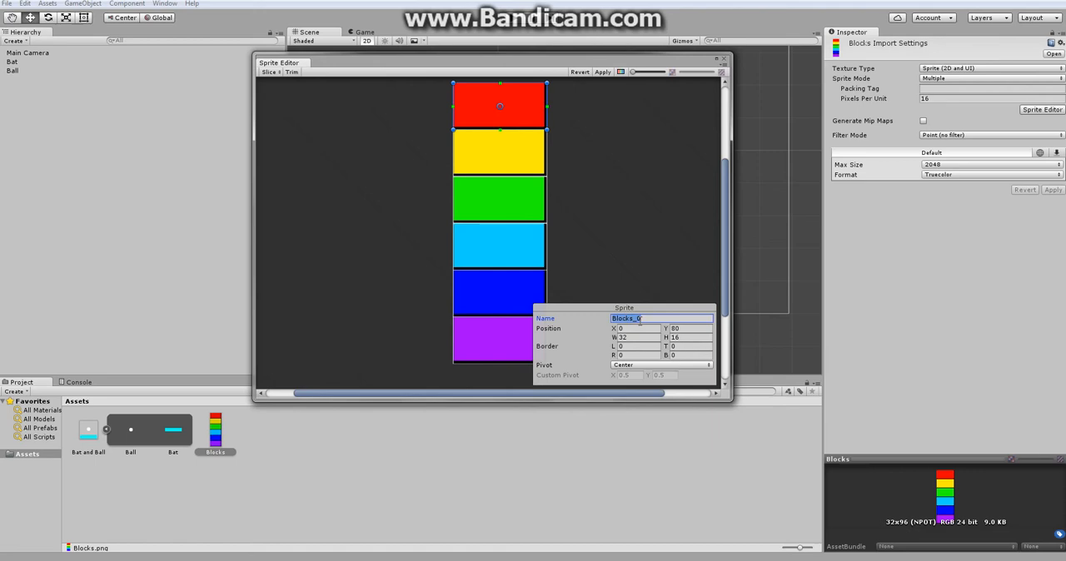
{"action": "left_click", "coordinate": [499, 153]}
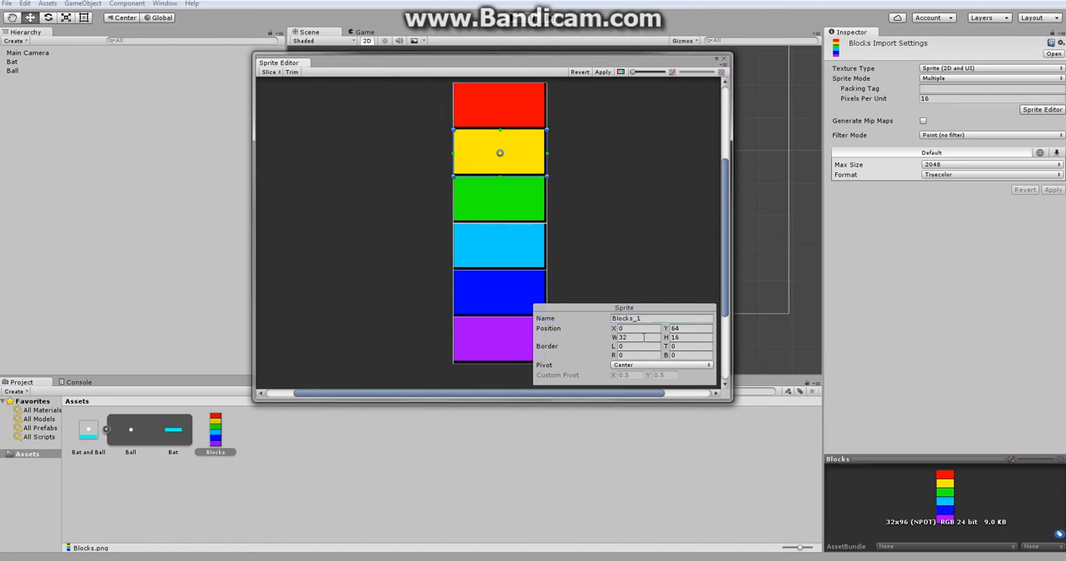
{"action": "type", "text": "Yel"}
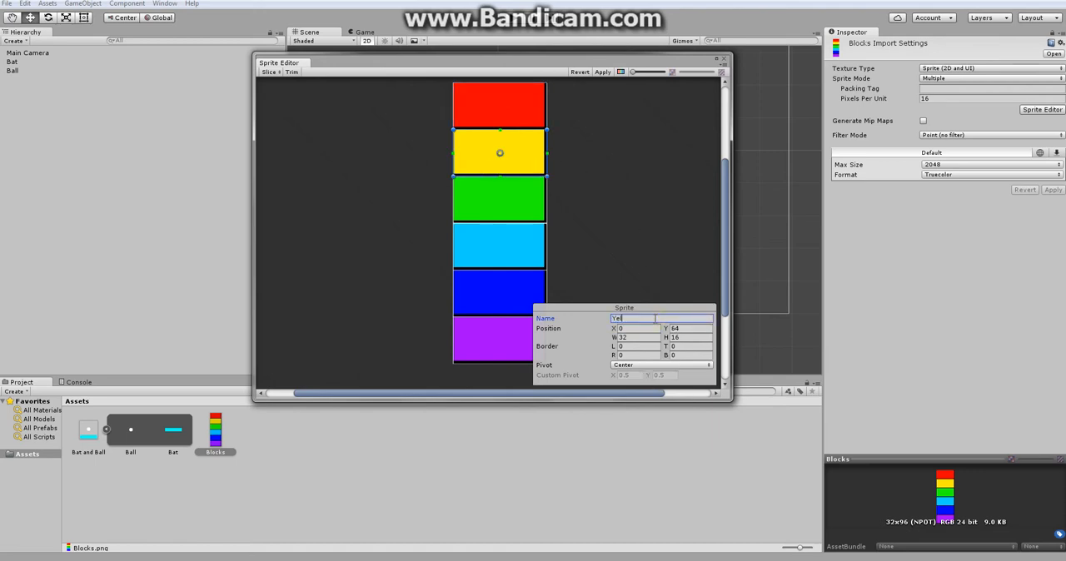
{"action": "left_click", "coordinate": [499, 199]}
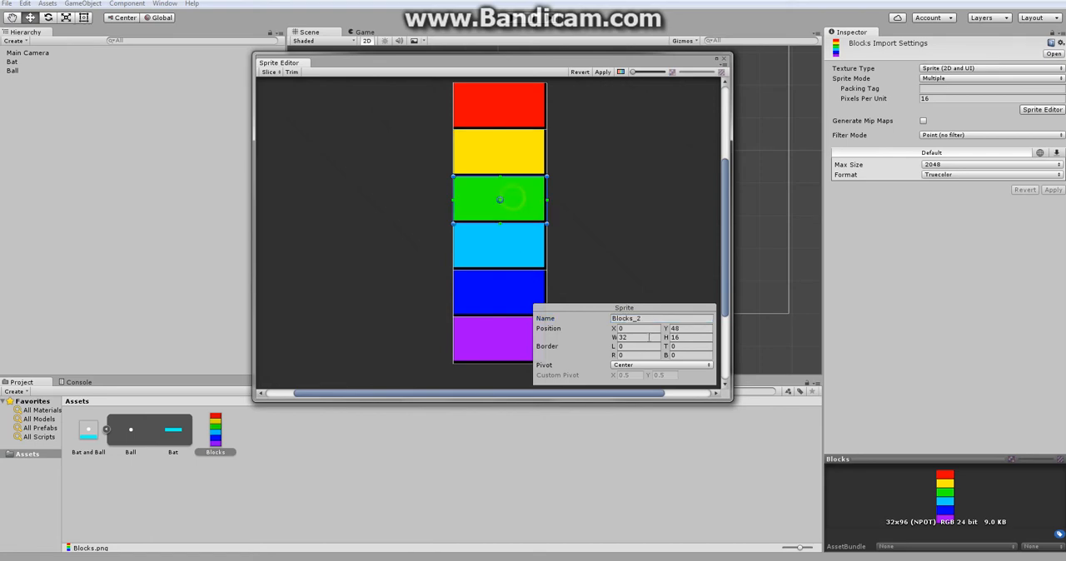
{"action": "type", "text": "Green"}
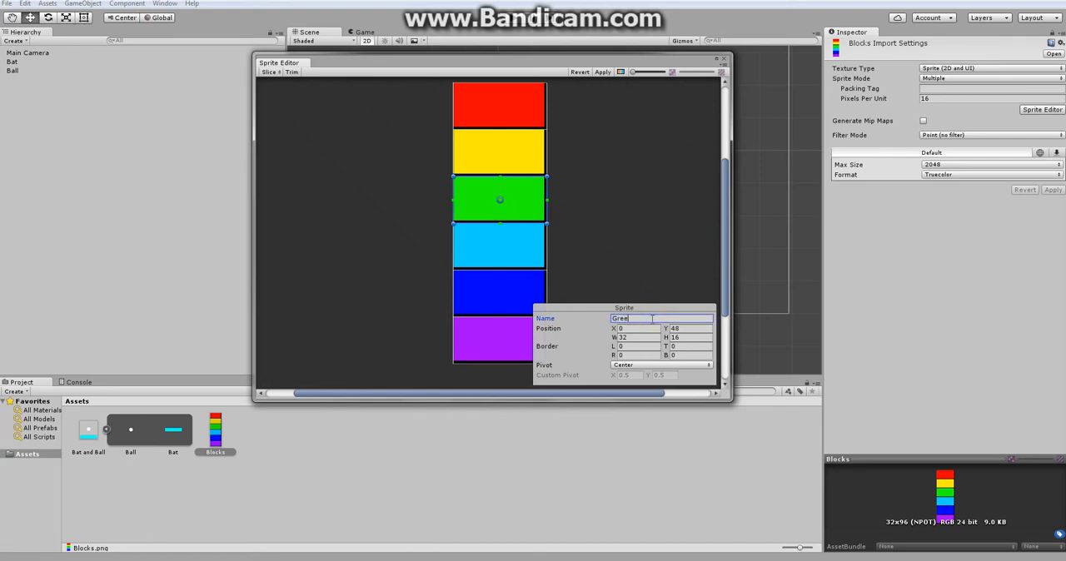
{"action": "left_click", "coordinate": [500, 246]}
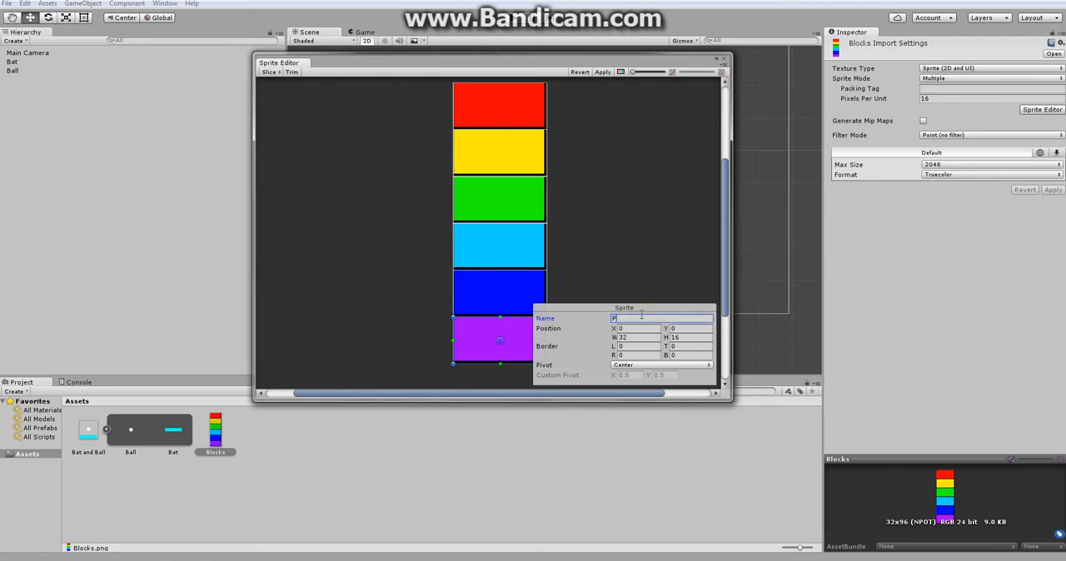
{"action": "type", "text": "Purple"}
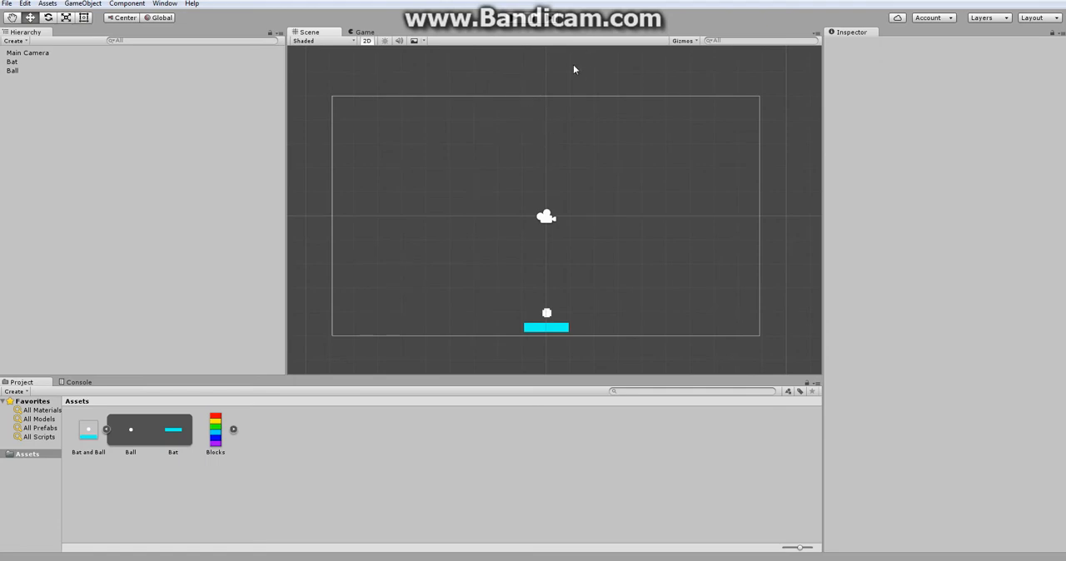
Place the Red block sprite into the scene with Position X set to 0.
{"action": "left_click", "coordinate": [233, 429]}
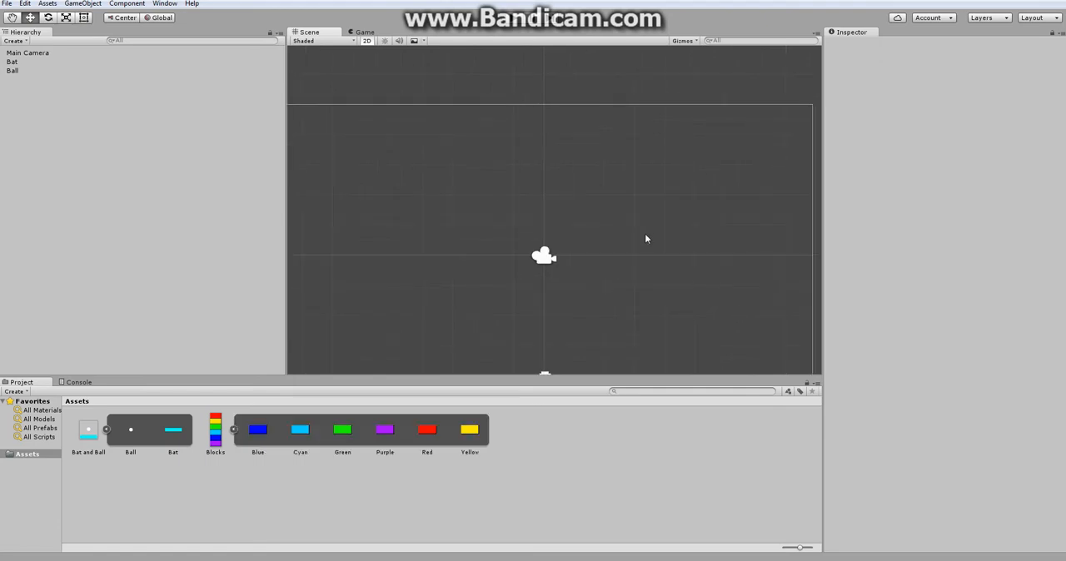
{"action": "left_click", "coordinate": [427, 430]}
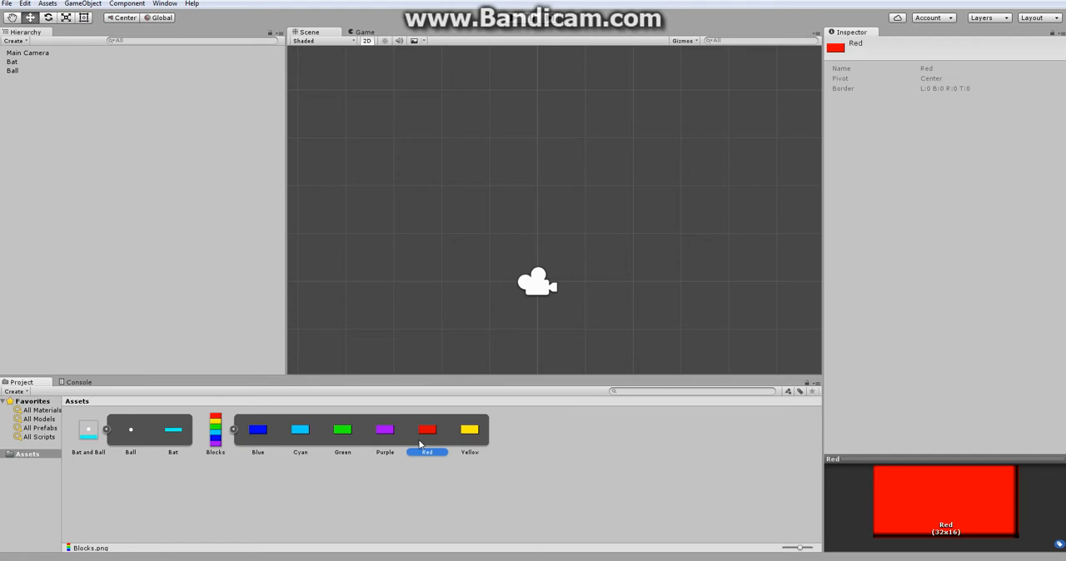
{"action": "left_click_drag", "start_coordinate": [427, 430], "coordinate": [537, 263]}
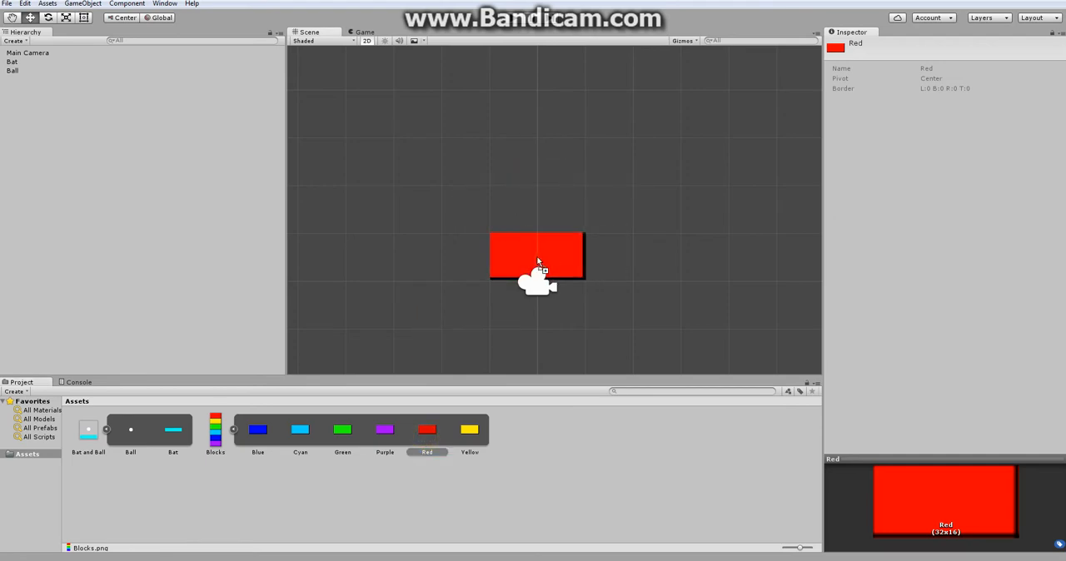
{"action": "left_click", "coordinate": [537, 257]}
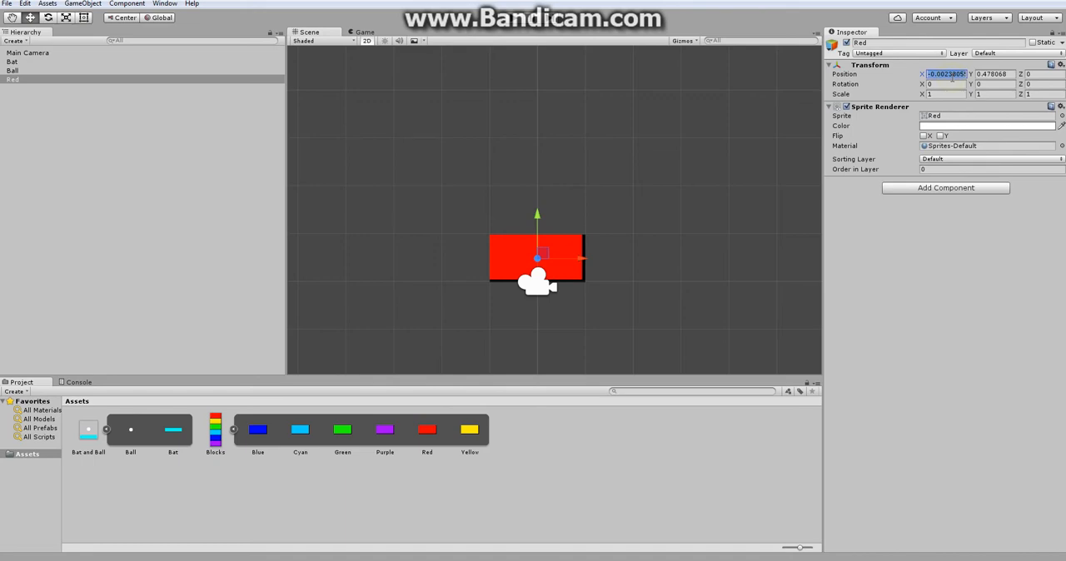
{"action": "type", "text": "0"}
{"action": "left_click", "coordinate": [996, 74]}
{"action": "type", "text": "0.5"}
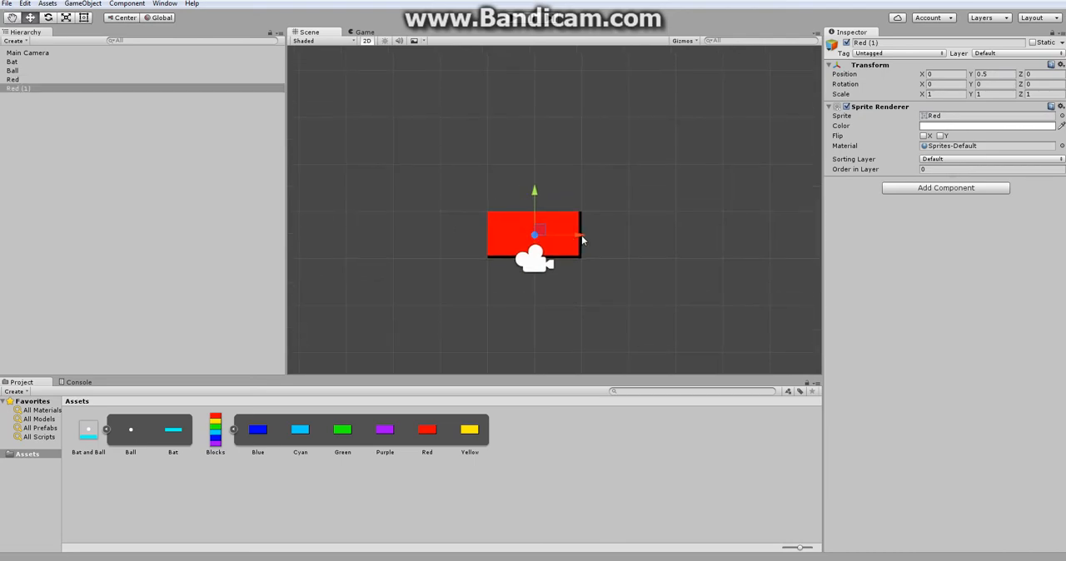
Arrange duplicated red blocks side by side into a row.
{"action": "left_click_drag", "start_coordinate": [533, 233], "coordinate": [630, 233]}
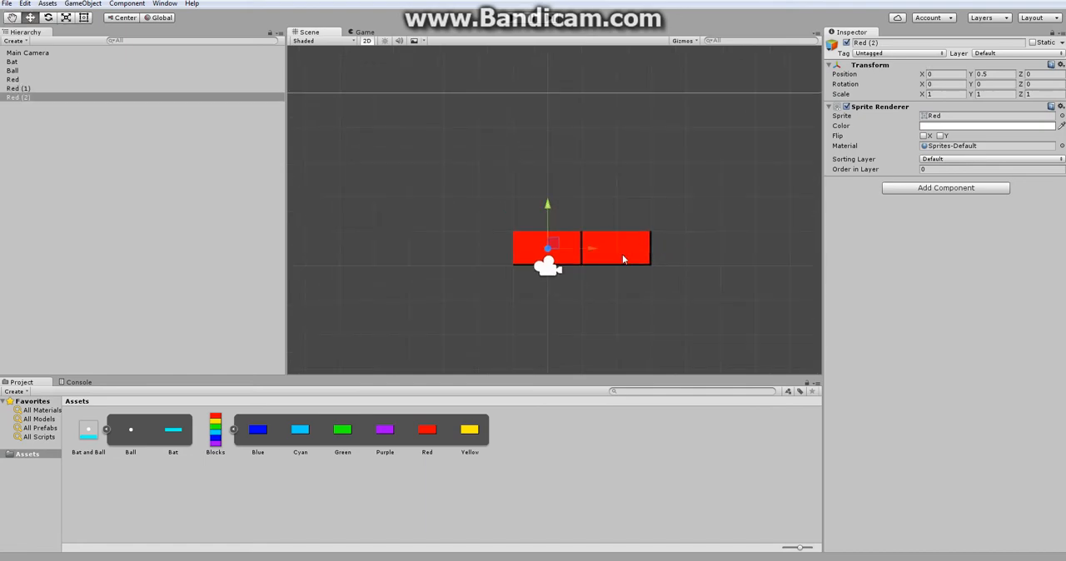
{"action": "left_click_drag", "start_coordinate": [549, 247], "coordinate": [480, 246]}
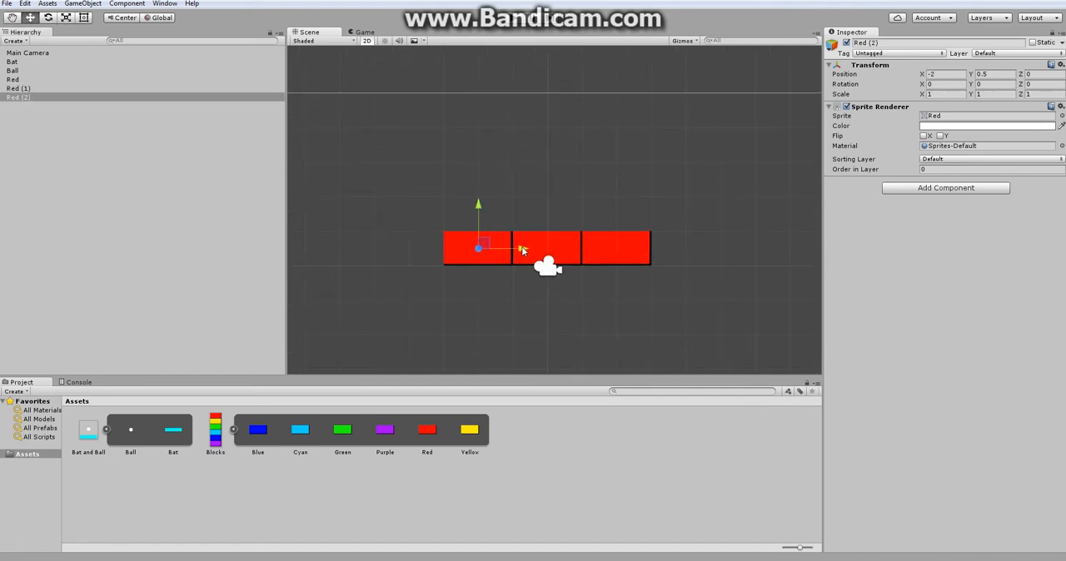
{"action": "left_click_drag", "start_coordinate": [480, 248], "coordinate": [676, 248]}
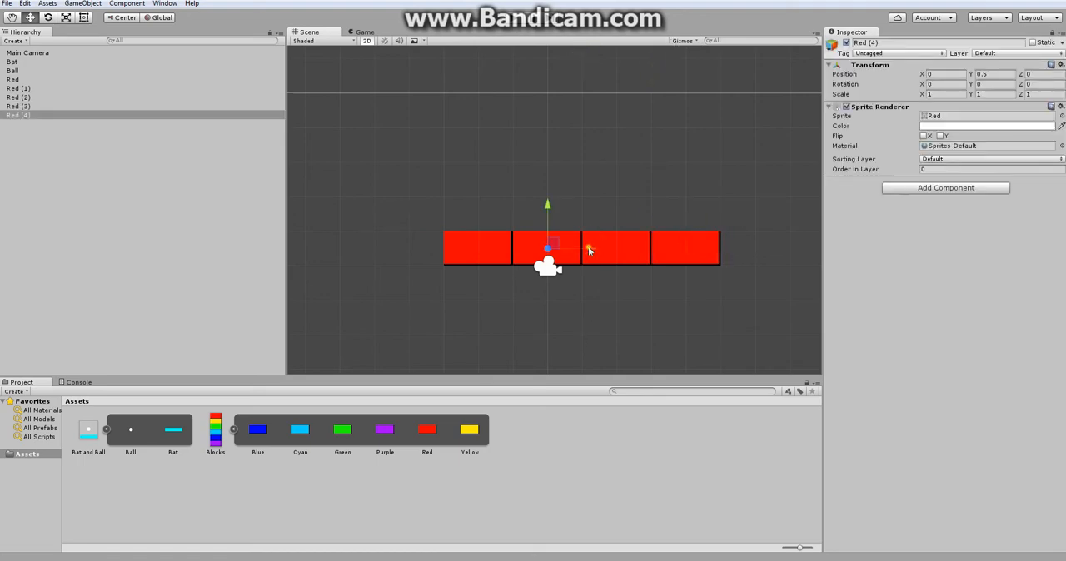
{"action": "left_click_drag", "start_coordinate": [548, 246], "coordinate": [410, 246]}
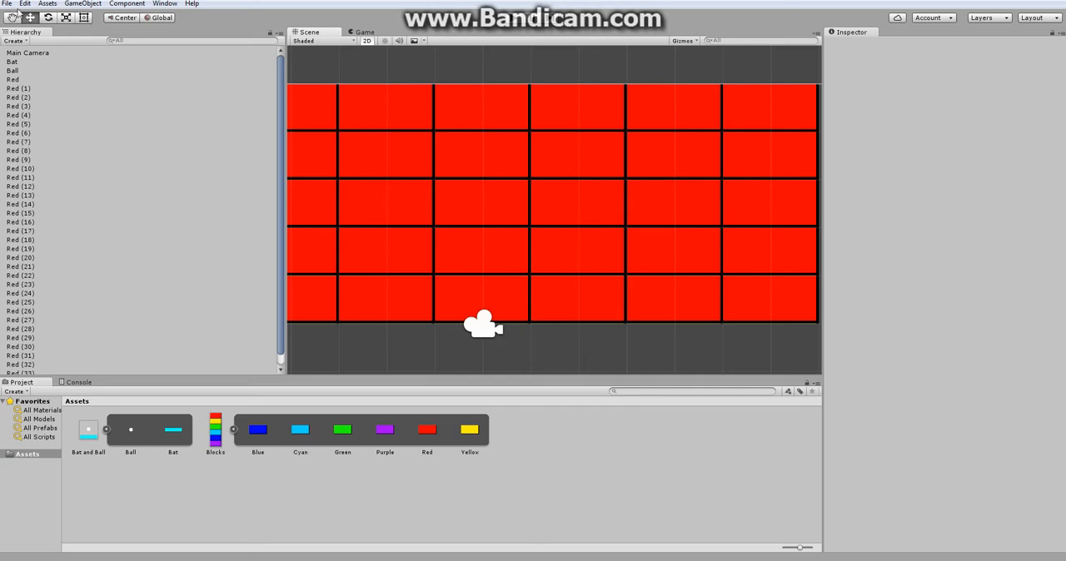
Bring up the Edit menu after building the red block grid.
{"action": "left_click", "coordinate": [24, 3]}
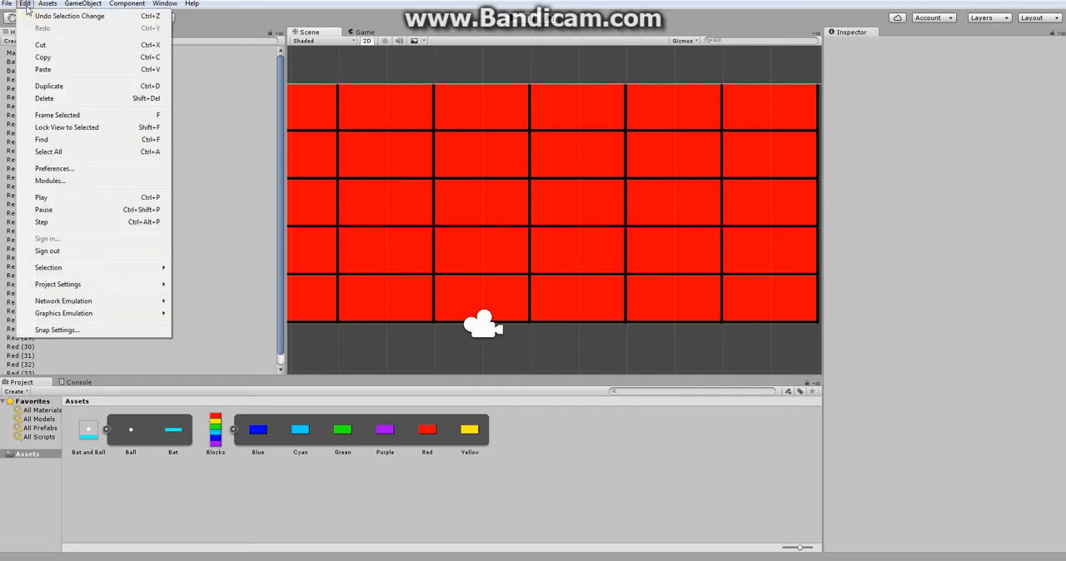
Set Anti Aliasing to Disabled in the project's Quality settings.
{"action": "left_click", "coordinate": [6, 3]}
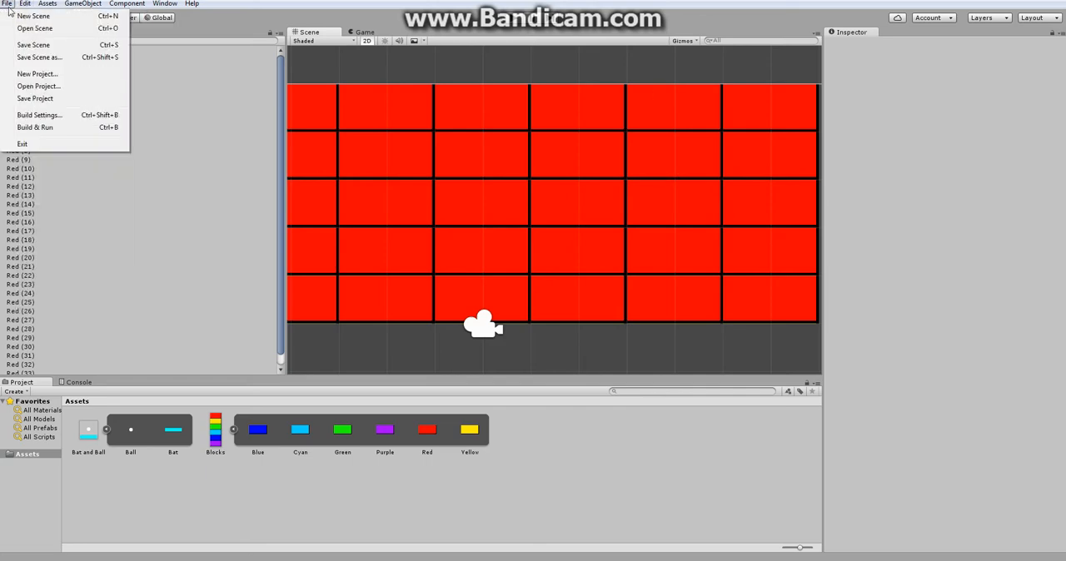
{"action": "left_click", "coordinate": [23, 4]}
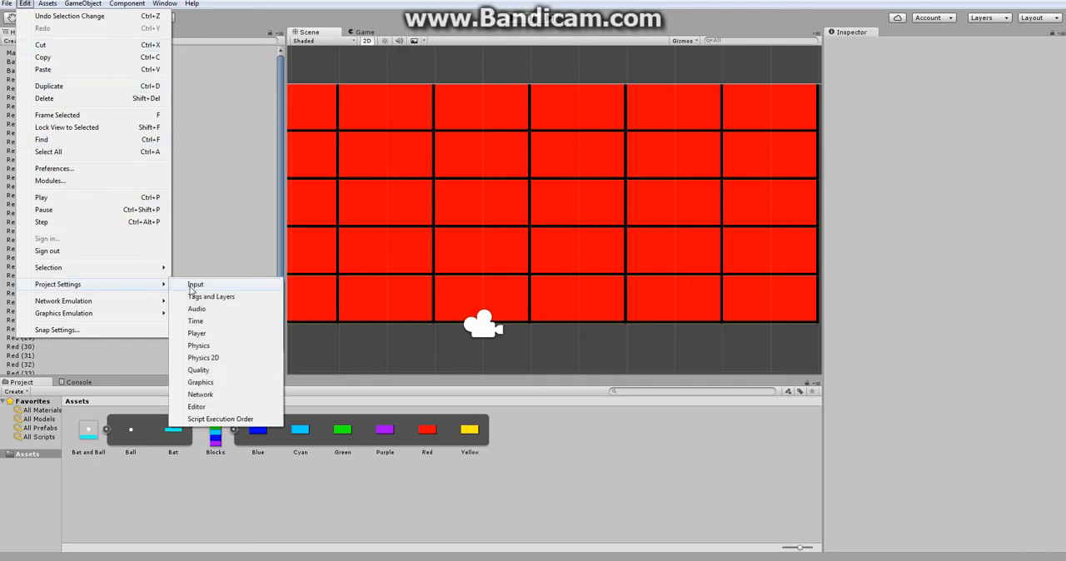
{"action": "mouse_move", "coordinate": [199, 370]}
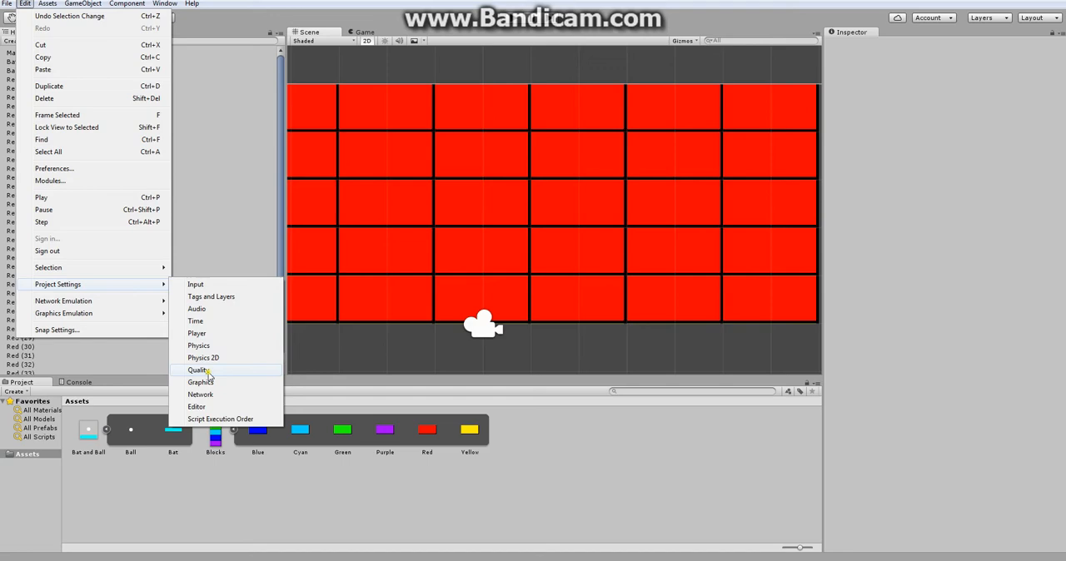
{"action": "left_click", "coordinate": [198, 370]}
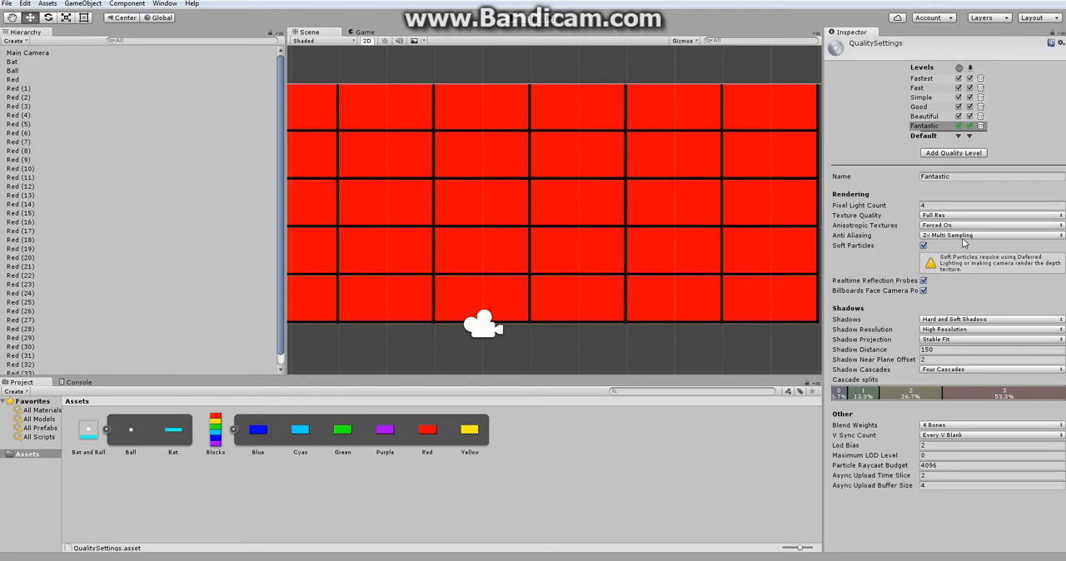
{"action": "left_click", "coordinate": [991, 235]}
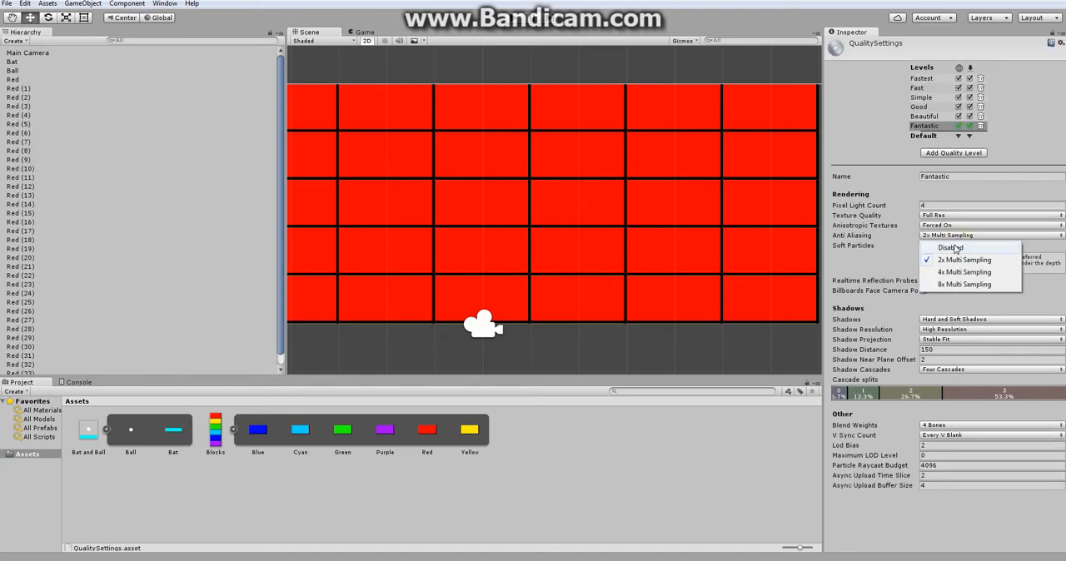
{"action": "left_click", "coordinate": [950, 247]}
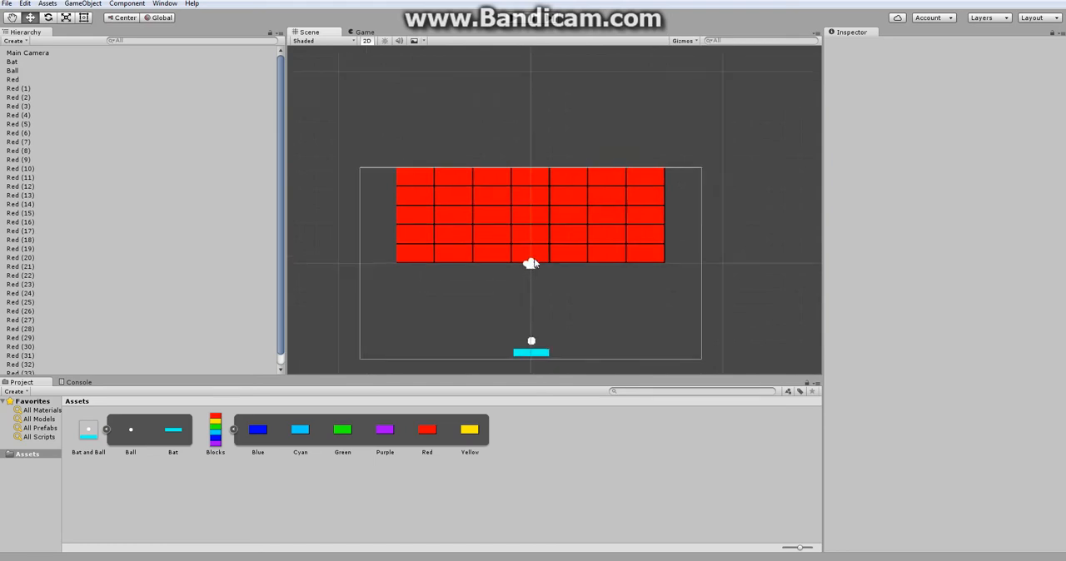
Adjust the Main Camera's orthographic size to about 6 to frame the grid, ball and bat.
{"action": "left_click", "coordinate": [475, 263]}
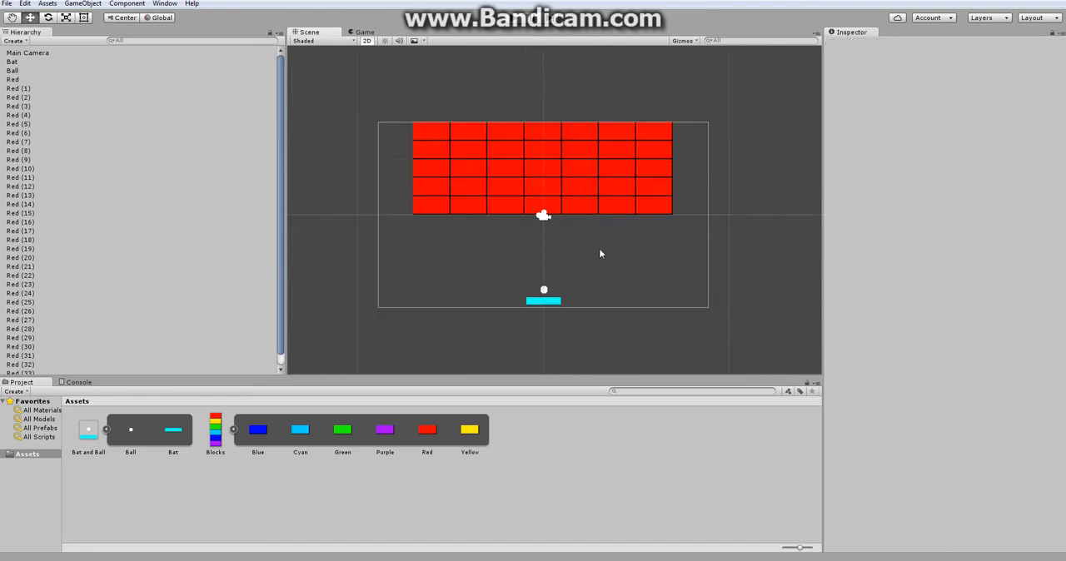
{"action": "left_click", "coordinate": [26, 52]}
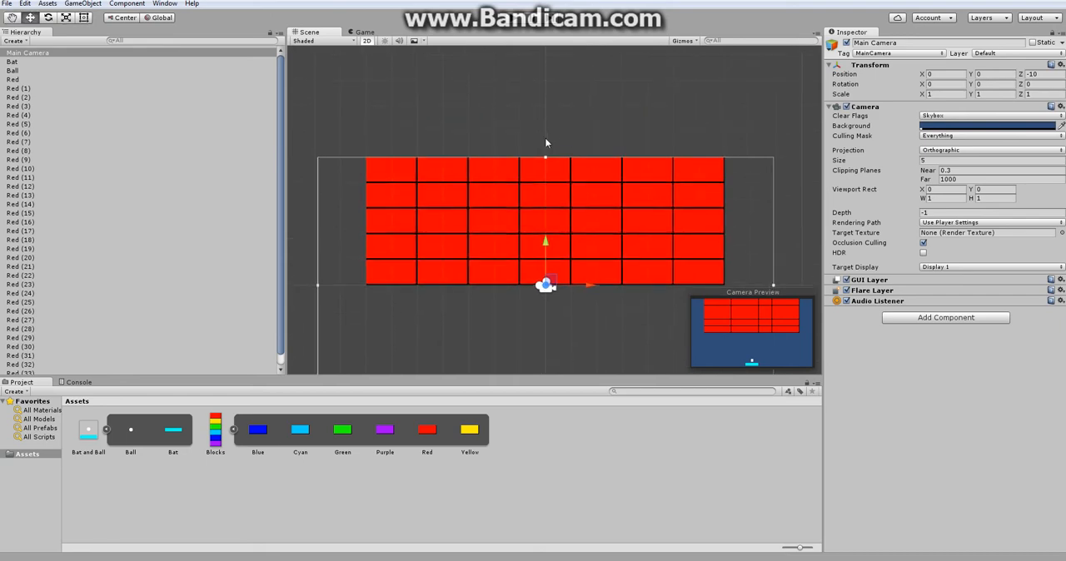
{"action": "scroll", "scroll_direction": "down", "scroll_amount": 3}
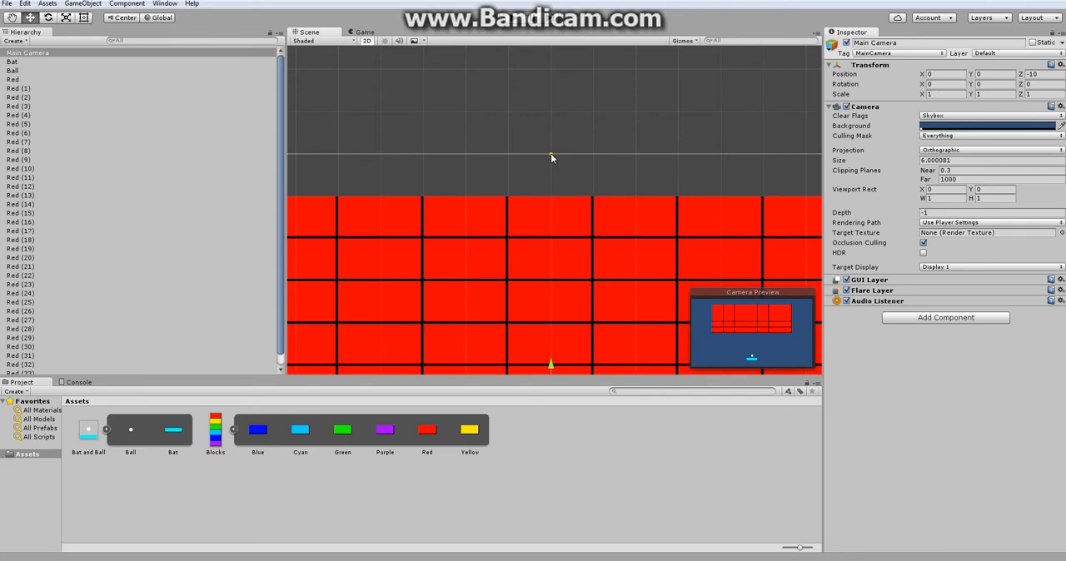
{"action": "left_click_drag", "start_coordinate": [550, 158], "coordinate": [621, 197]}
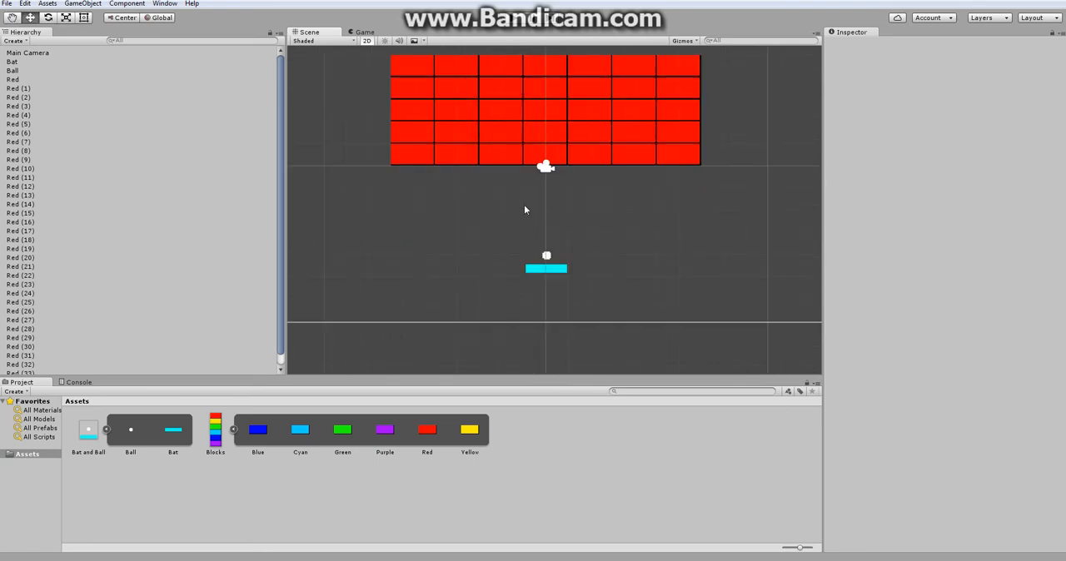
Create an empty GameObject and select all the duplicated red blocks in the Hierarchy.
{"action": "left_click", "coordinate": [12, 62]}
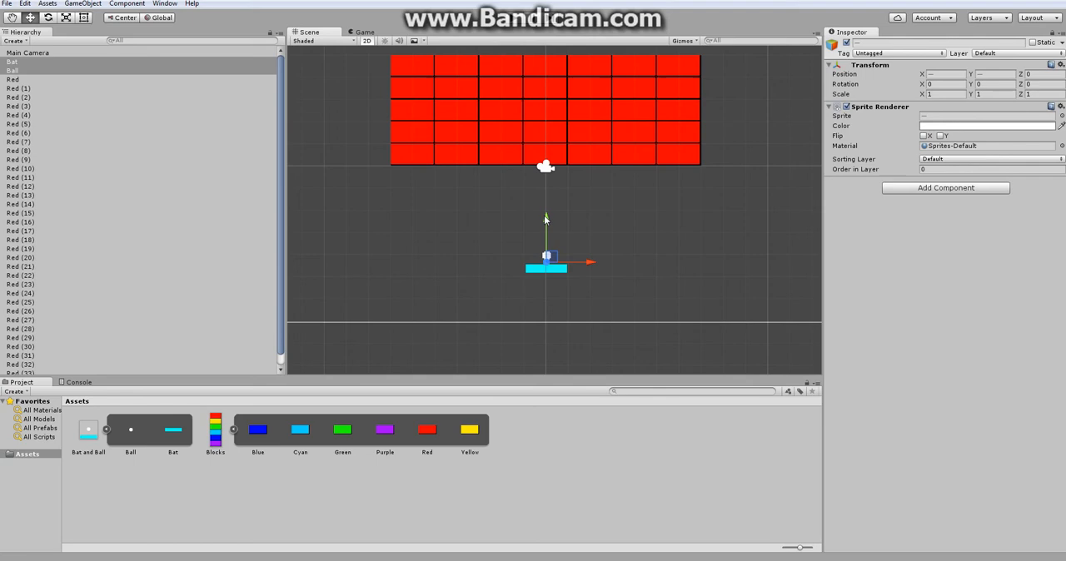
{"action": "left_click", "coordinate": [13, 80]}
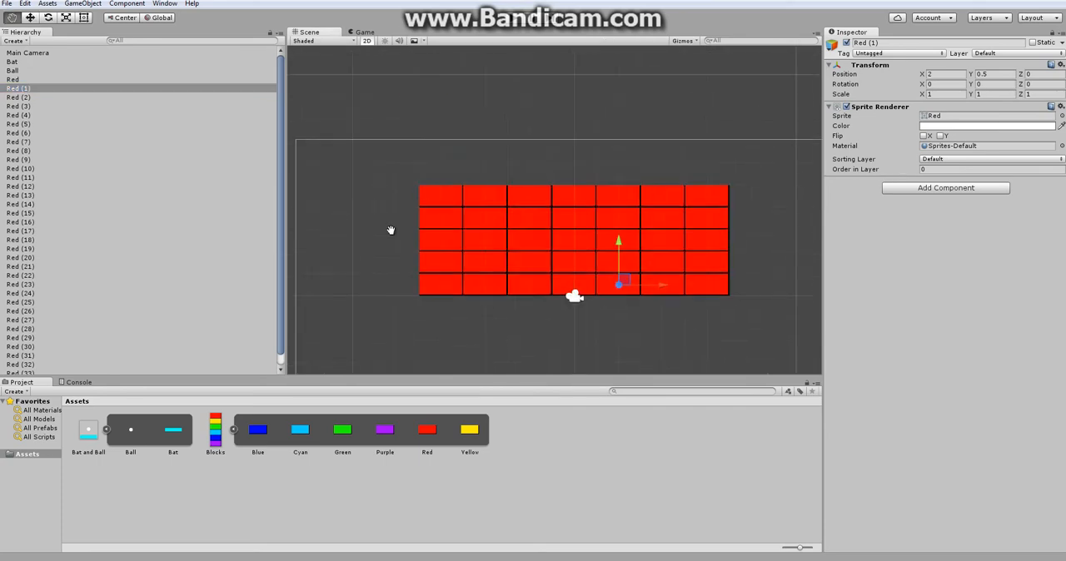
{"action": "left_click", "coordinate": [83, 3]}
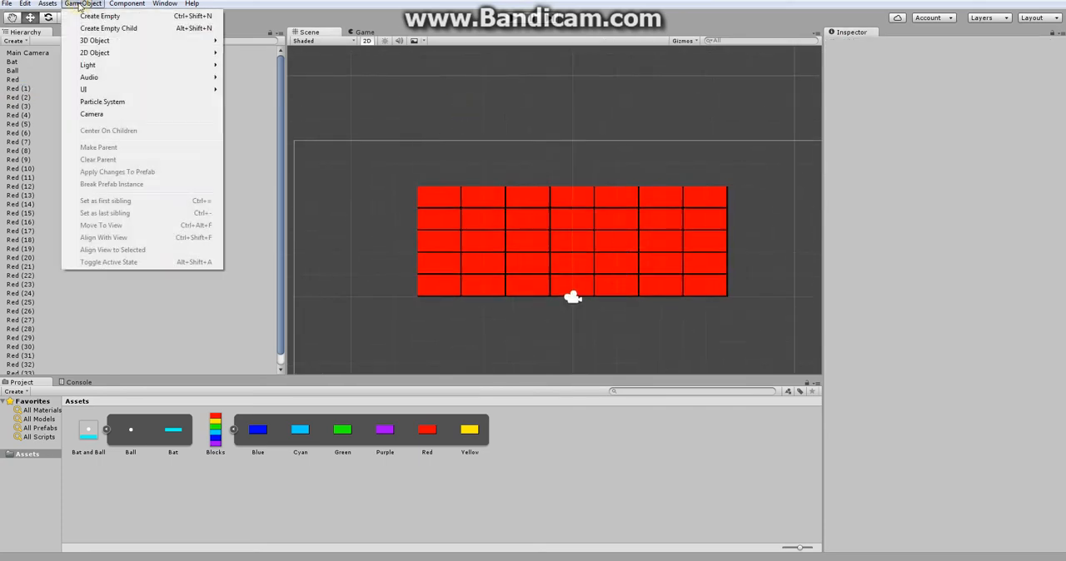
{"action": "mouse_move", "coordinate": [100, 16]}
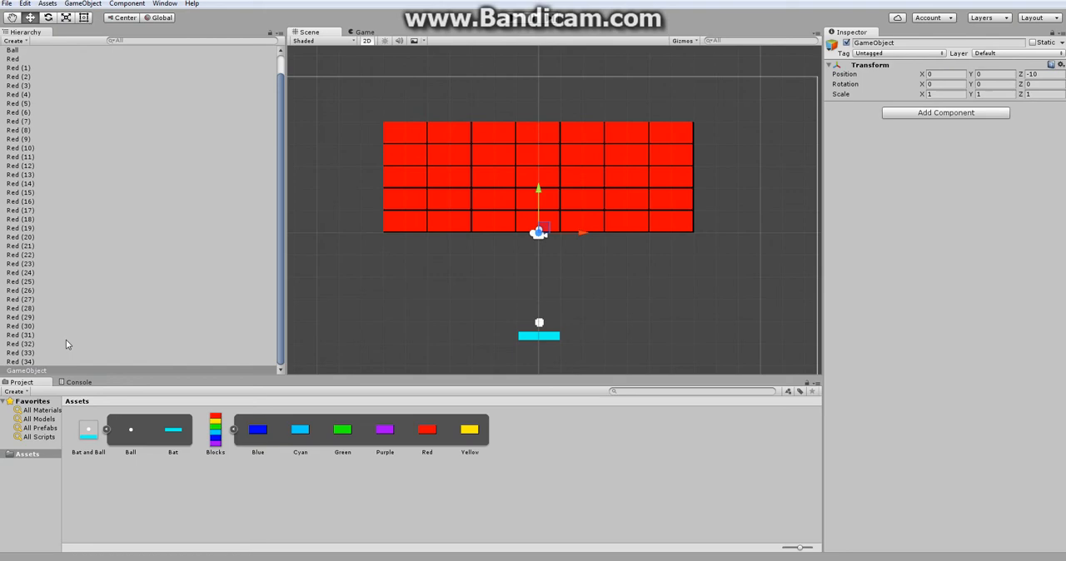
{"action": "left_click", "coordinate": [540, 133]}
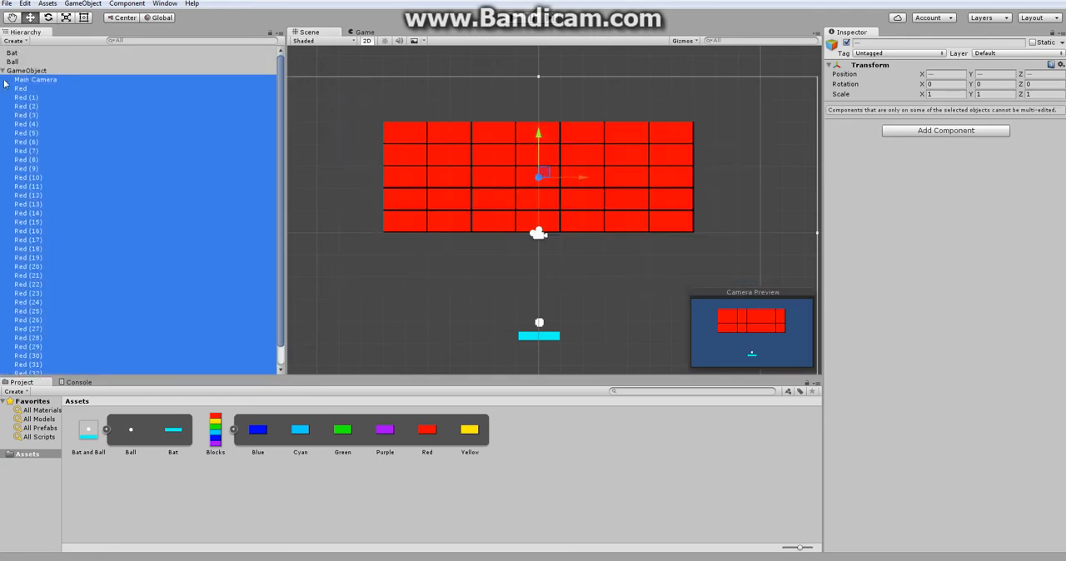
Parent the red blocks under the empty object, collapse it and rename it Blocks.
{"action": "left_click", "coordinate": [35, 80]}
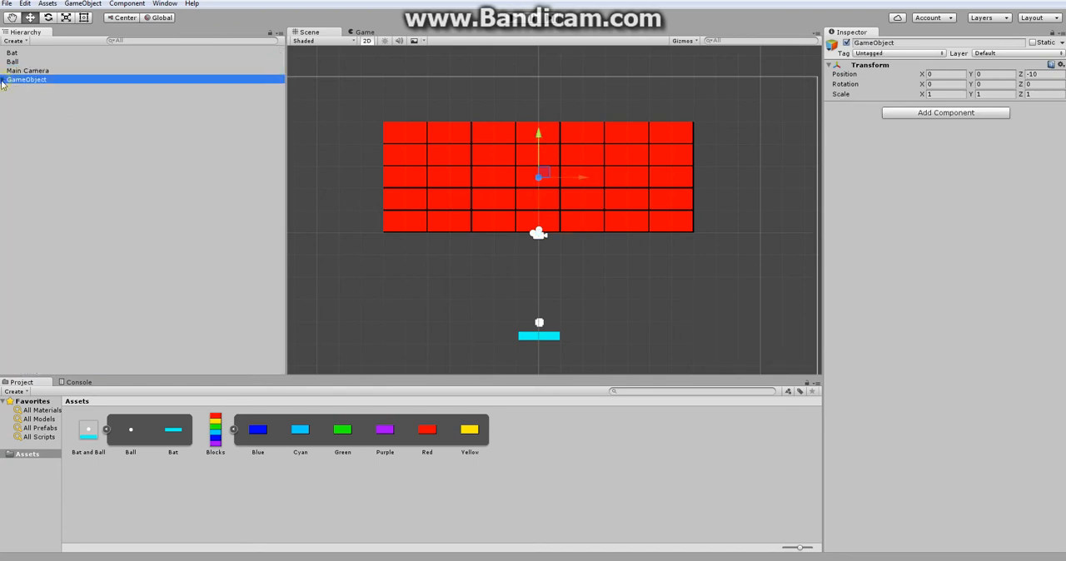
{"action": "left_click", "coordinate": [60, 83]}
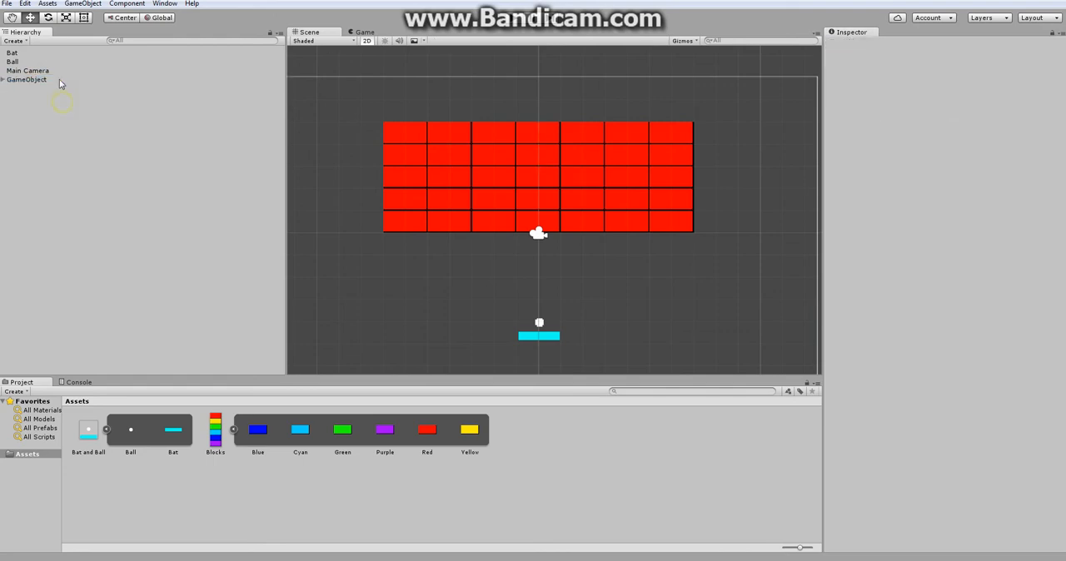
{"action": "left_click", "coordinate": [26, 80]}
{"action": "type", "text": "Blocks"}
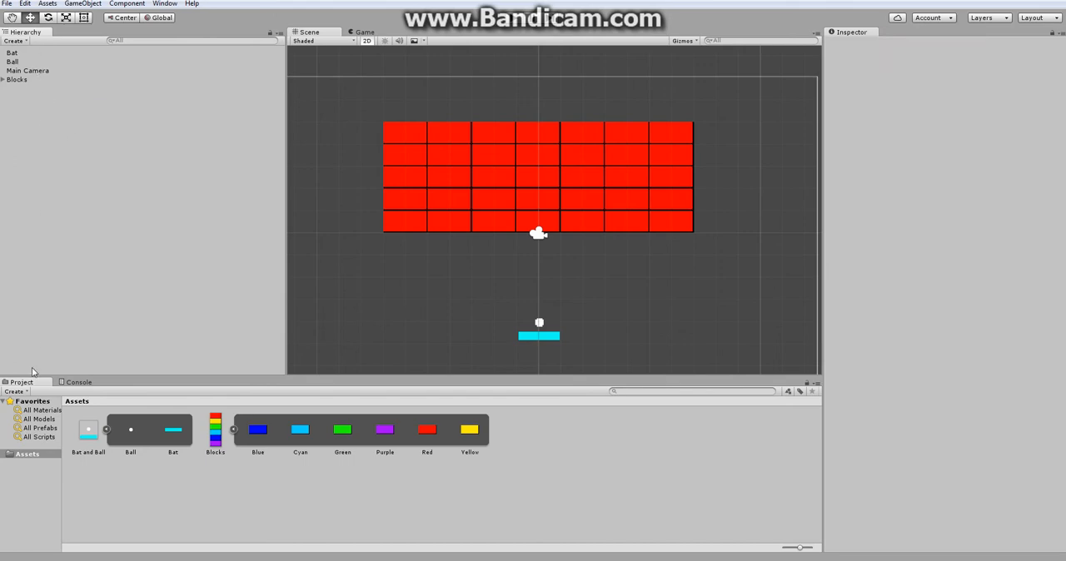
{"action": "mouse_move", "coordinate": [115, 338]}
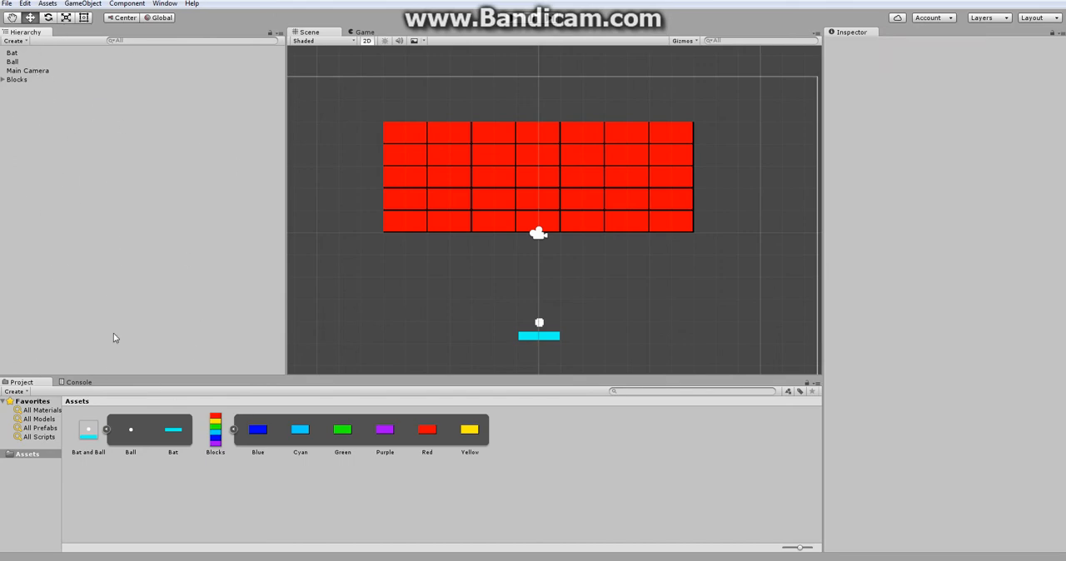
{"action": "mouse_move", "coordinate": [480, 170]}
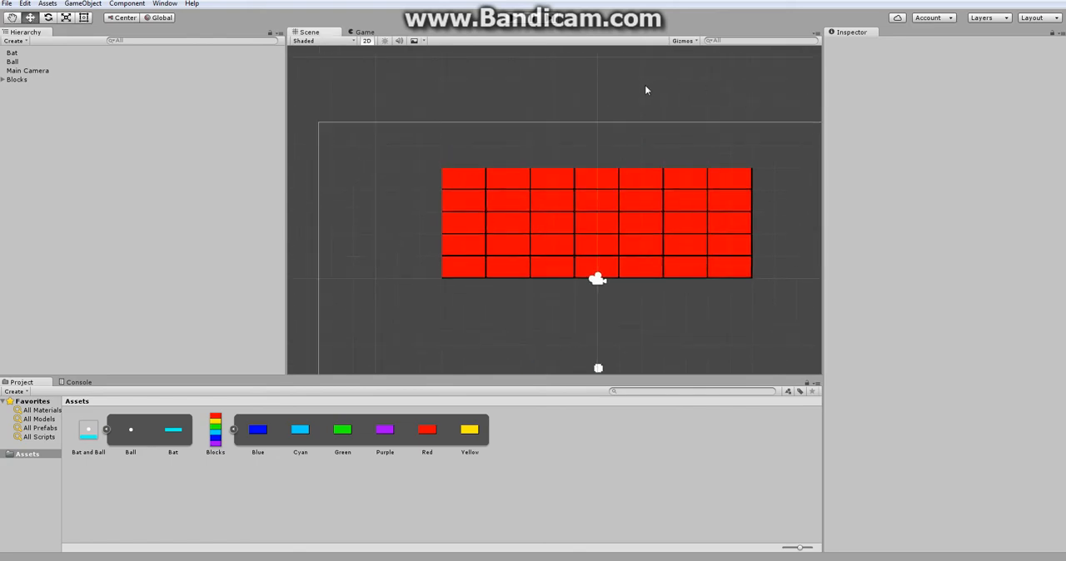
{"action": "mouse_move", "coordinate": [540, 96]}
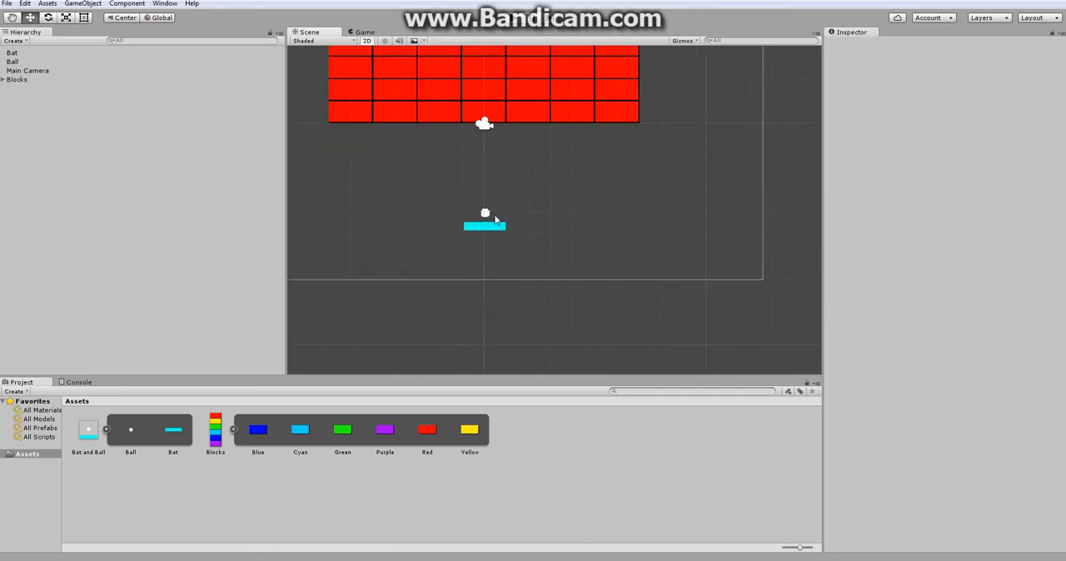
Set the ball's position to X 0, Y -4.5 and parent it under the bat.
{"action": "left_click", "coordinate": [13, 61]}
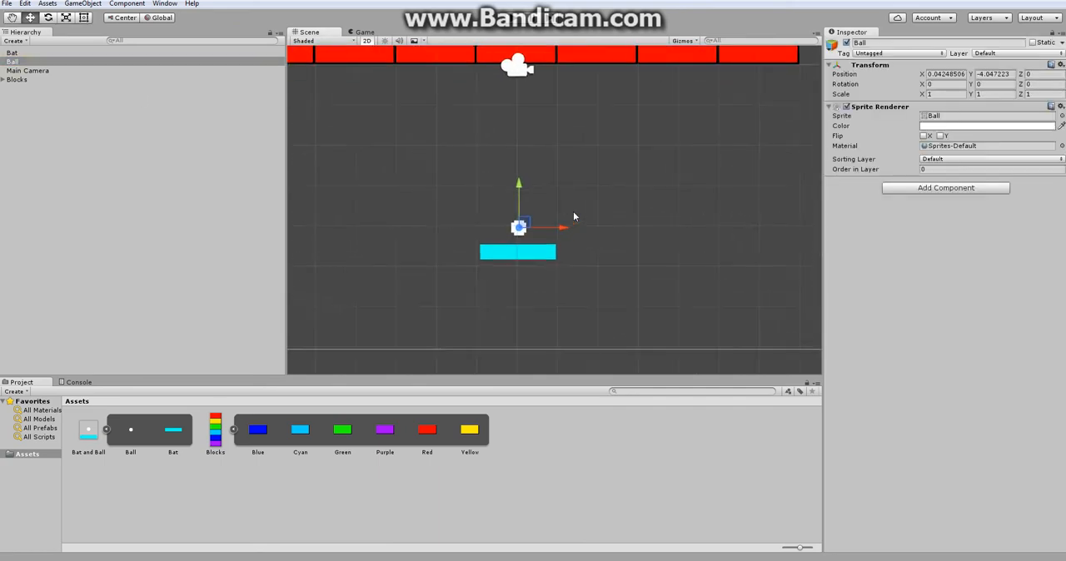
{"action": "left_click", "coordinate": [11, 51]}
{"action": "type", "text": "0"}
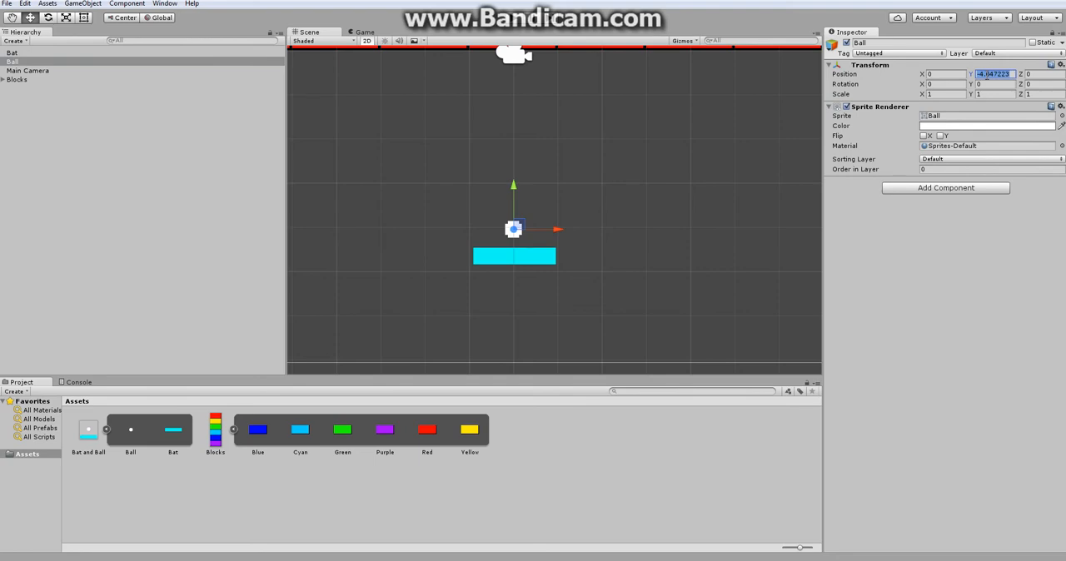
{"action": "type", "text": "-4"}
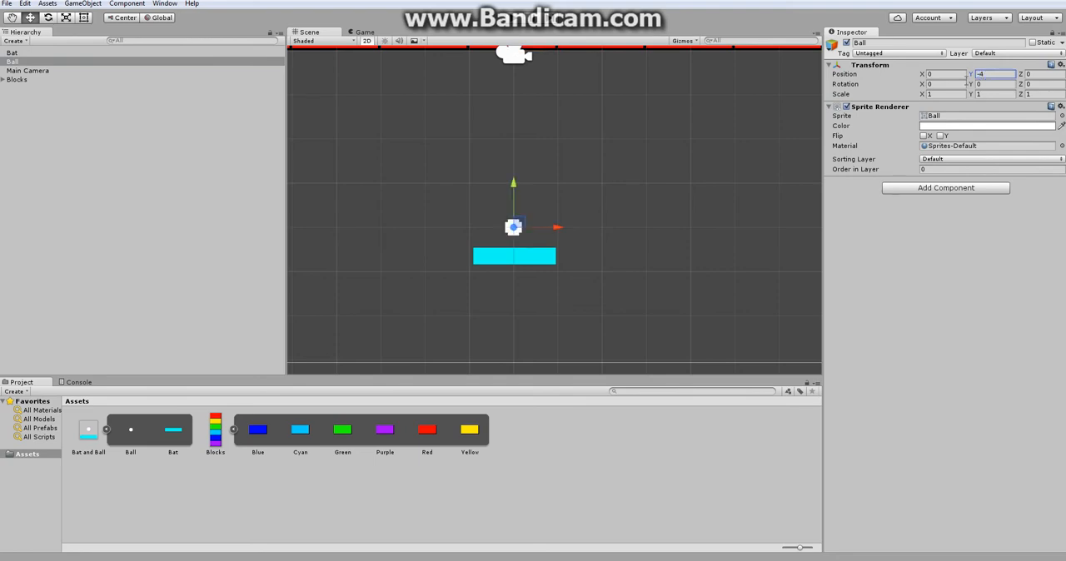
{"action": "left_click", "coordinate": [13, 52]}
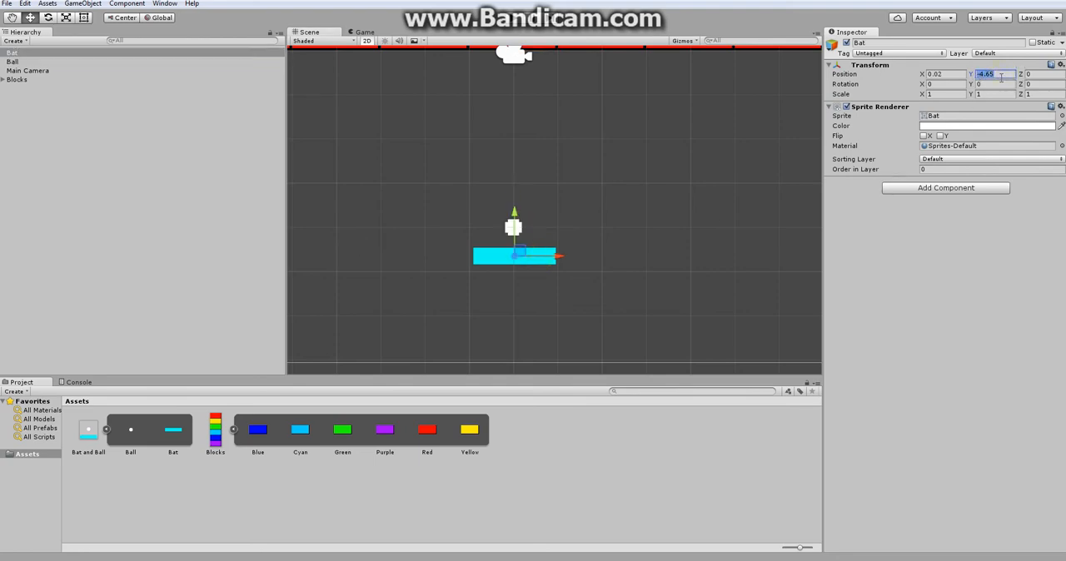
{"action": "left_click", "coordinate": [941, 73]}
{"action": "type", "text": "0"}
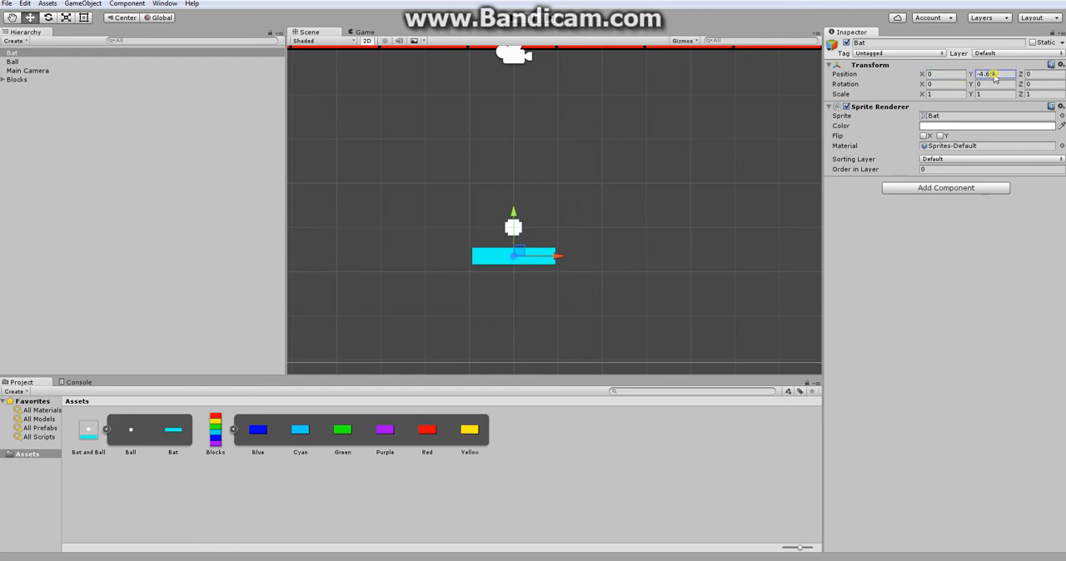
{"action": "type", "text": "-4.5"}
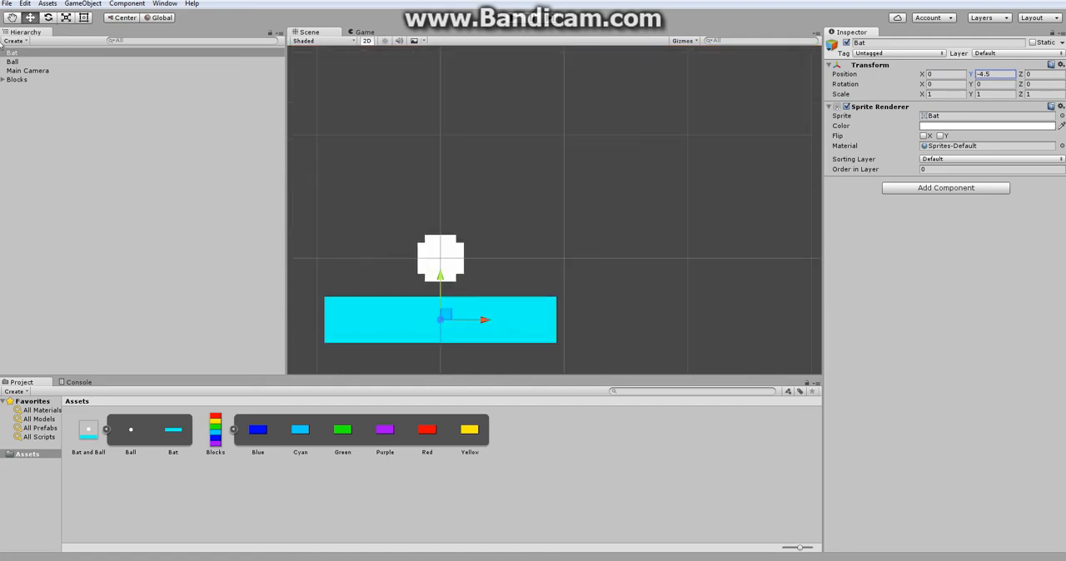
{"action": "left_click", "coordinate": [14, 60]}
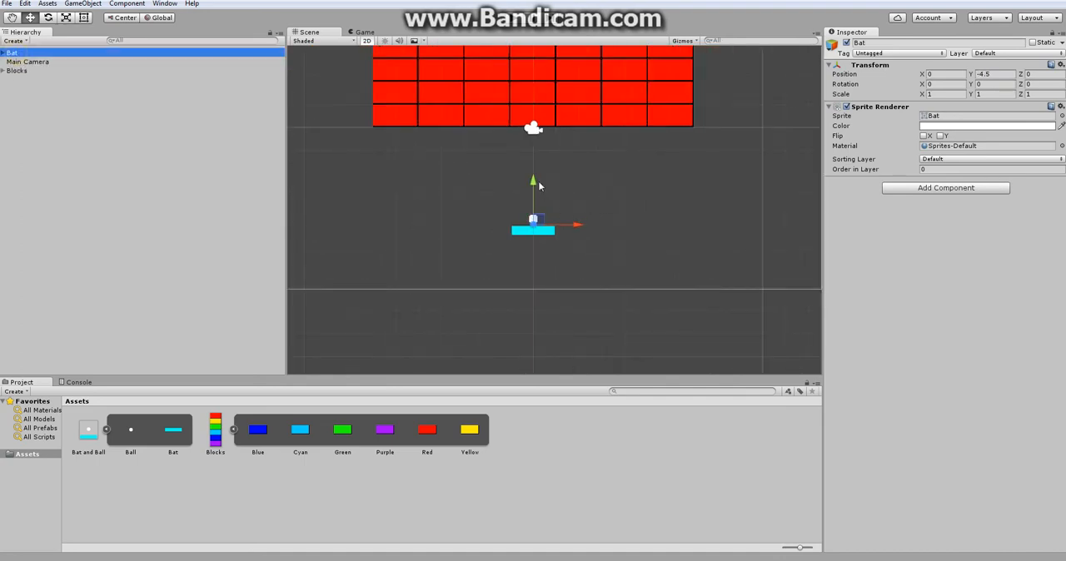
Slide the bat left and right in the Scene view to confirm the ball follows it.
{"action": "left_click_drag", "start_coordinate": [533, 183], "coordinate": [533, 213]}
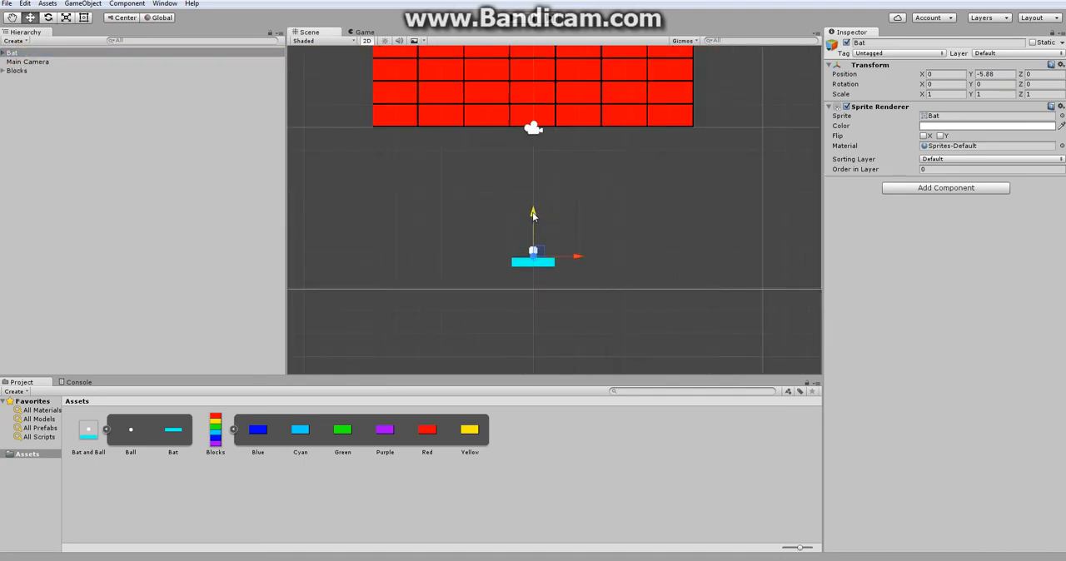
{"action": "left_click_drag", "start_coordinate": [533, 258], "coordinate": [458, 259]}
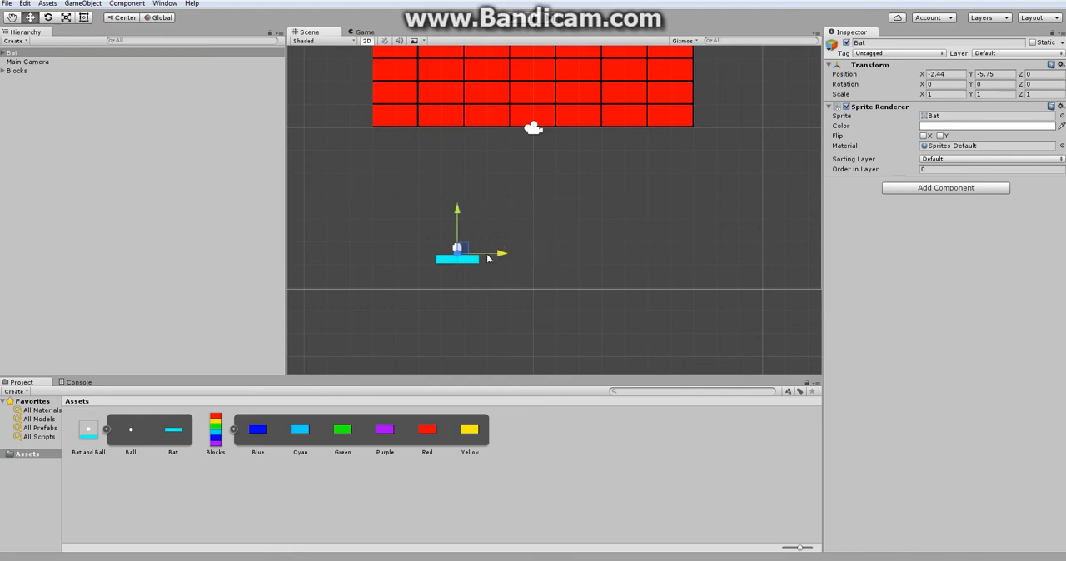
{"action": "left_click_drag", "start_coordinate": [458, 253], "coordinate": [663, 253]}
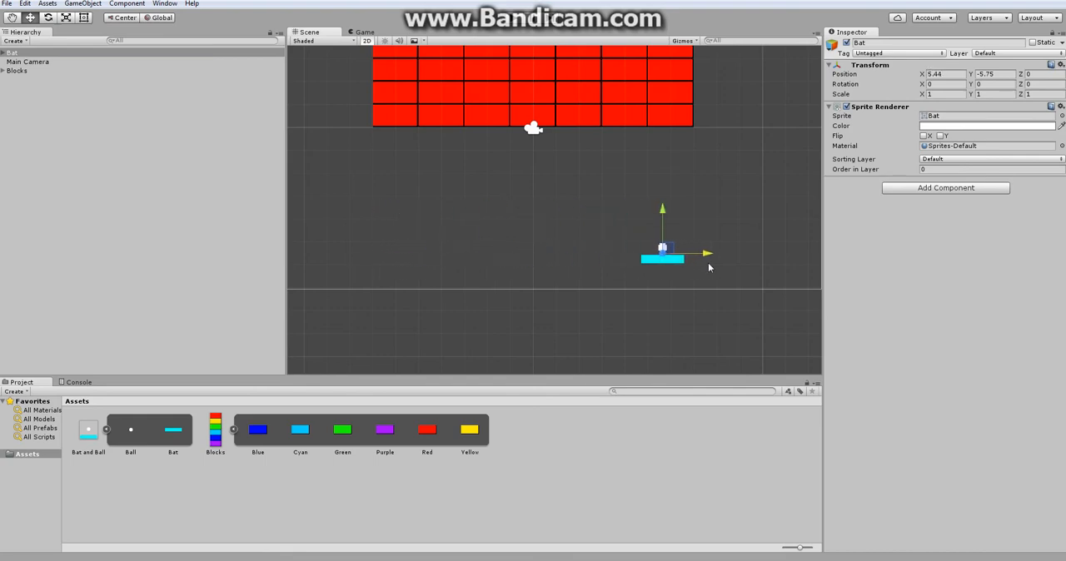
{"action": "left_click_drag", "start_coordinate": [663, 258], "coordinate": [536, 258]}
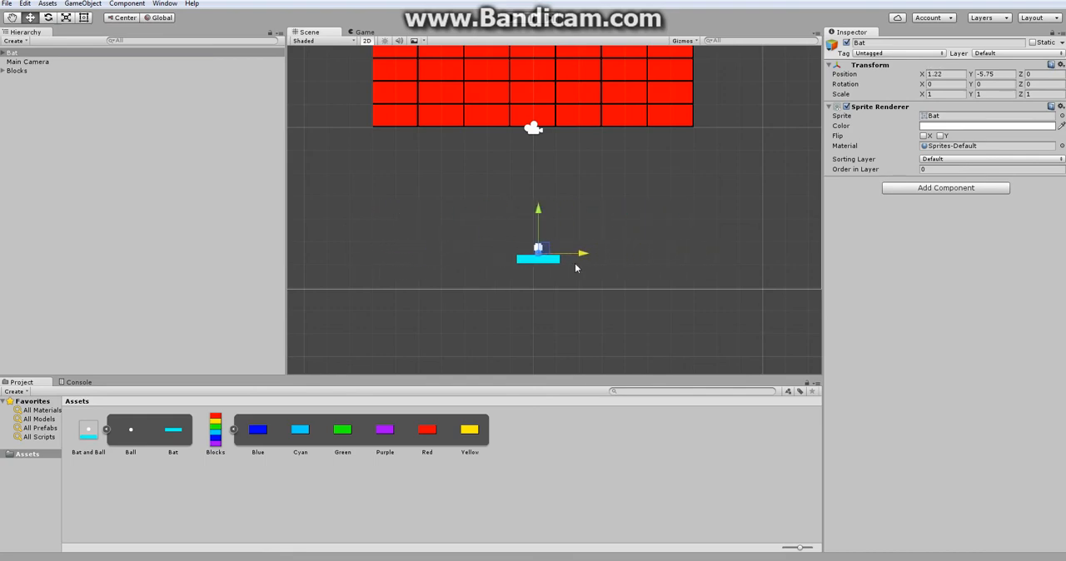
{"action": "left_click_drag", "start_coordinate": [540, 253], "coordinate": [406, 254]}
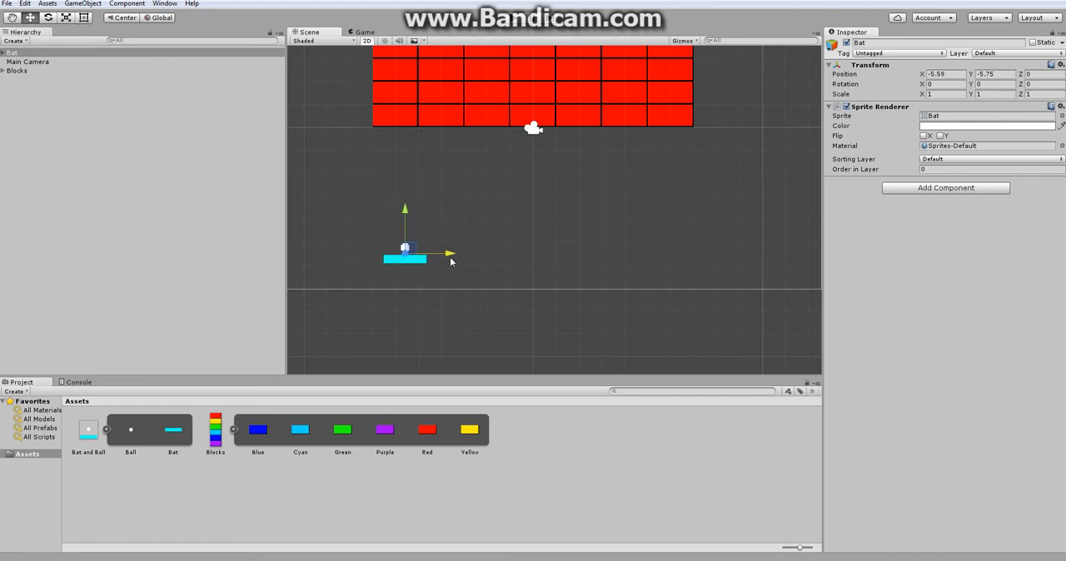
{"action": "left_click_drag", "start_coordinate": [406, 253], "coordinate": [585, 253]}
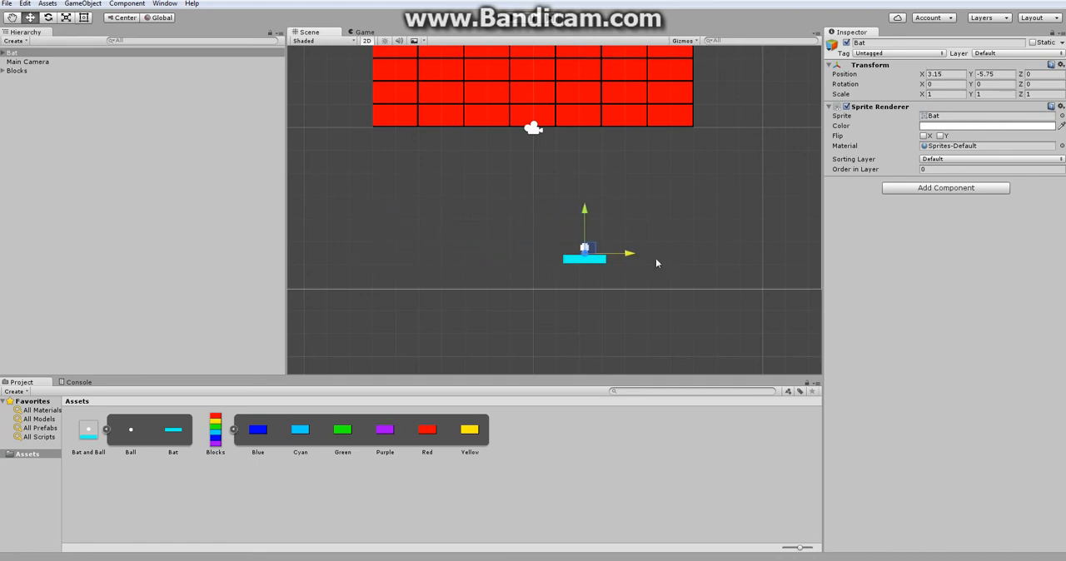
{"action": "left_click_drag", "start_coordinate": [630, 253], "coordinate": [552, 259]}
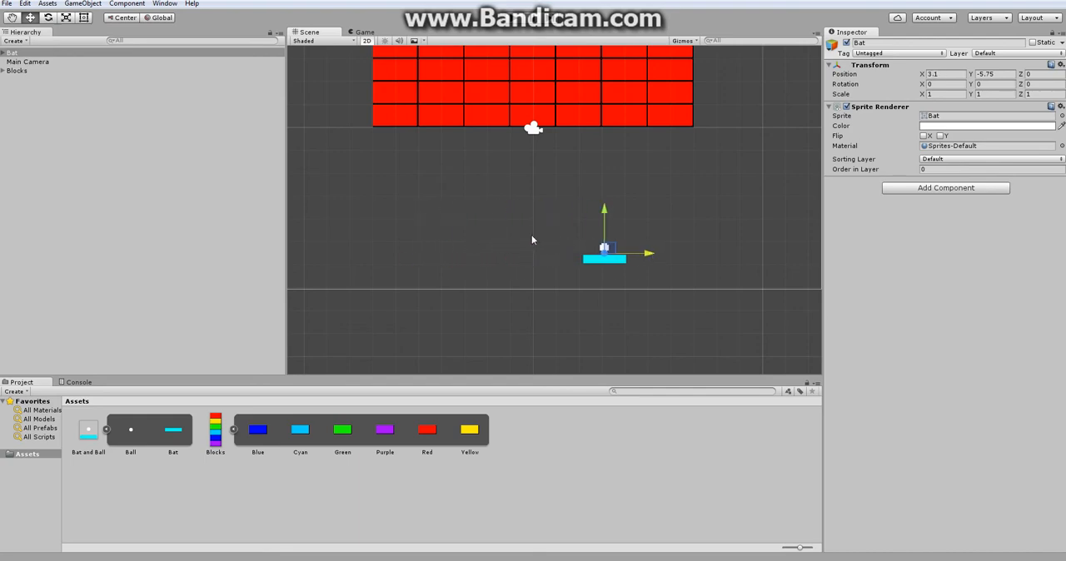
{"action": "left_click", "coordinate": [516, 348]}
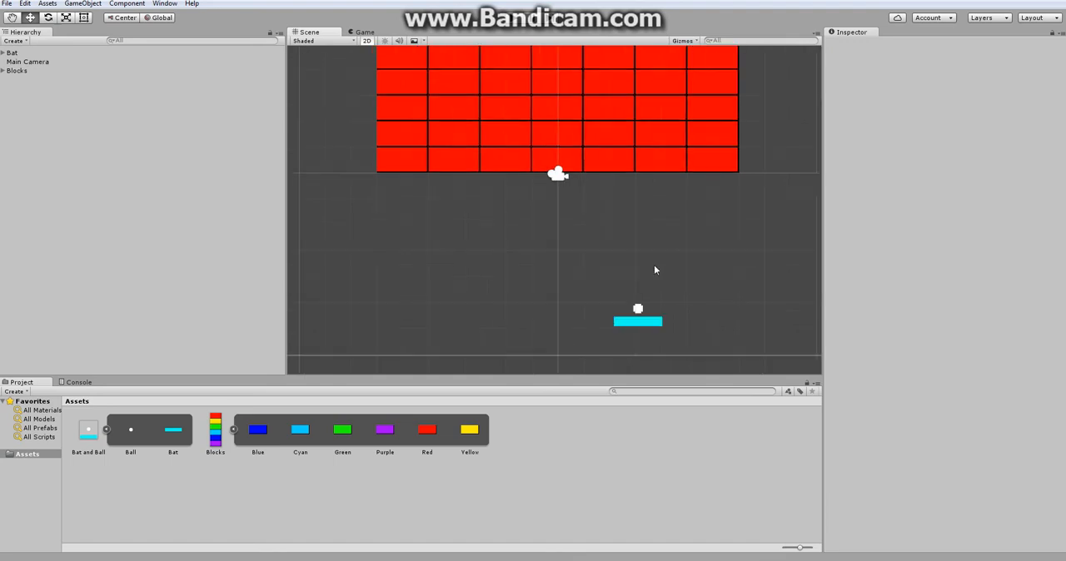
Drag the ball around the scene and settle it resting just above the bat.
{"action": "left_click", "coordinate": [638, 319]}
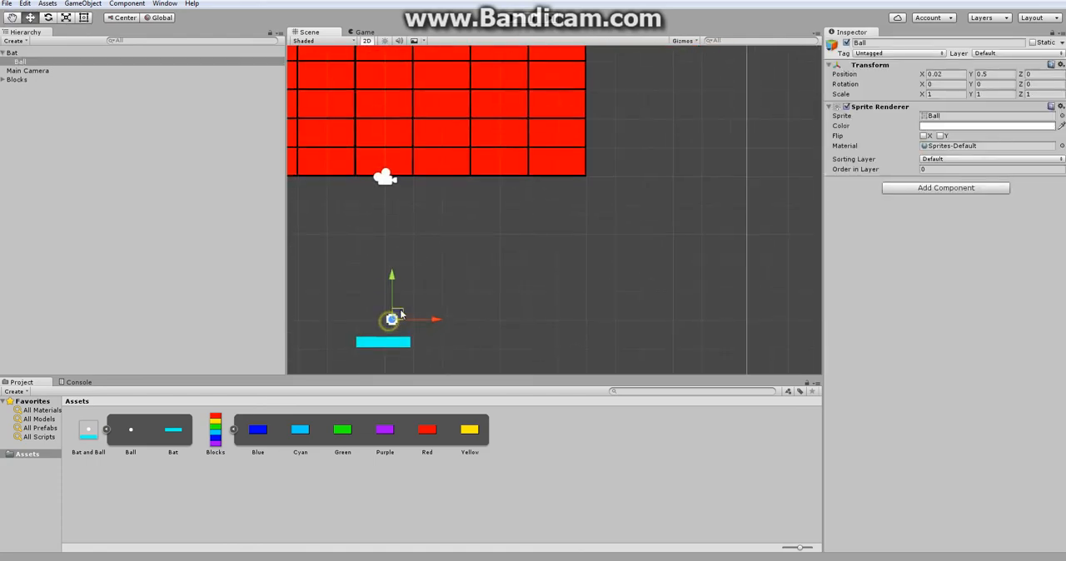
{"action": "left_click_drag", "start_coordinate": [391, 320], "coordinate": [643, 180]}
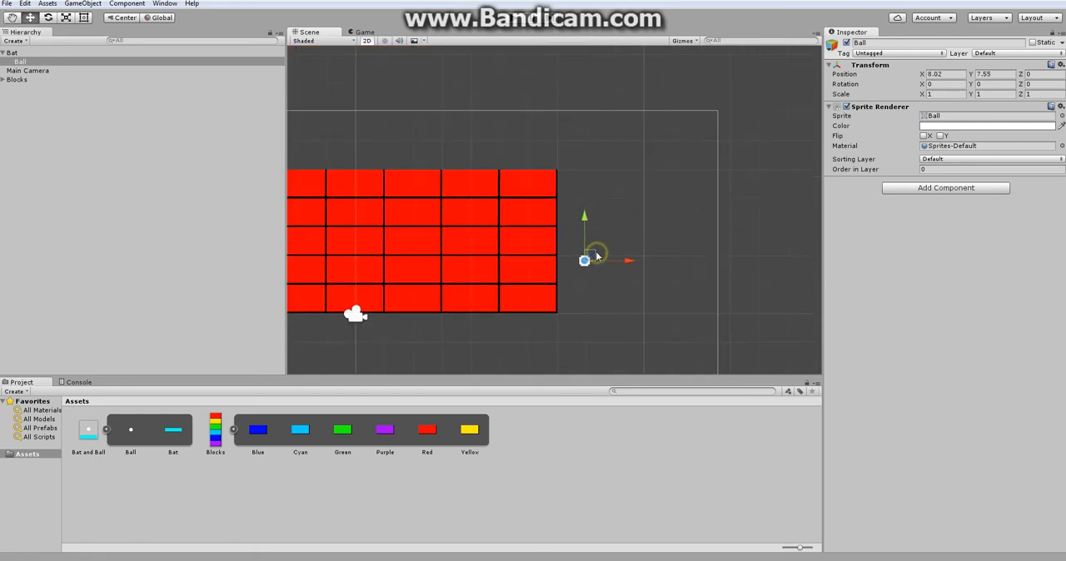
{"action": "left_click_drag", "start_coordinate": [584, 260], "coordinate": [606, 218]}
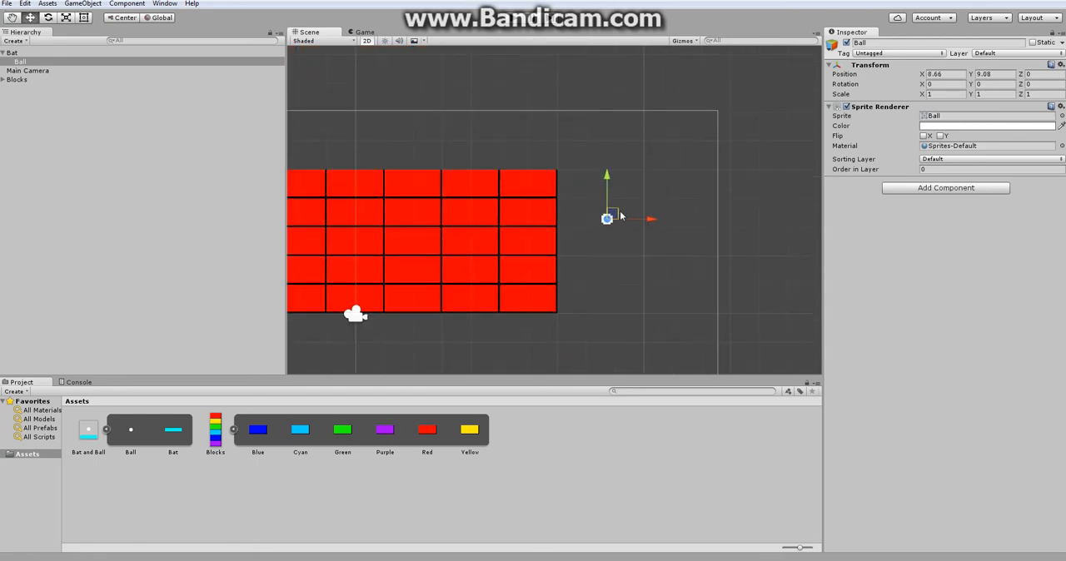
{"action": "left_click_drag", "start_coordinate": [606, 218], "coordinate": [547, 183]}
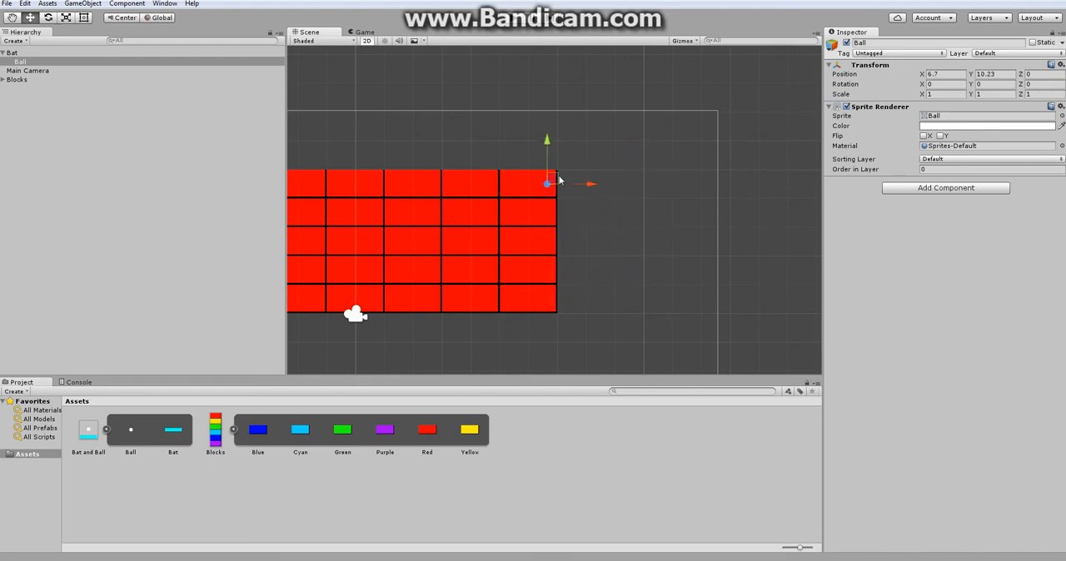
{"action": "left_click_drag", "start_coordinate": [546, 181], "coordinate": [586, 136]}
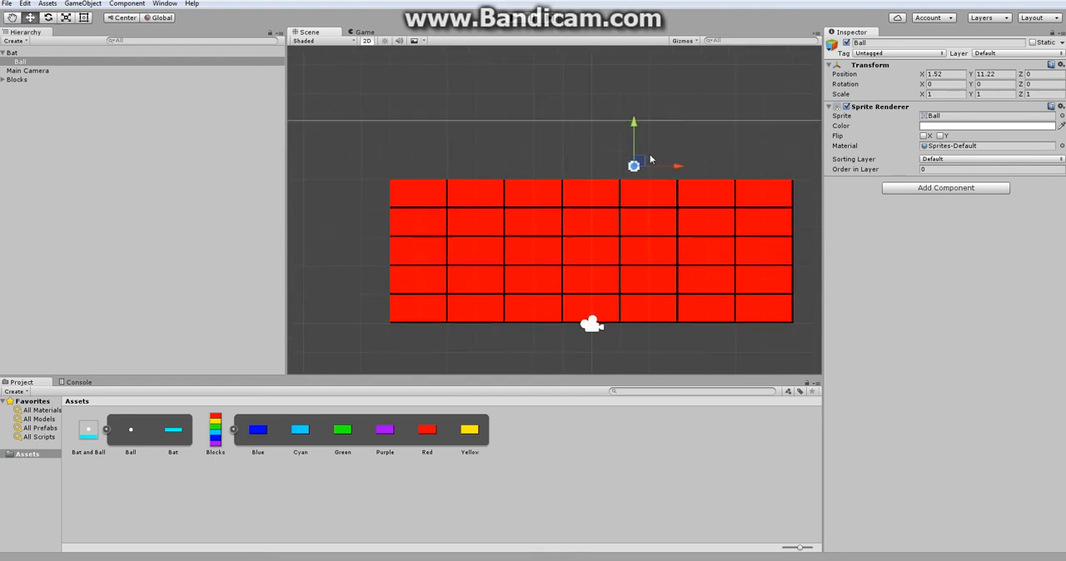
{"action": "left_click_drag", "start_coordinate": [633, 165], "coordinate": [352, 150]}
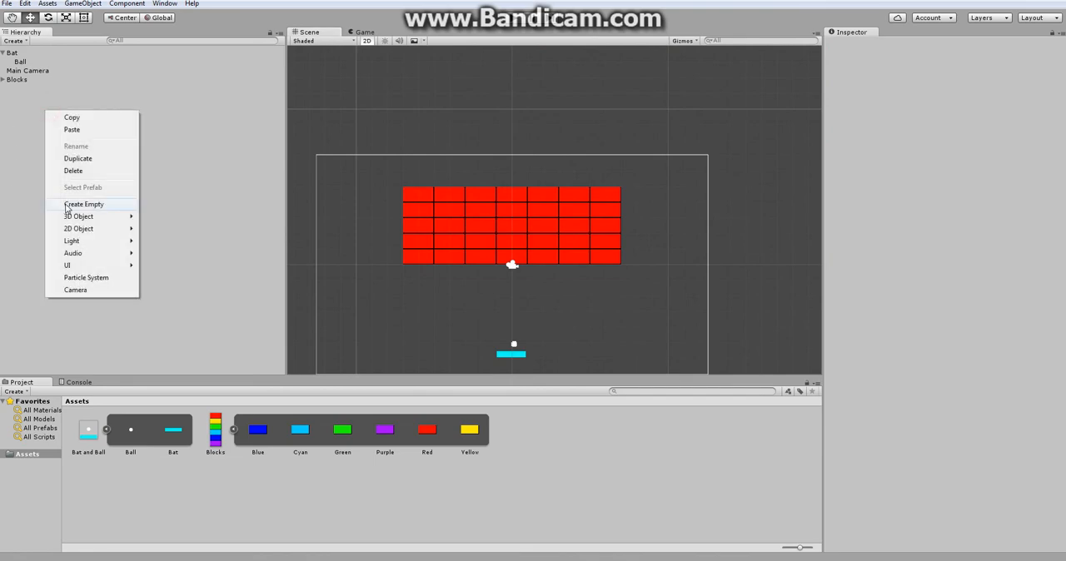
Create an empty GameObject and place it at Position Y 7 above the block grid.
{"action": "left_click", "coordinate": [84, 204]}
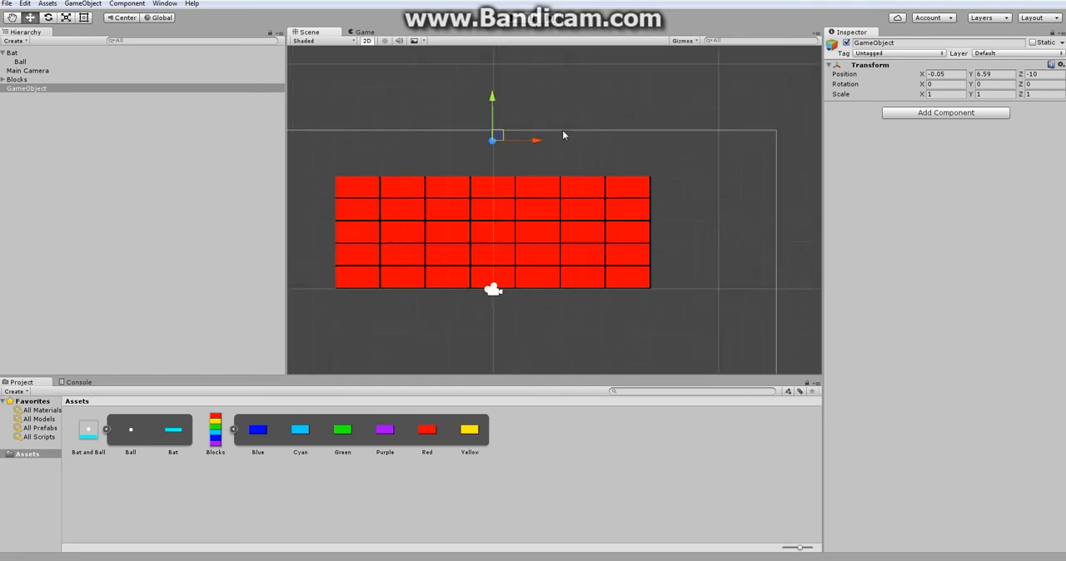
{"action": "left_click", "coordinate": [946, 74]}
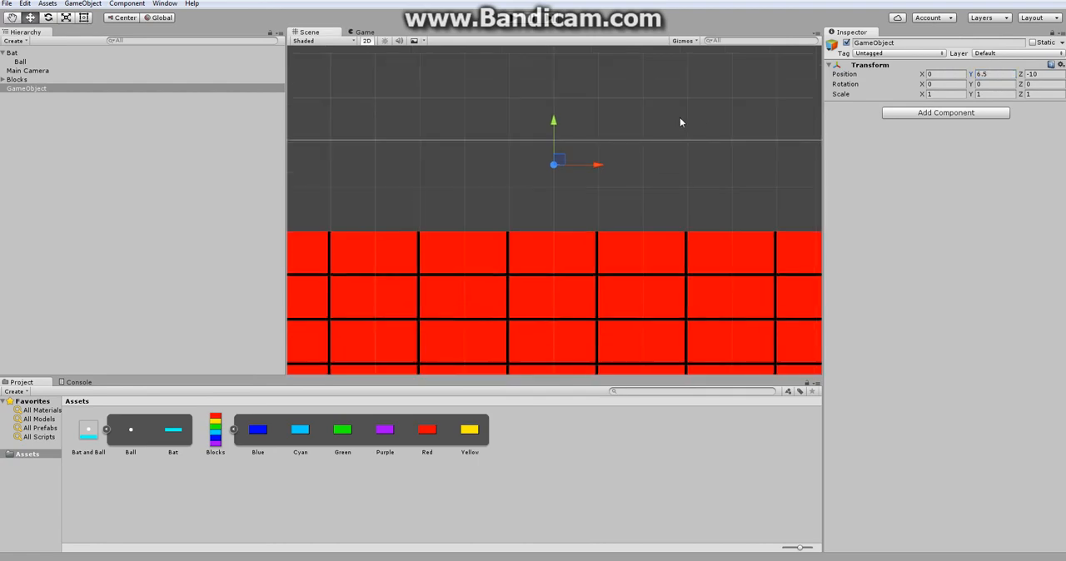
{"action": "left_click", "coordinate": [27, 88]}
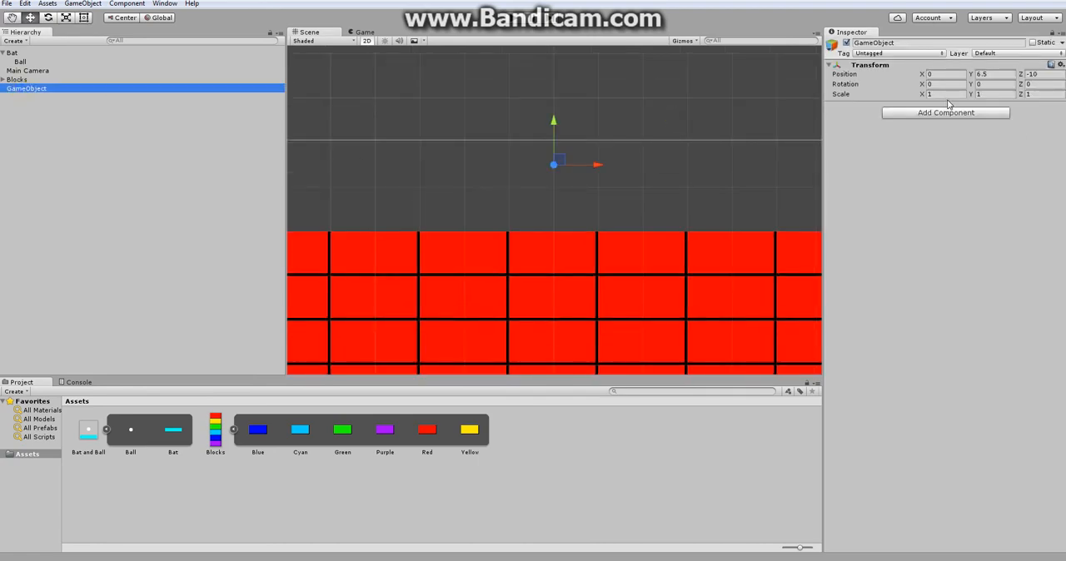
Add a Box Collider 2D to it and set its Size X to 25.
{"action": "left_click", "coordinate": [946, 113]}
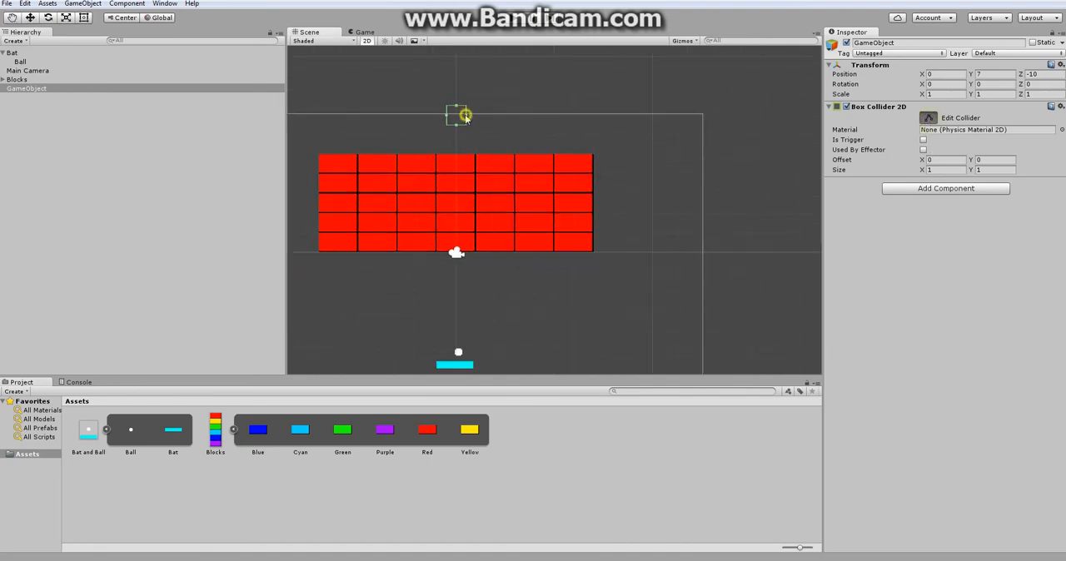
{"action": "left_click_drag", "start_coordinate": [463, 115], "coordinate": [703, 116]}
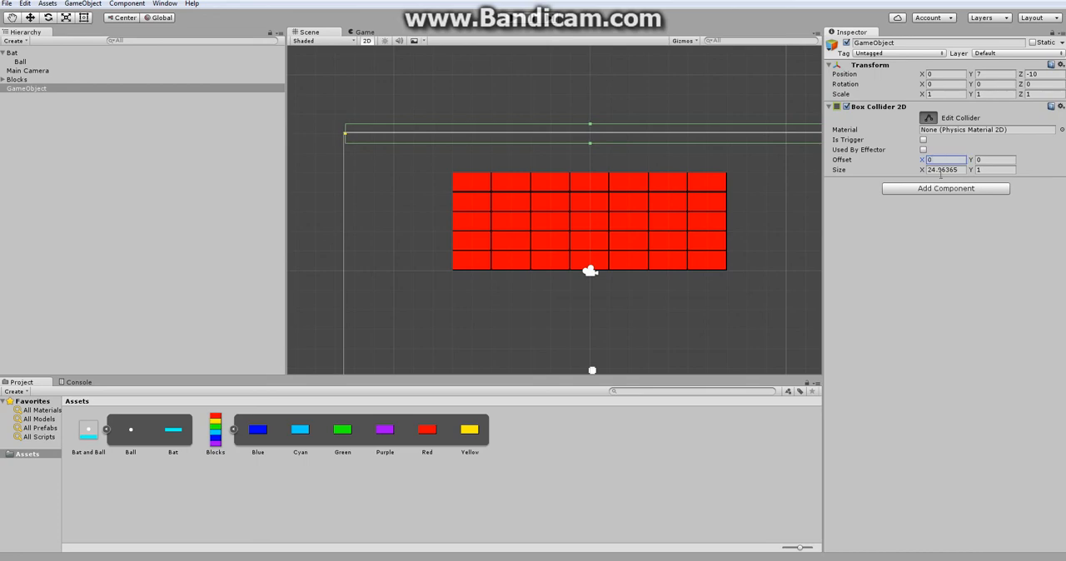
{"action": "type", "text": "25"}
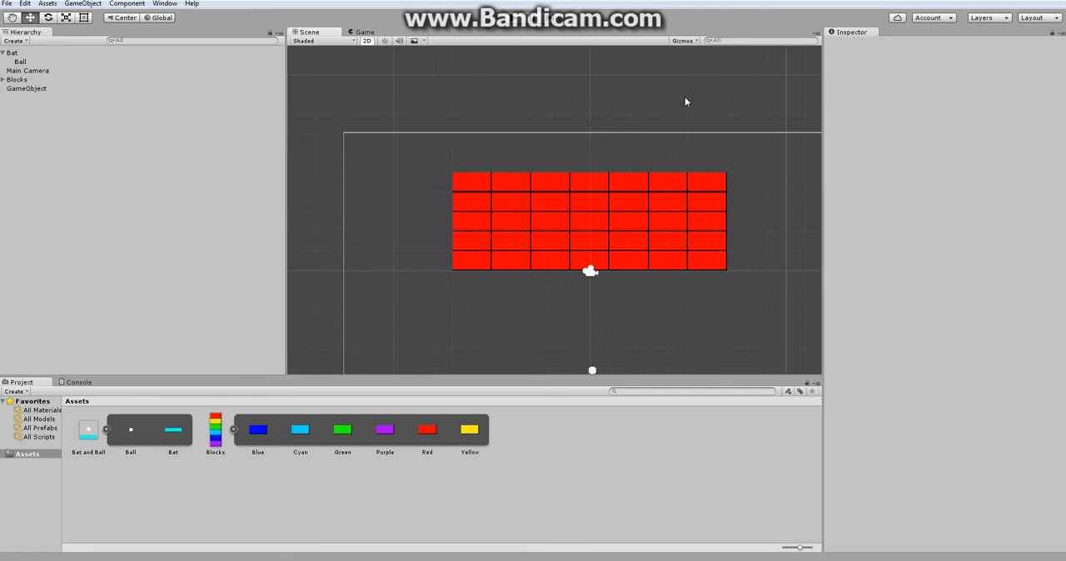
Rename the new collider object to Top.
{"action": "left_click", "coordinate": [26, 89]}
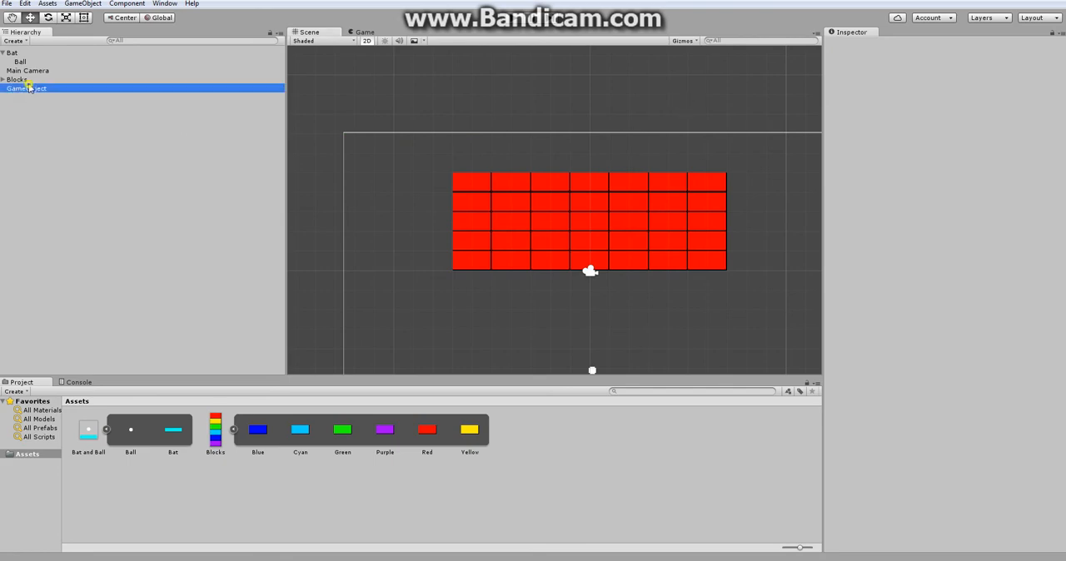
{"action": "left_click", "coordinate": [27, 88]}
{"action": "type", "text": "Top"}
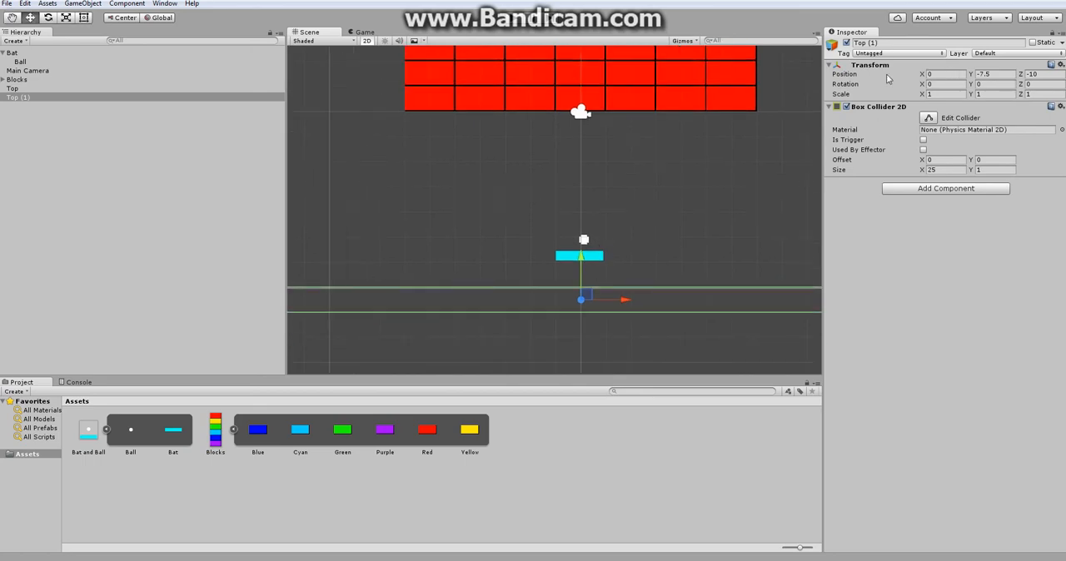
{"action": "mouse_move", "coordinate": [924, 147]}
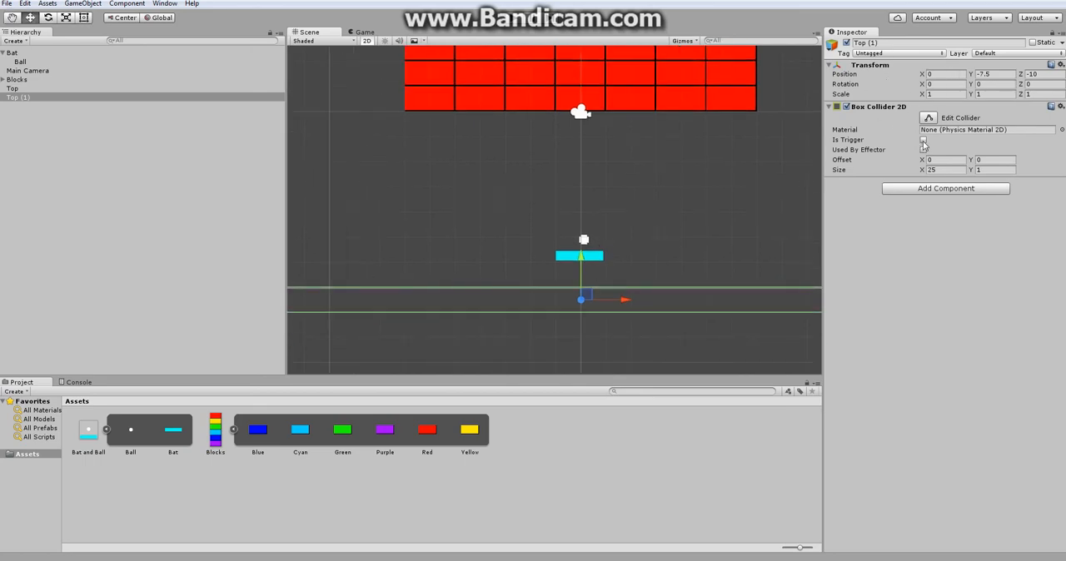
Duplicate Top to Y -7.5, tick Is Trigger and rename the copy Bottom.
{"action": "left_click", "coordinate": [923, 139]}
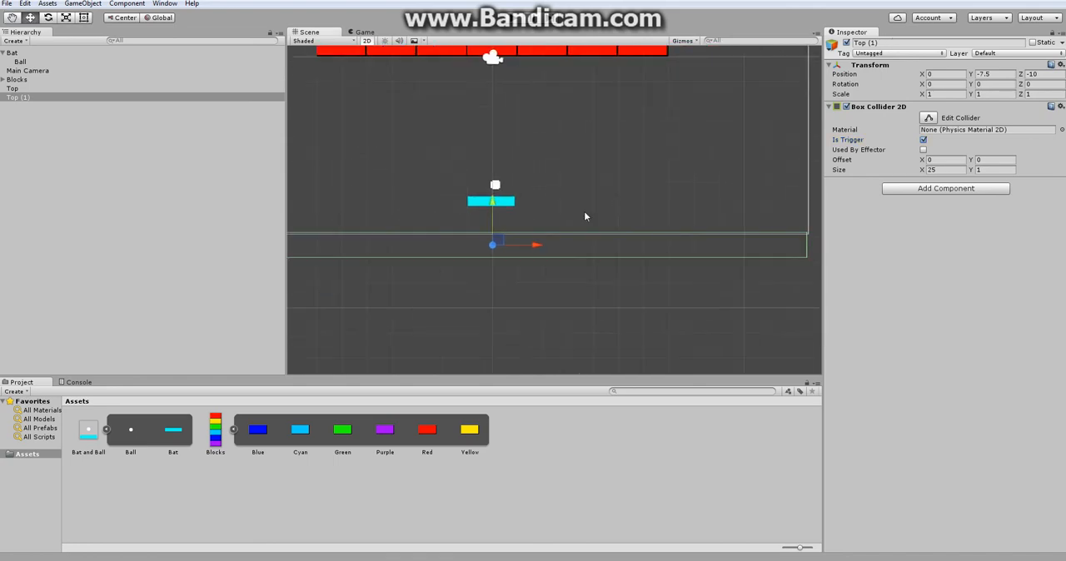
{"action": "mouse_move", "coordinate": [595, 296]}
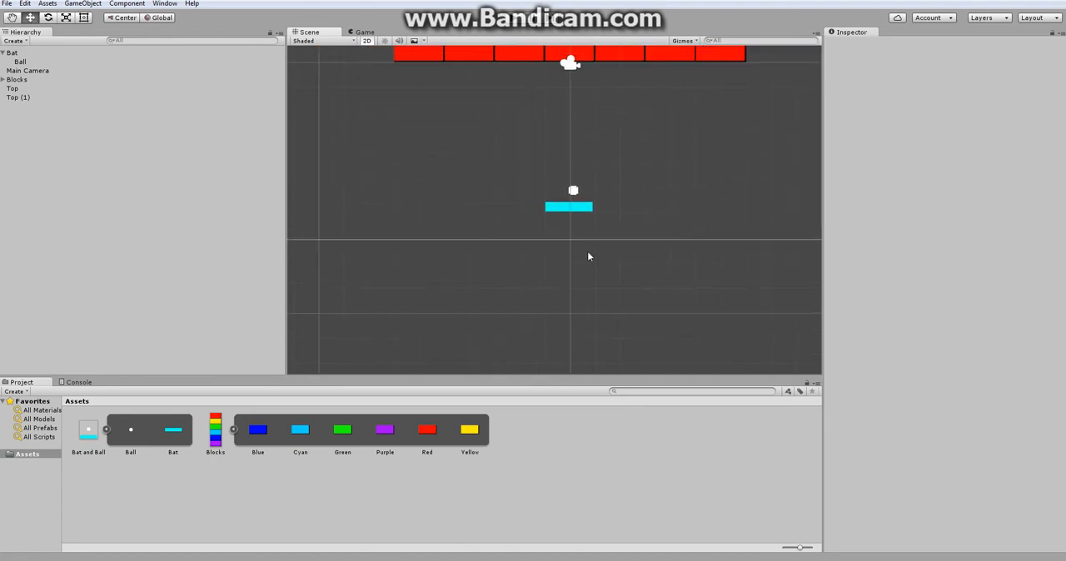
{"action": "left_click", "coordinate": [17, 97]}
{"action": "type", "text": "Bottom"}
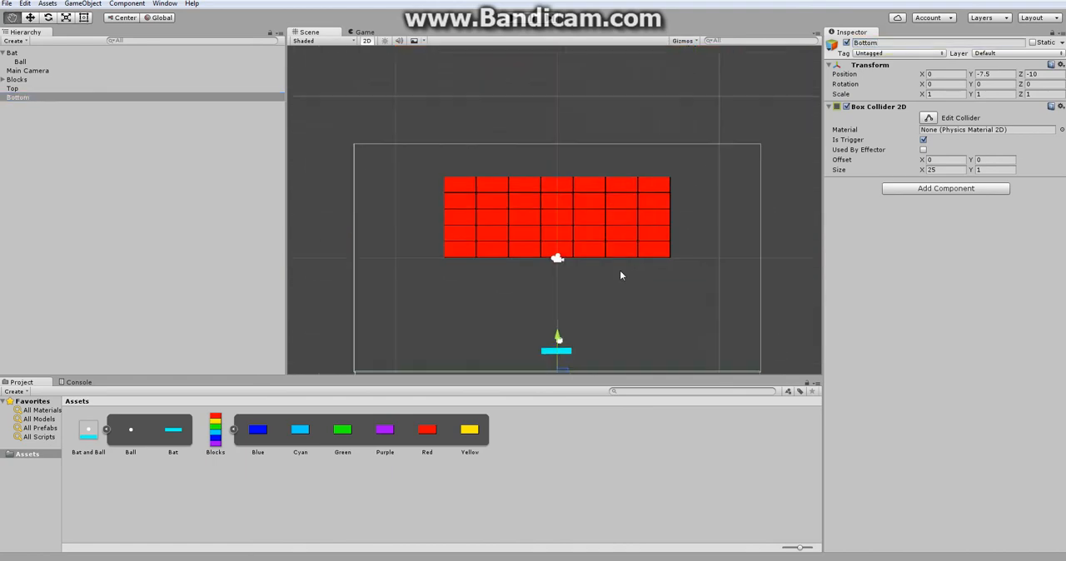
Duplicate Top with Rotation Z 90 as side boundary Right, then duplicate Right again.
{"action": "left_click", "coordinate": [13, 88]}
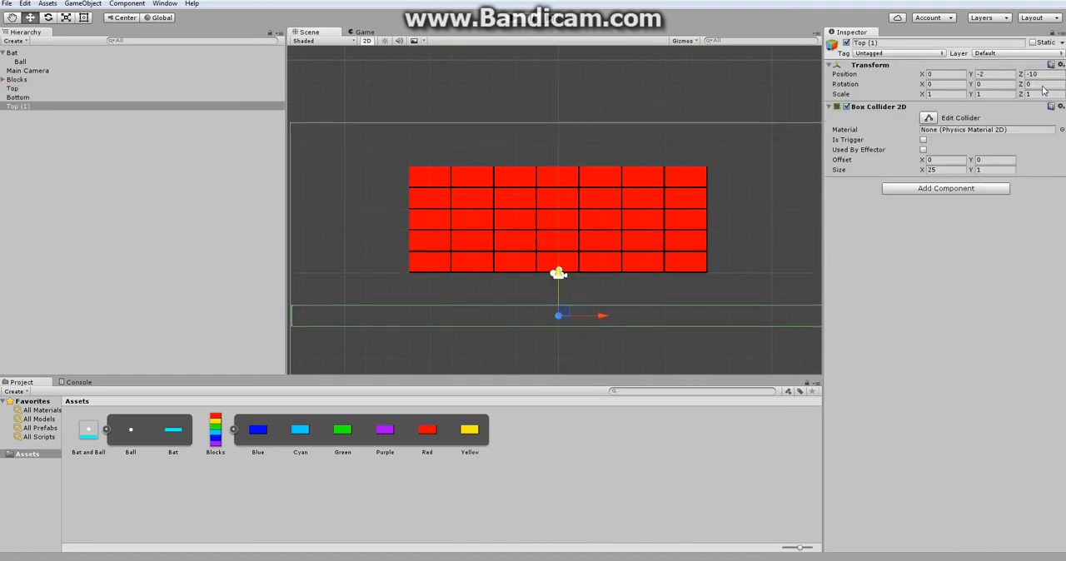
{"action": "left_click", "coordinate": [1042, 85]}
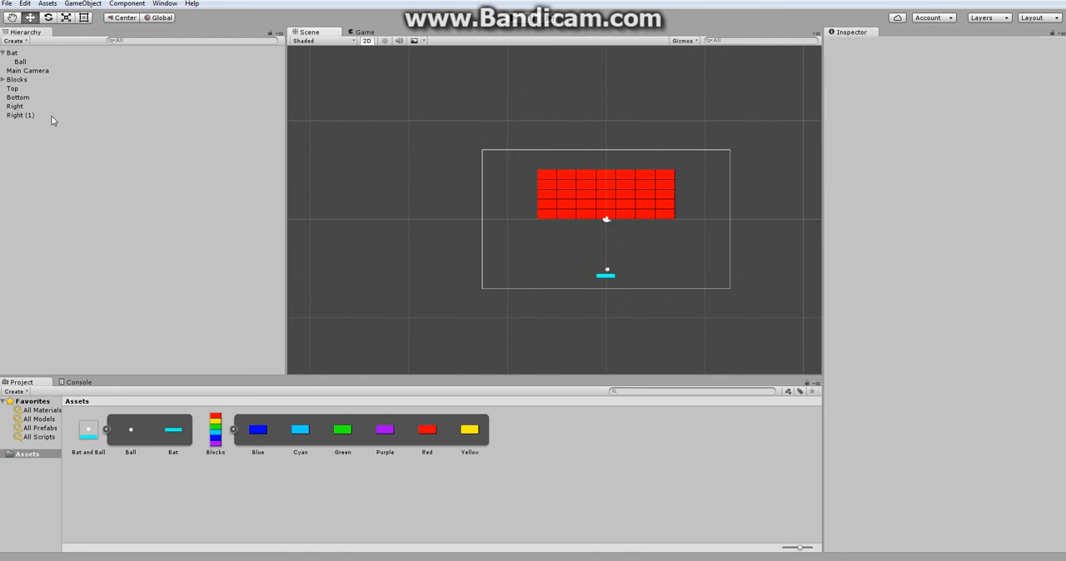
{"action": "left_click", "coordinate": [20, 115]}
{"action": "type", "text": "Left"}
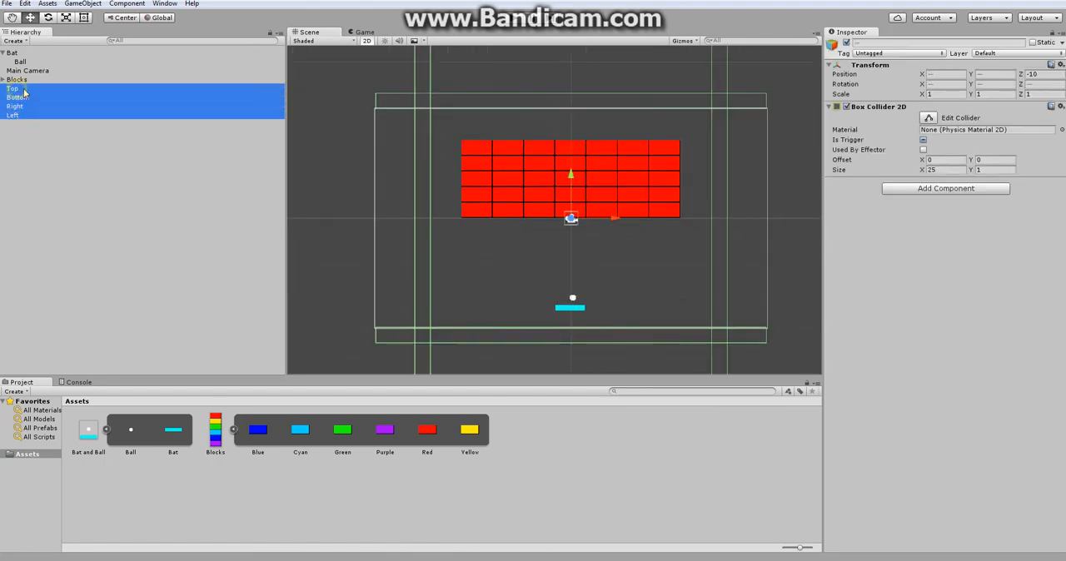
Rename the copy Left and drag Top, Bottom, Right and Left onto Main Camera.
{"action": "left_click", "coordinate": [27, 70]}
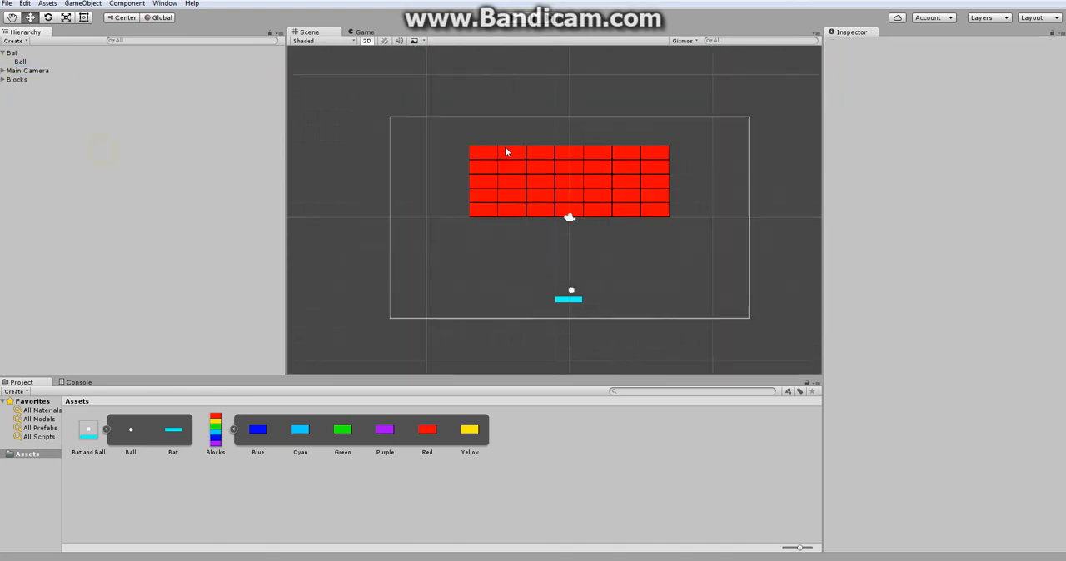
{"action": "left_click", "coordinate": [30, 70]}
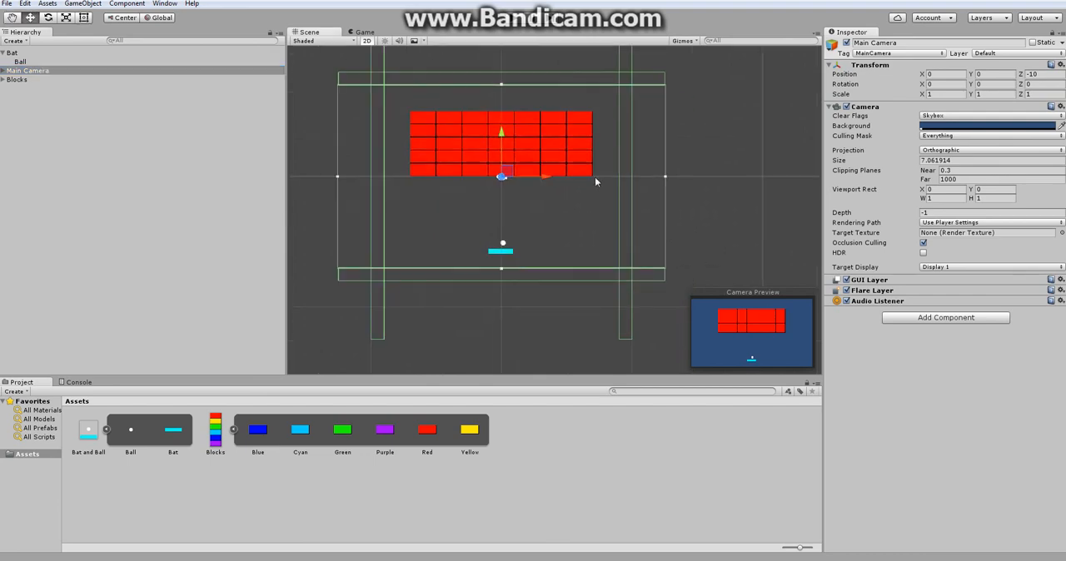
{"action": "mouse_move", "coordinate": [480, 142]}
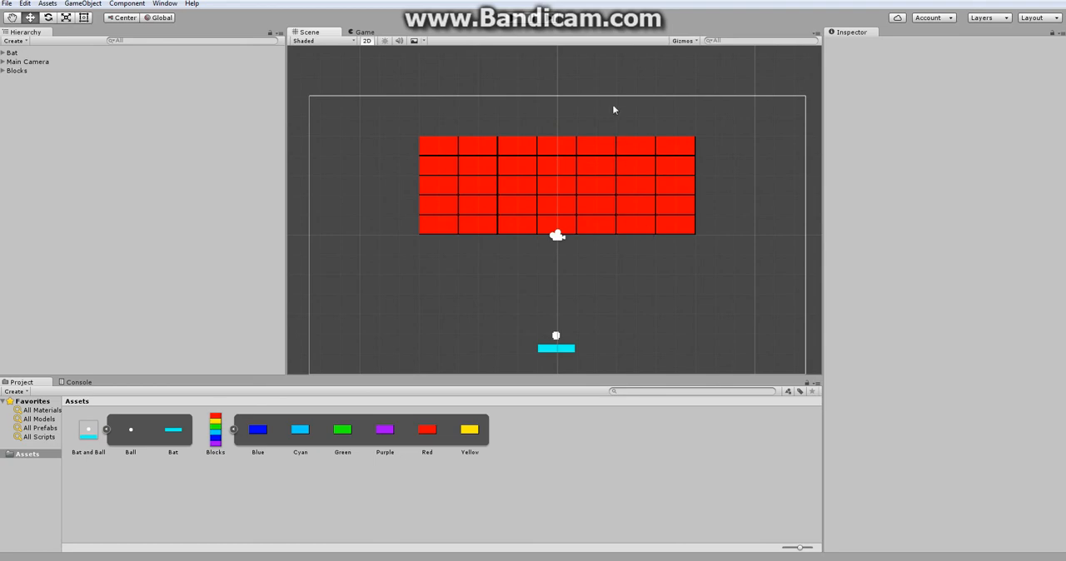
{"action": "mouse_move", "coordinate": [629, 239]}
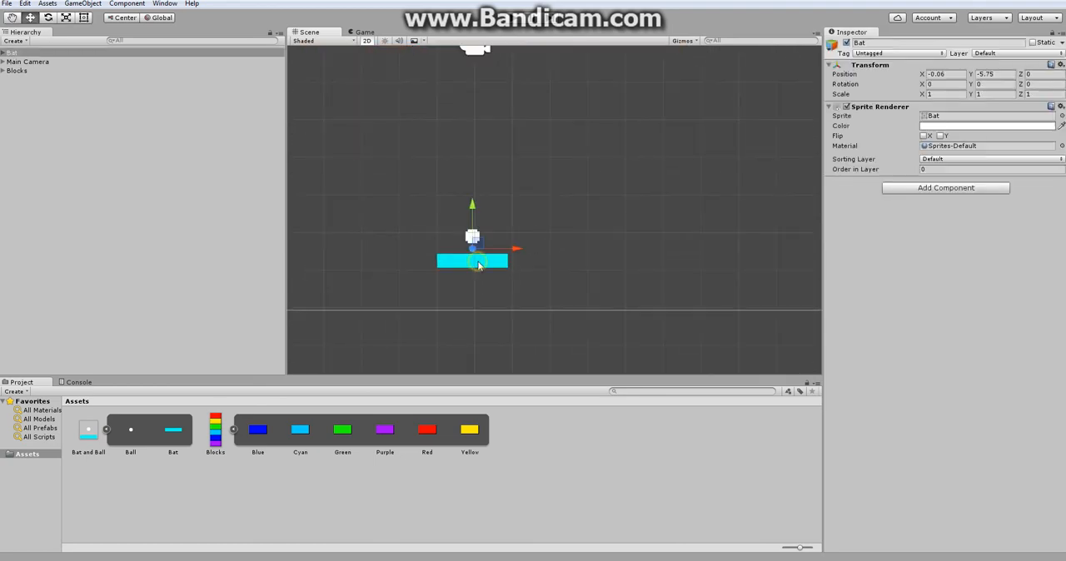
Drag the ball upward off the bat into the space below the red blocks.
{"action": "left_click_drag", "start_coordinate": [473, 260], "coordinate": [635, 260]}
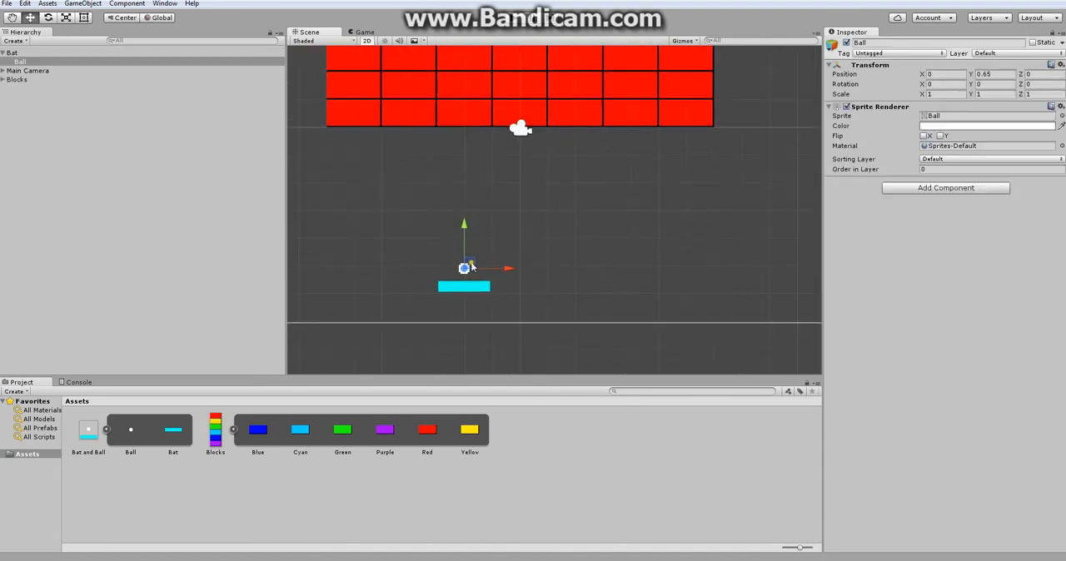
{"action": "left_click_drag", "start_coordinate": [465, 268], "coordinate": [430, 220]}
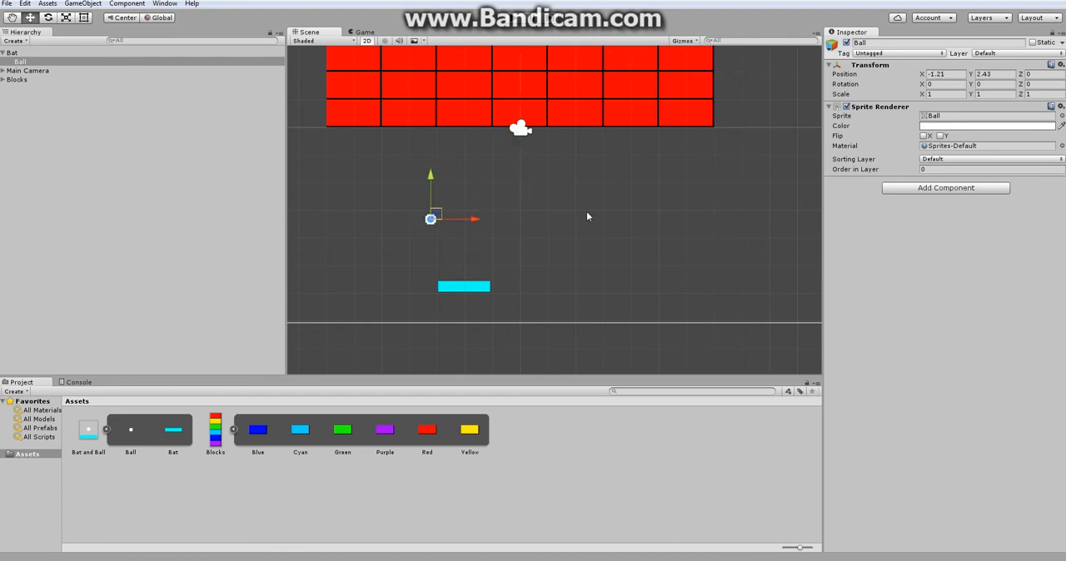